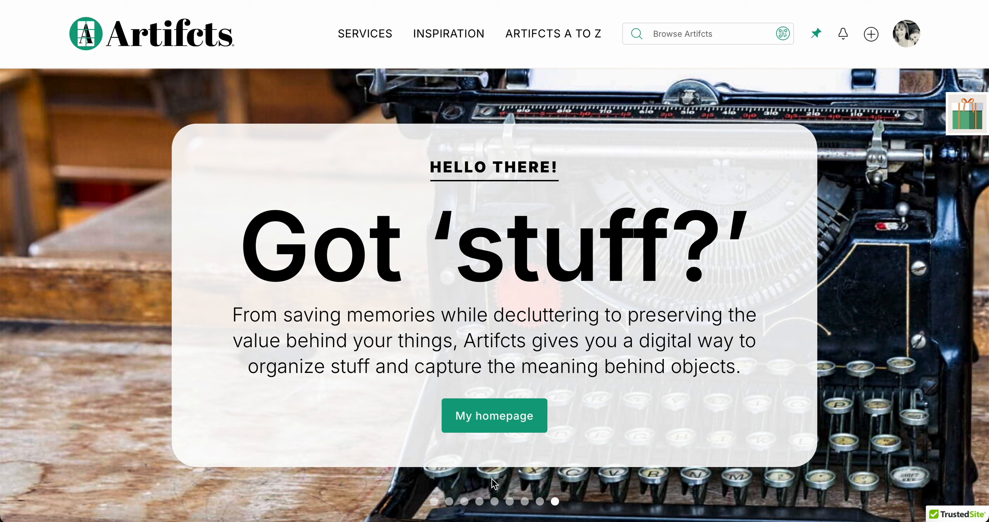
{"action": "mouse_move", "coordinate": [897, 406]}
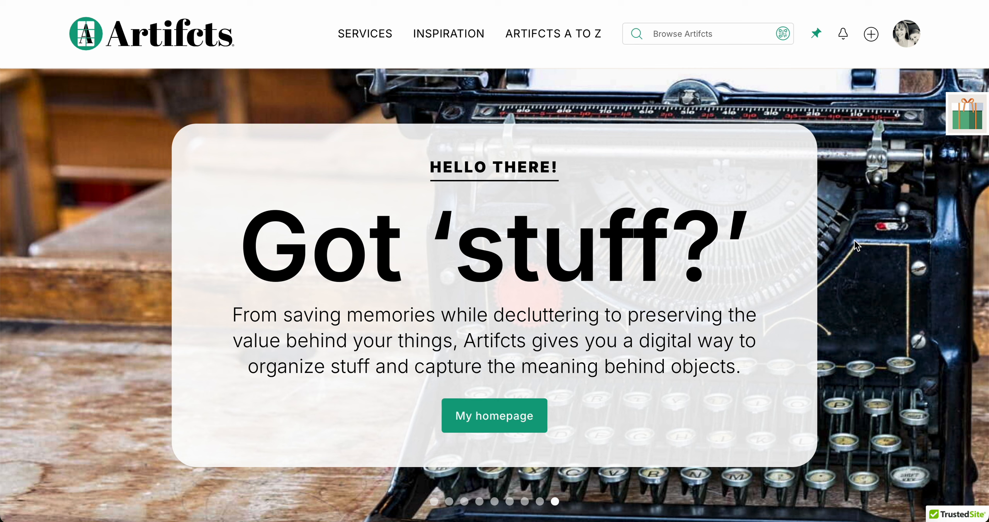
{"action": "mouse_move", "coordinate": [874, 52]}
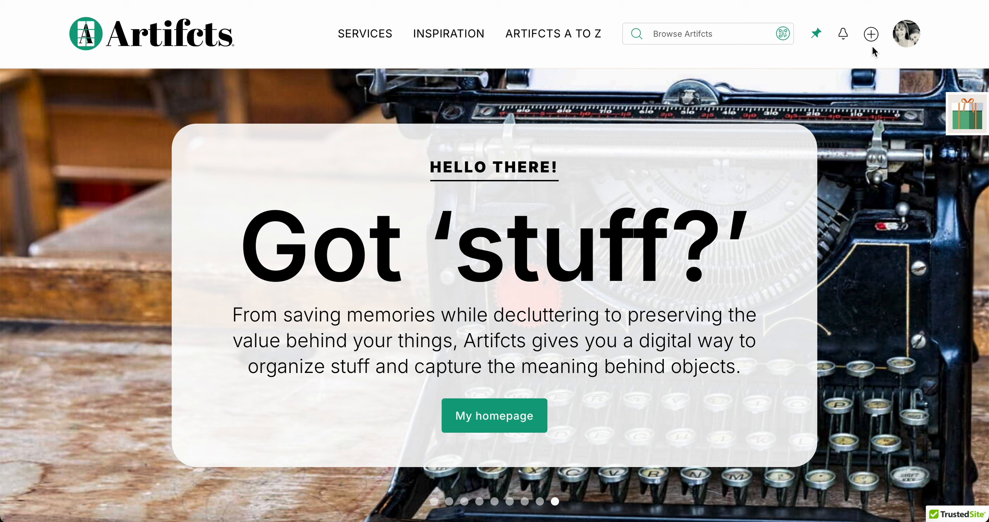
Reveal the create menu from the plus icon in the top navigation bar.
{"action": "left_click", "coordinate": [871, 33]}
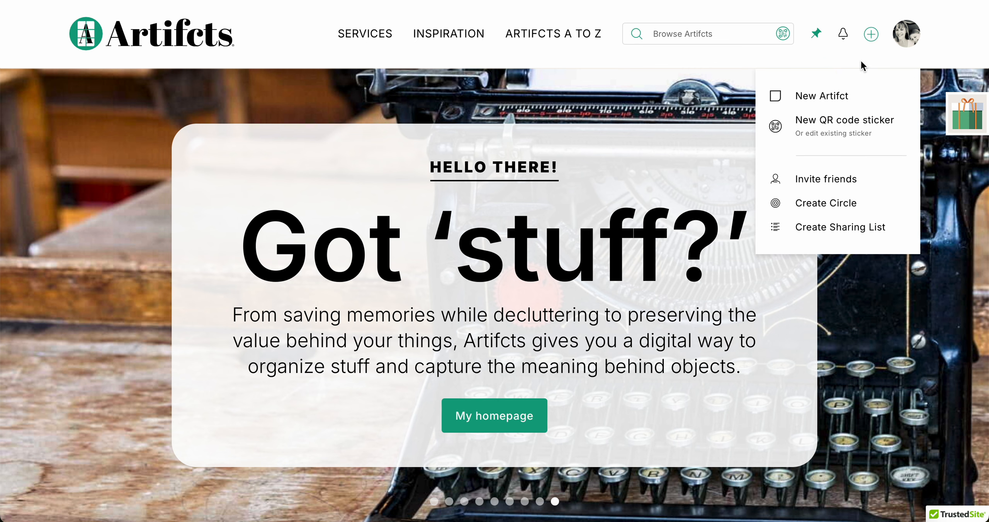
{"action": "mouse_move", "coordinate": [822, 96]}
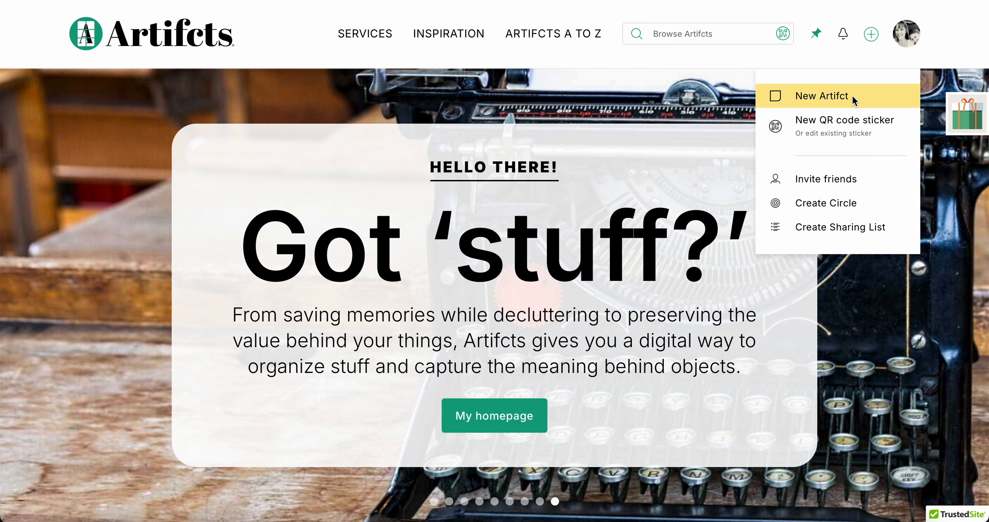
Start a new Artifct in Full Form and review its optional fields like occasion, dimensions and tags.
{"action": "left_click", "coordinate": [821, 95]}
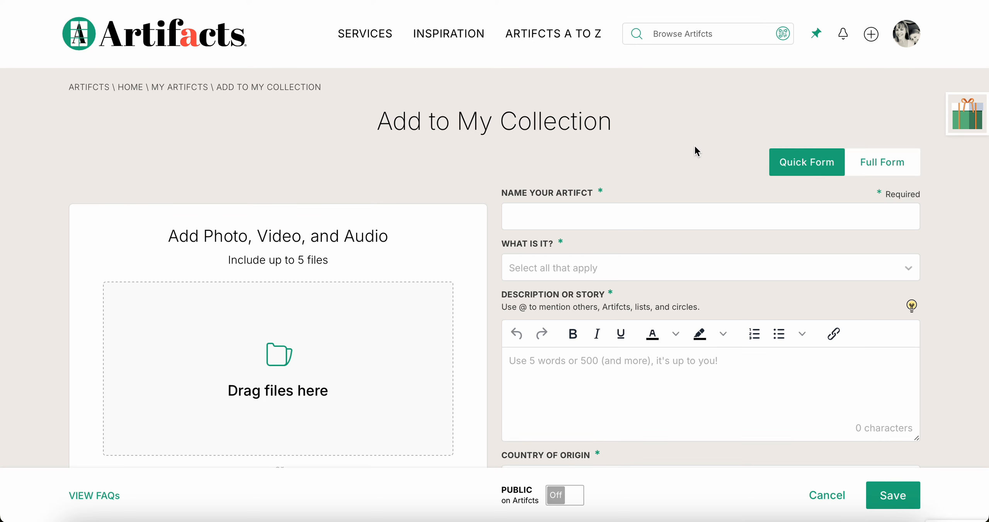
{"action": "mouse_move", "coordinate": [806, 162]}
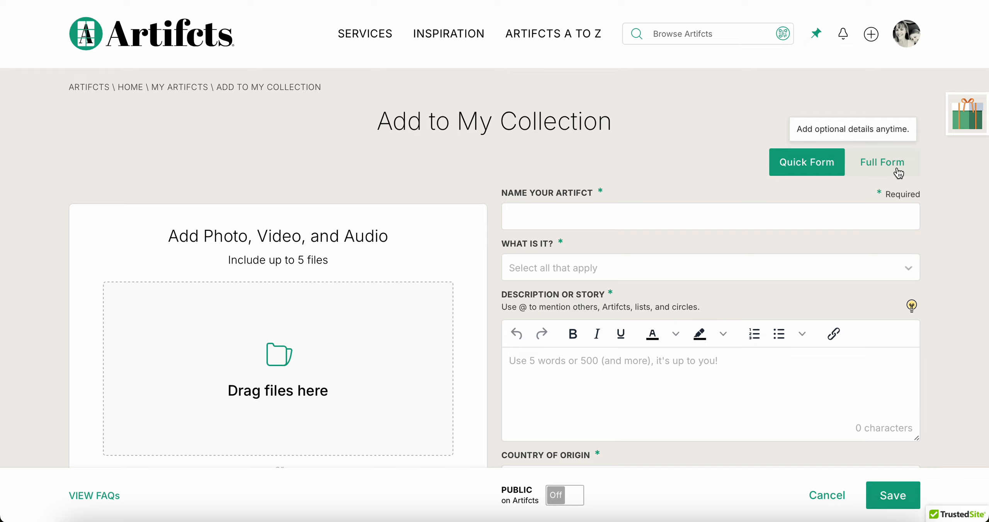
{"action": "left_click", "coordinate": [882, 162]}
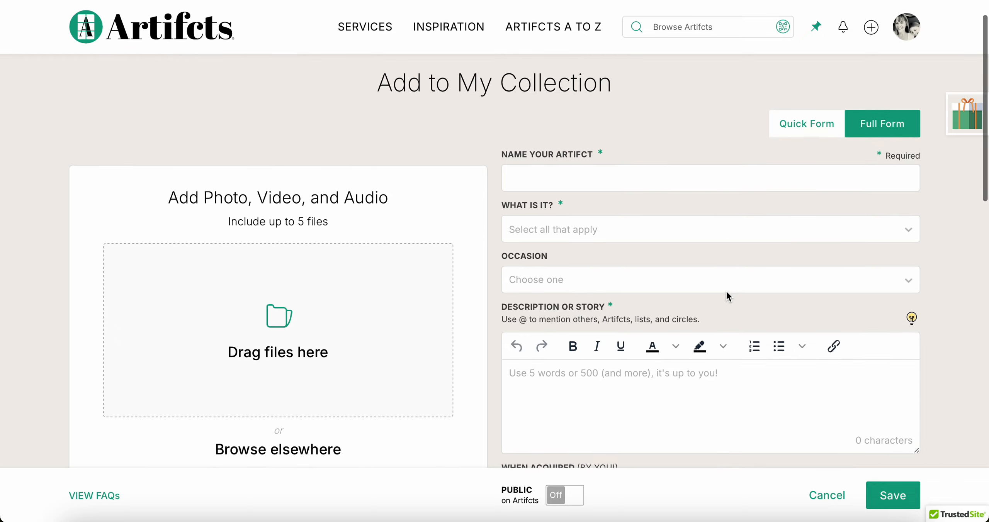
{"action": "scroll", "scroll_direction": "down", "scroll_amount": 3}
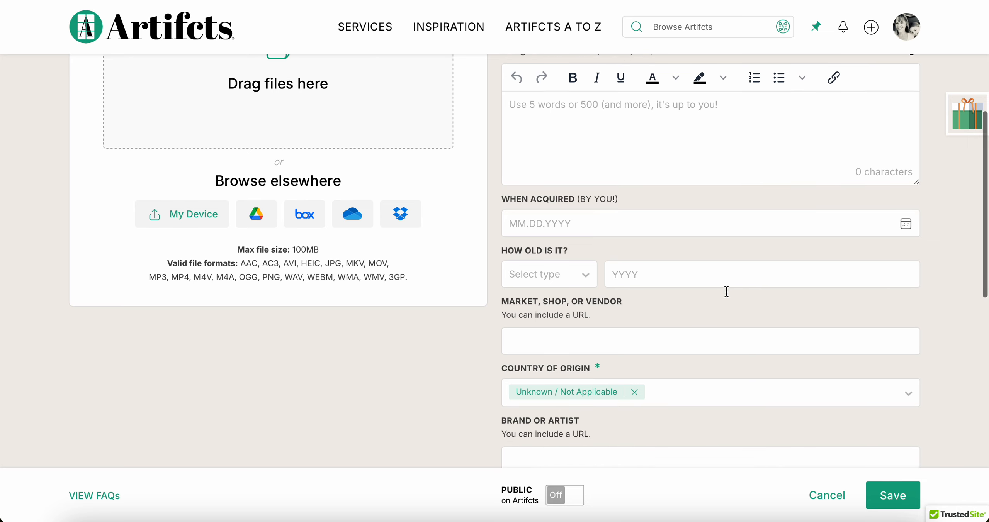
{"action": "scroll", "scroll_direction": "down", "scroll_amount": 3}
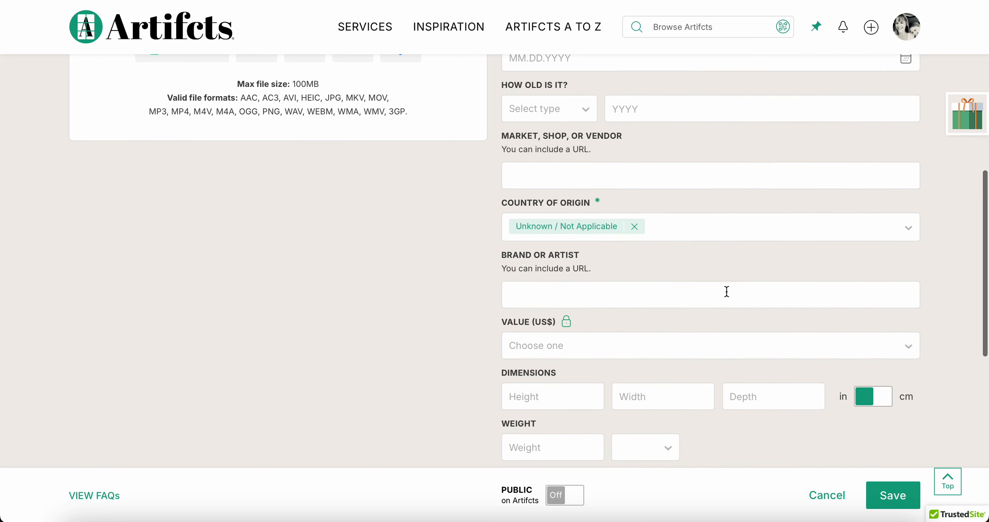
{"action": "mouse_move", "coordinate": [598, 287]}
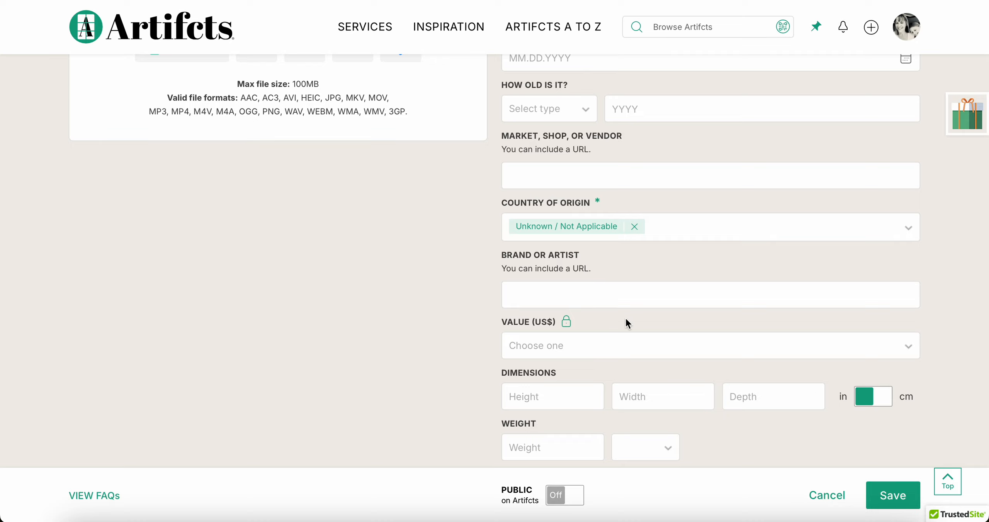
{"action": "scroll", "scroll_direction": "down", "scroll_amount": 3}
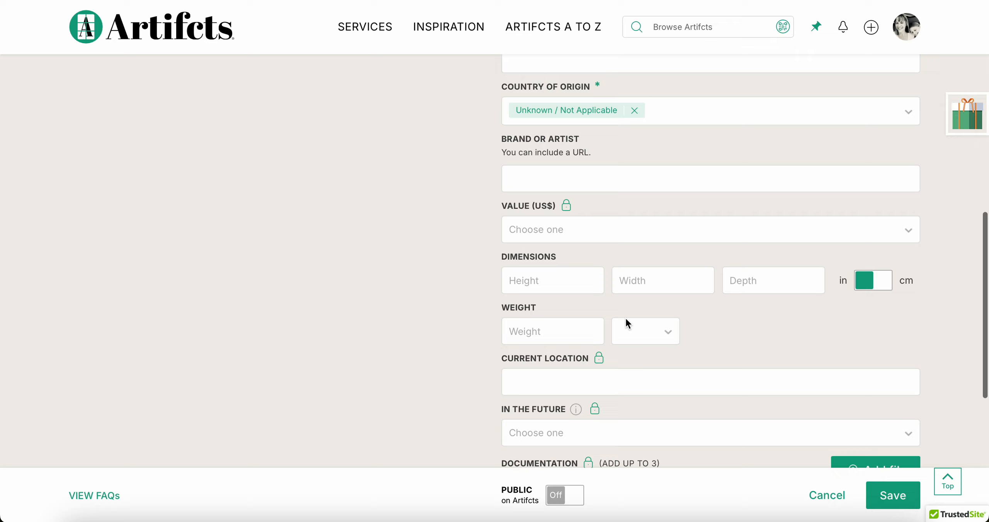
{"action": "scroll", "scroll_direction": "down", "scroll_amount": 3}
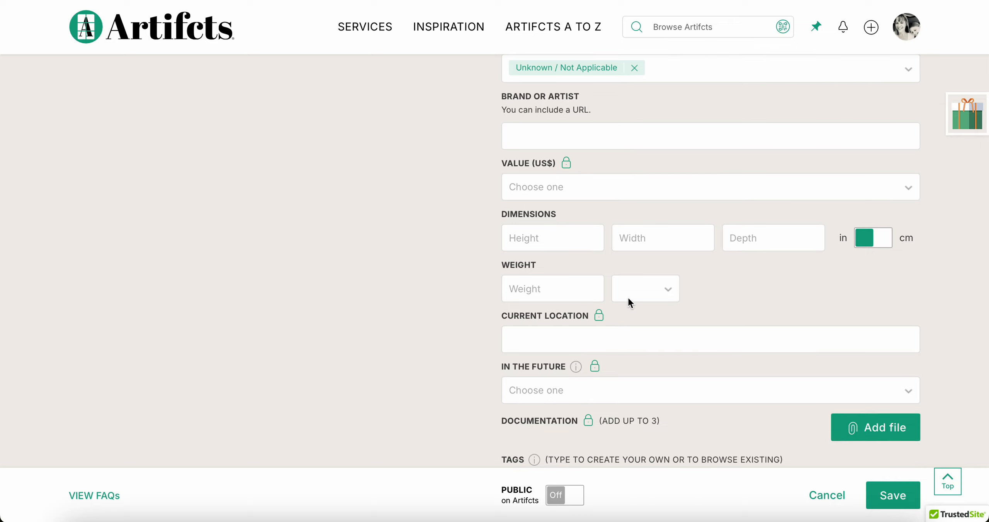
{"action": "mouse_move", "coordinate": [606, 283]}
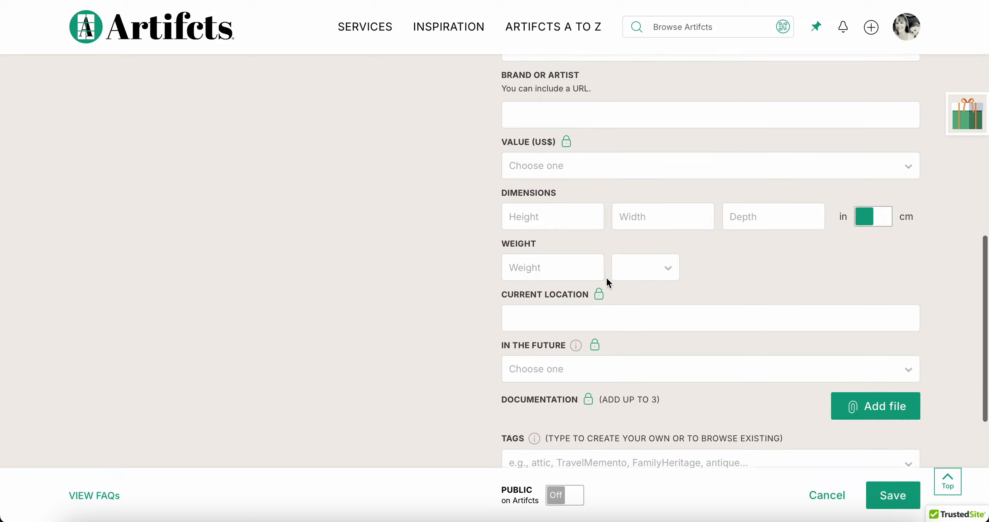
{"action": "scroll", "scroll_direction": "down", "scroll_amount": 3}
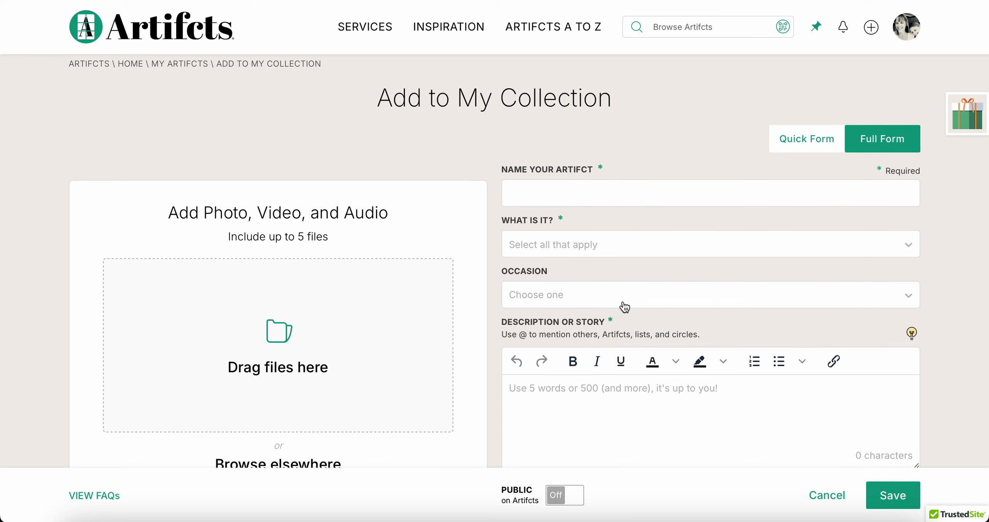
{"action": "scroll", "scroll_direction": "down", "scroll_amount": 3}
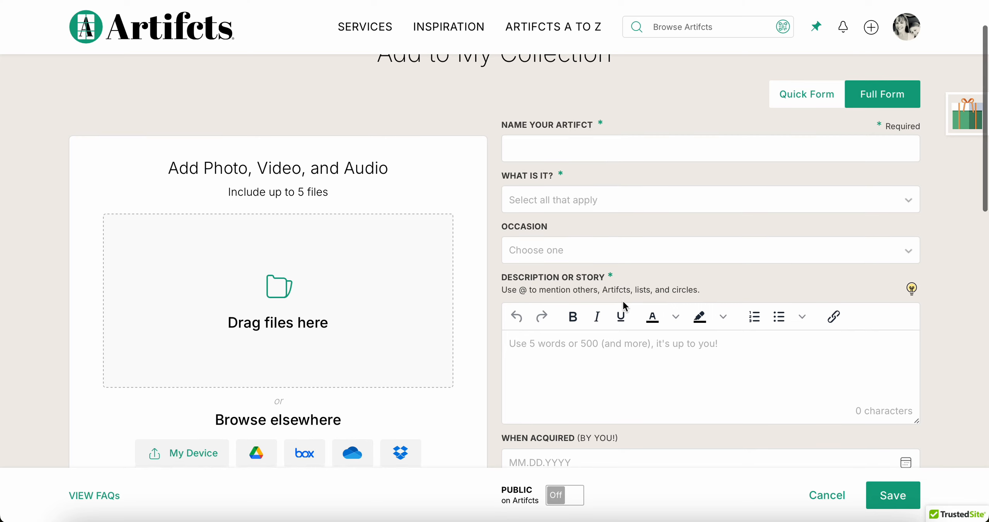
{"action": "scroll", "scroll_direction": "down", "scroll_amount": 3}
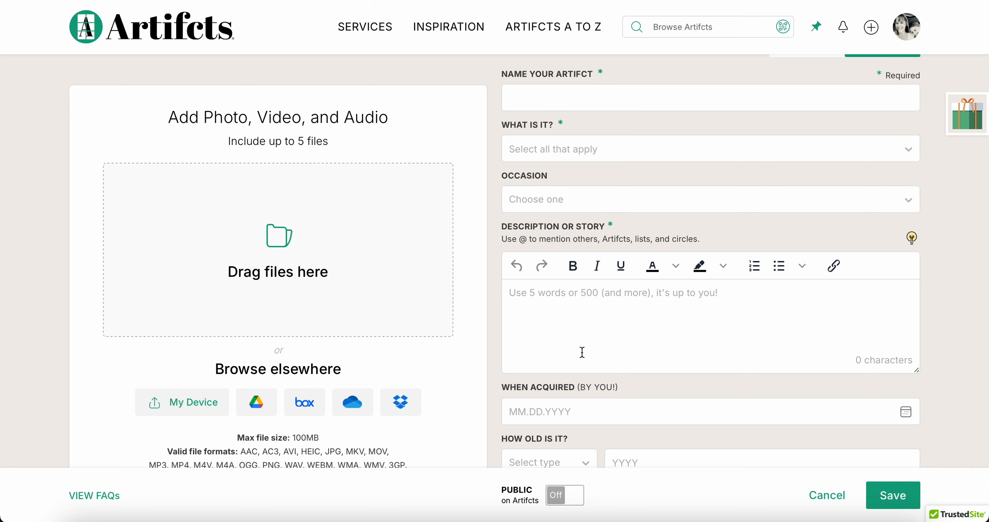
{"action": "scroll", "scroll_direction": "down", "scroll_amount": 3}
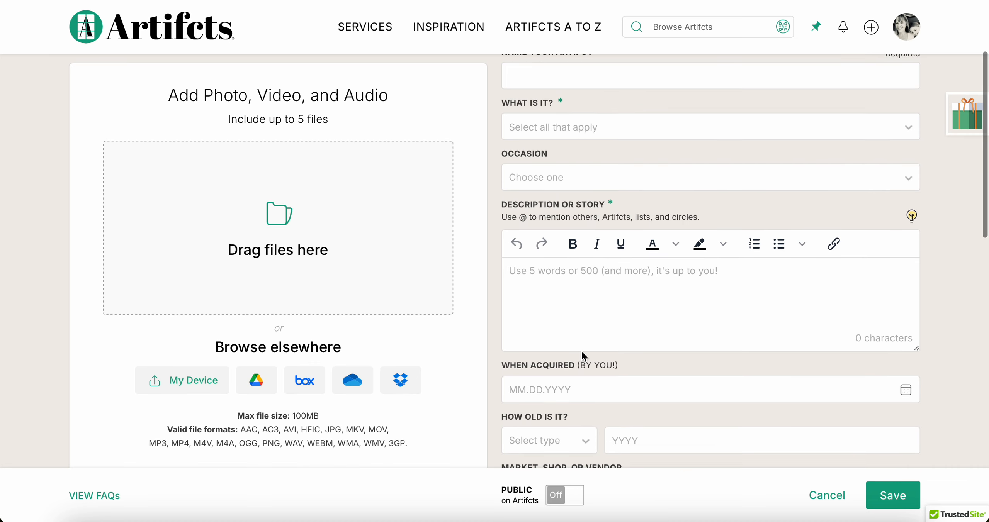
{"action": "mouse_move", "coordinate": [292, 236]}
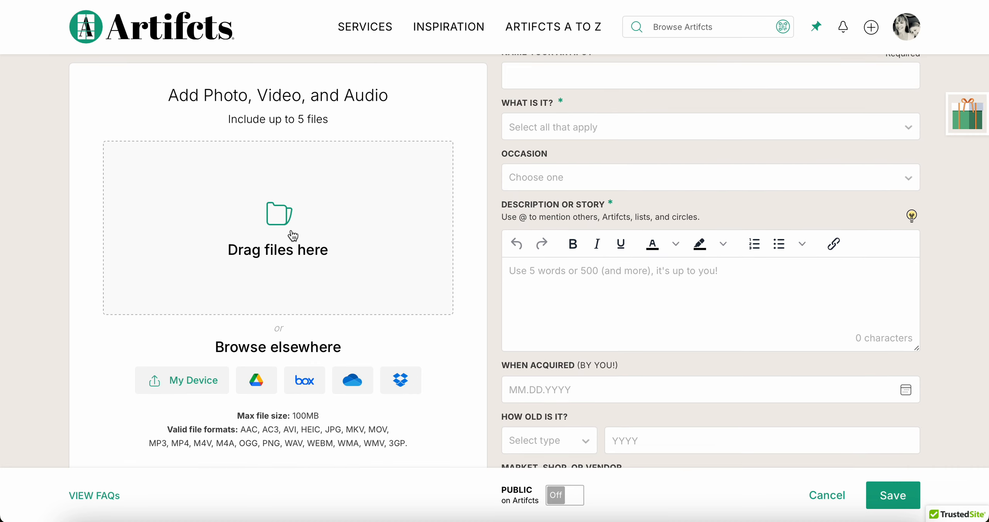
{"action": "mouse_move", "coordinate": [391, 118]}
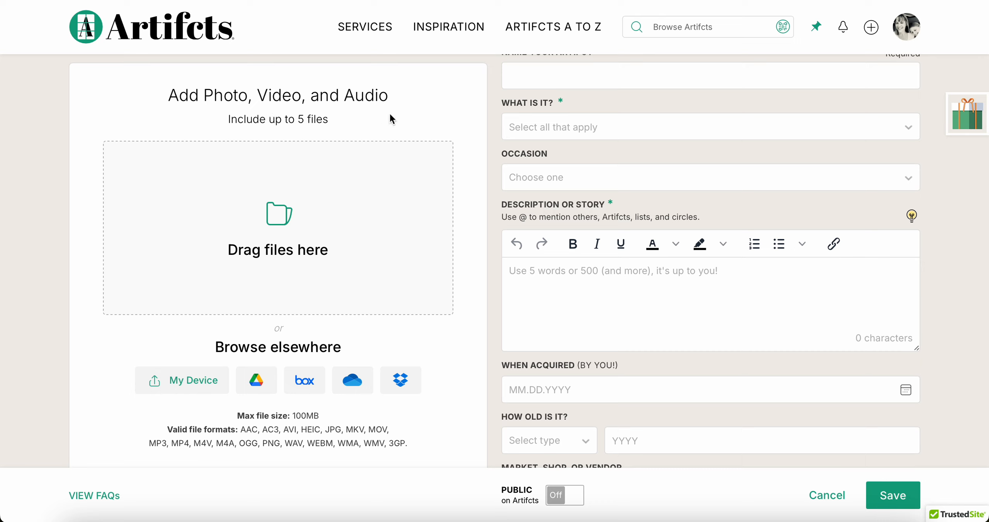
{"action": "mouse_move", "coordinate": [279, 364]}
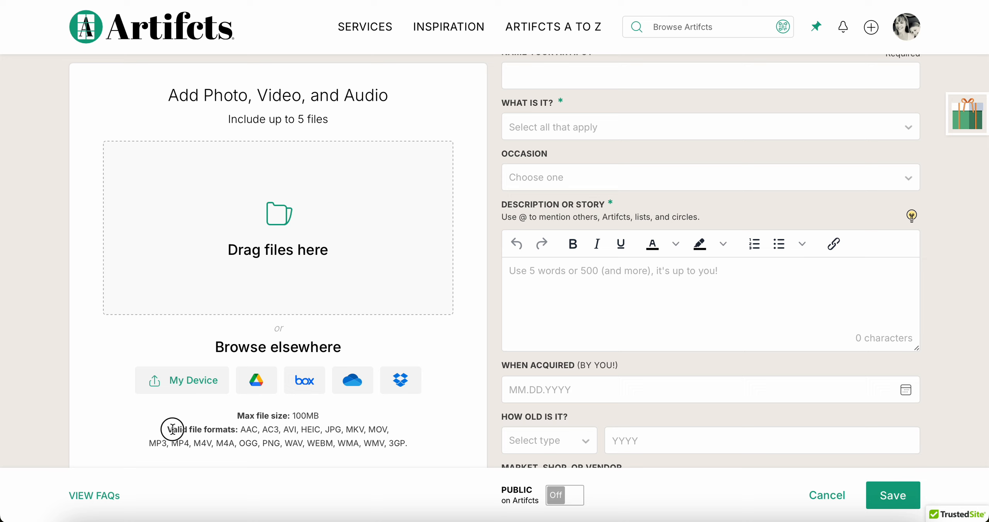
{"action": "left_click_drag", "start_coordinate": [170, 430], "coordinate": [429, 443]}
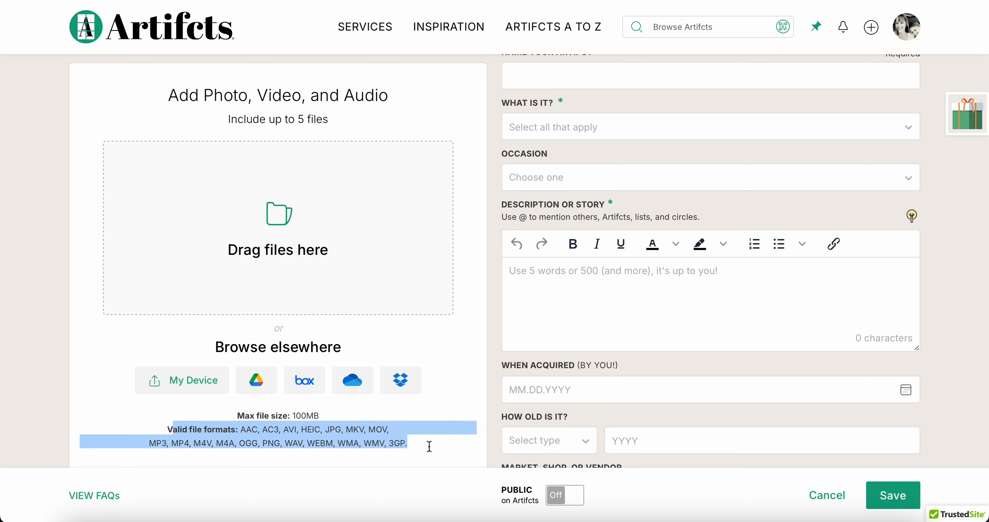
{"action": "left_click", "coordinate": [428, 446]}
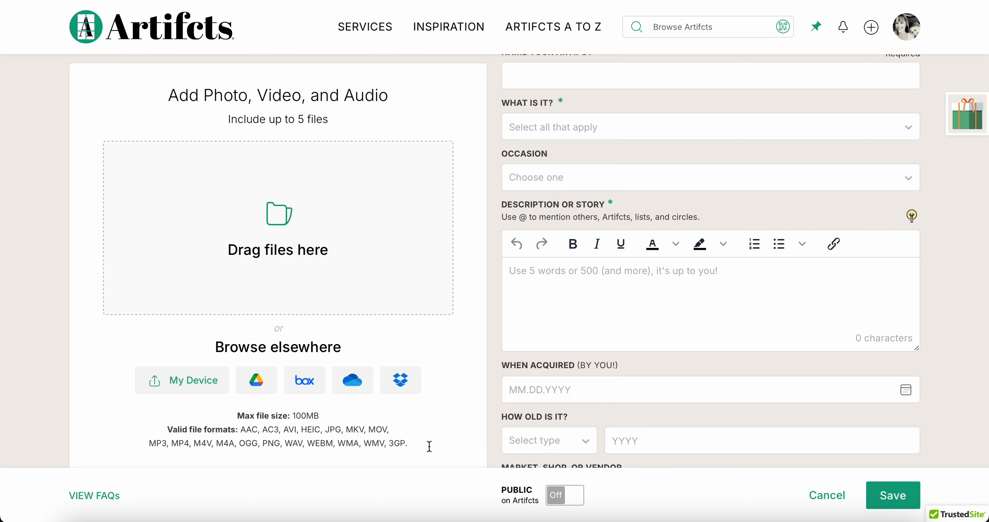
{"action": "mouse_move", "coordinate": [400, 380]}
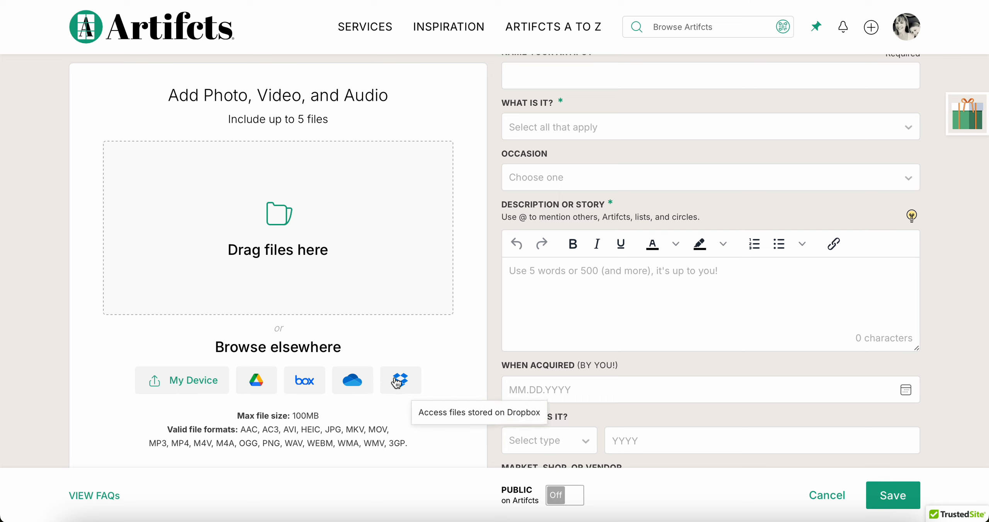
{"action": "mouse_move", "coordinate": [284, 246]}
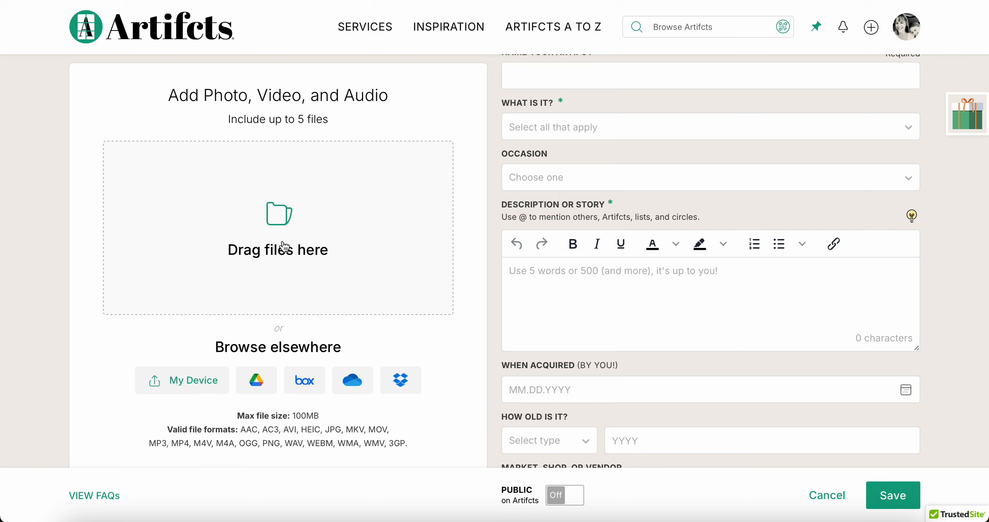
Upload the two ring photos and The Brazilian Ring.m4a recording from the Desktop.
{"action": "left_click", "coordinate": [181, 381]}
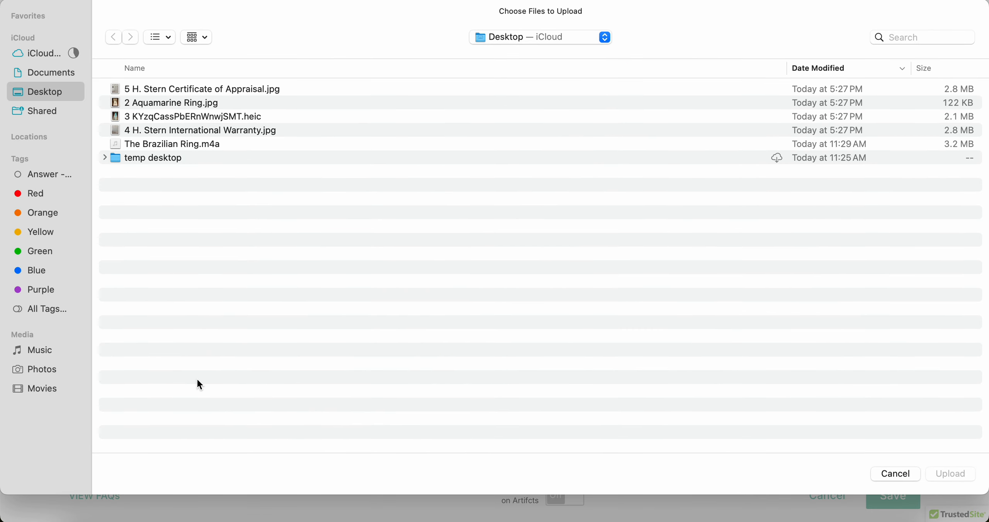
{"action": "mouse_move", "coordinate": [201, 157]}
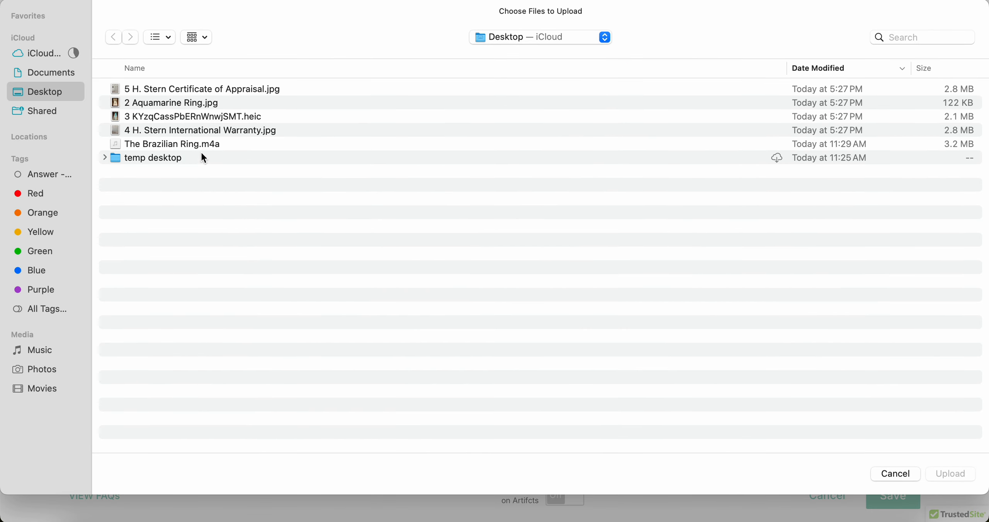
{"action": "mouse_move", "coordinate": [200, 142]}
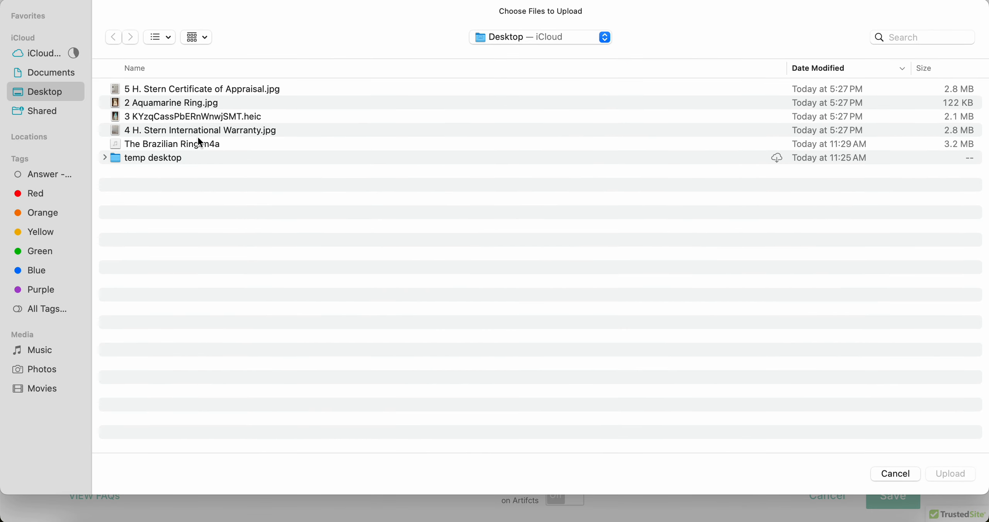
{"action": "left_click", "coordinate": [170, 102]}
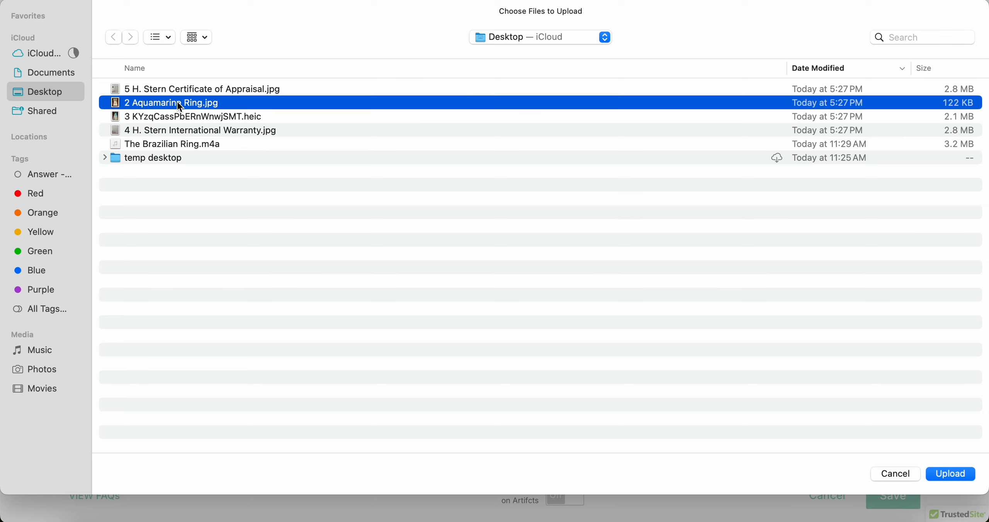
{"action": "left_click", "coordinate": [193, 116]}
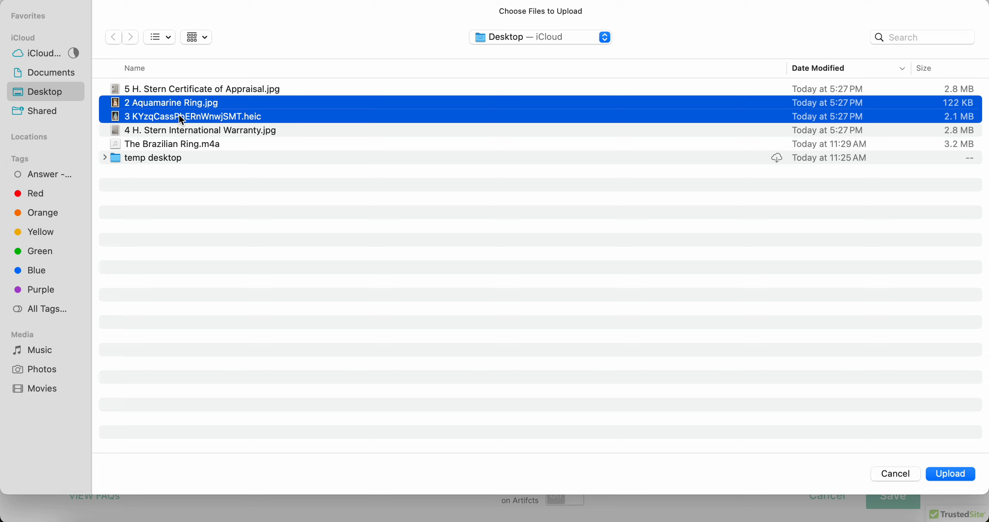
{"action": "left_click", "coordinate": [171, 144]}
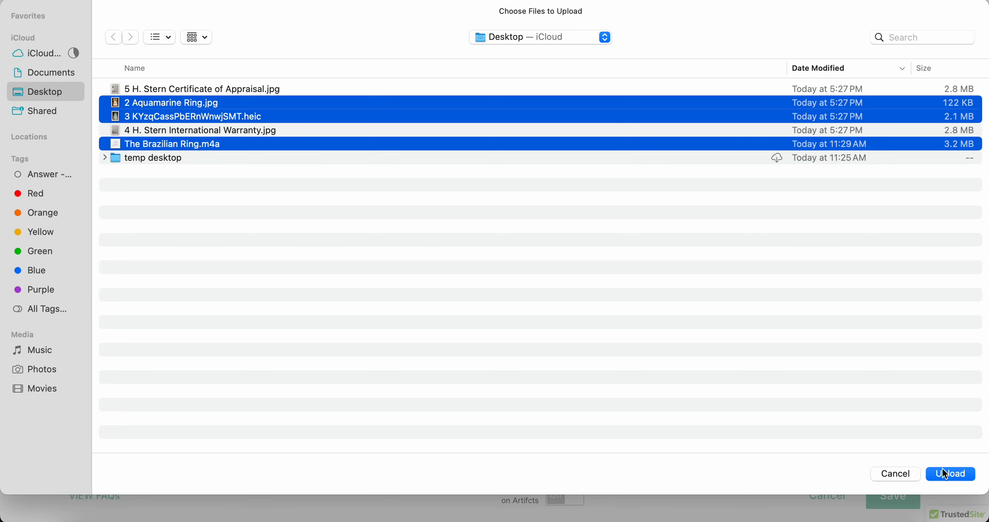
{"action": "left_click", "coordinate": [950, 474]}
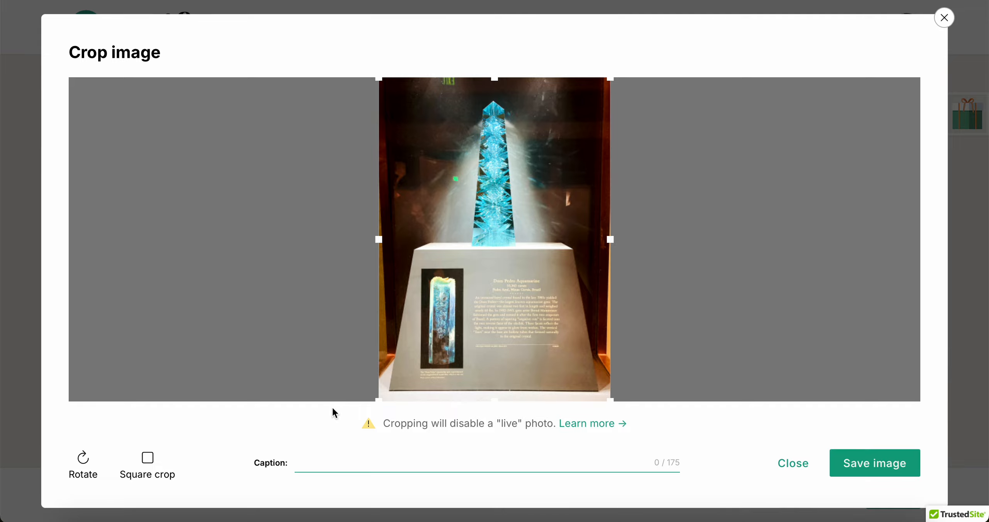
{"action": "mouse_move", "coordinate": [333, 443]}
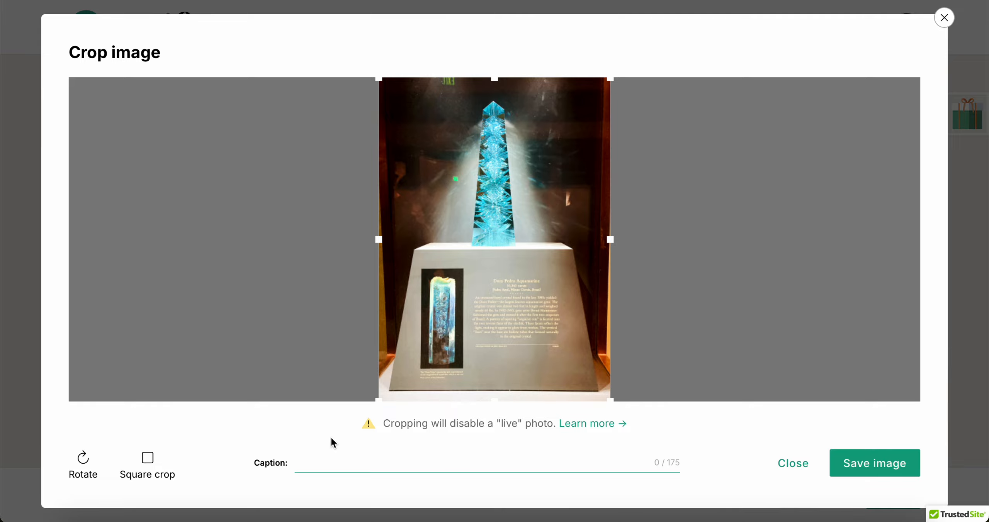
{"action": "mouse_move", "coordinate": [592, 449]}
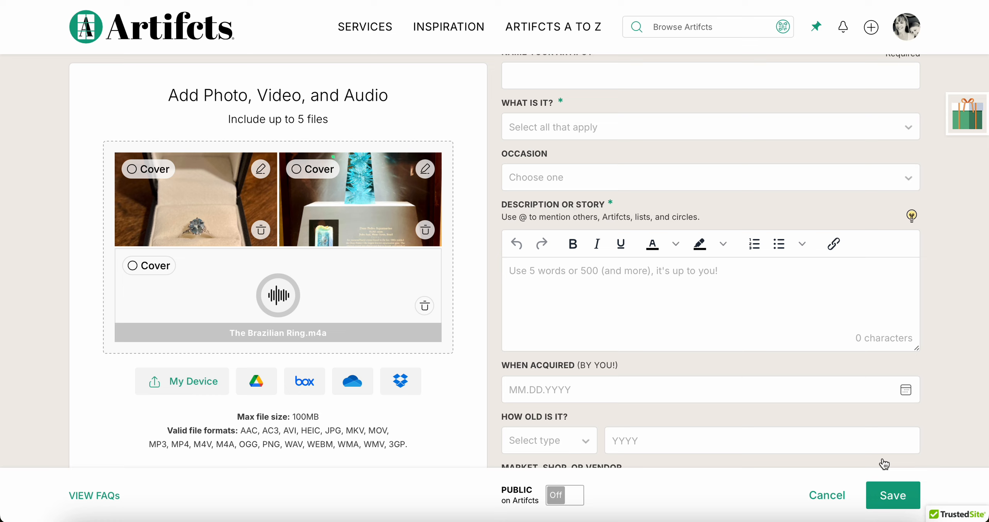
{"action": "mouse_move", "coordinate": [305, 295]}
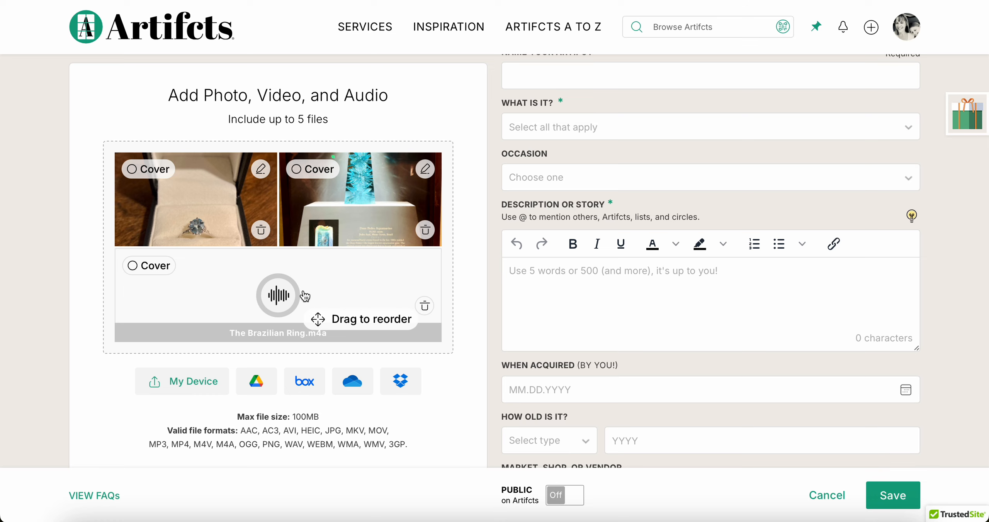
{"action": "mouse_move", "coordinate": [336, 317]}
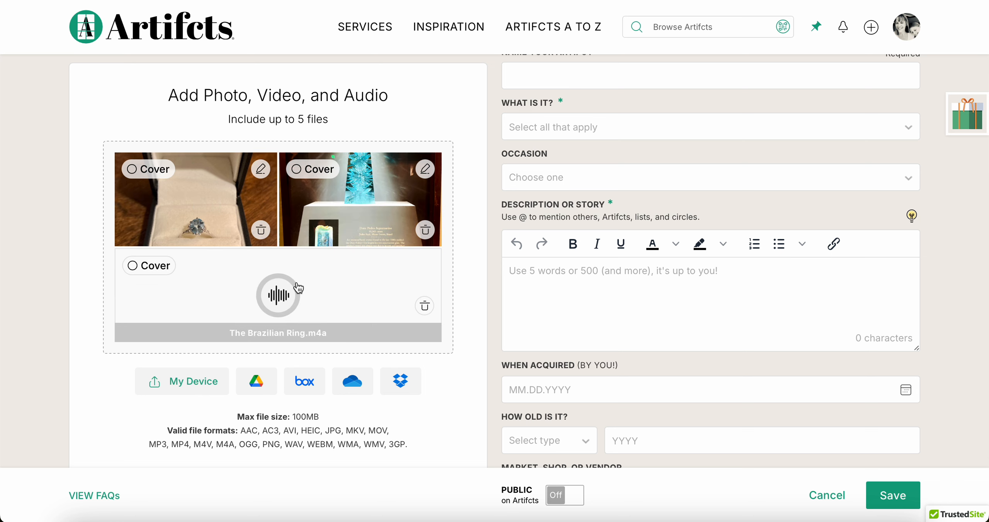
{"action": "left_click", "coordinate": [147, 169]}
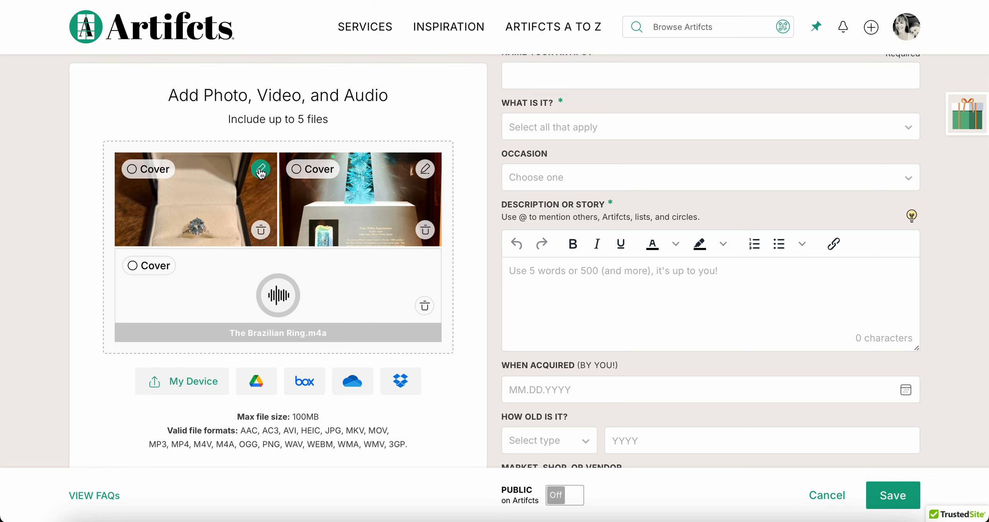
{"action": "left_click", "coordinate": [261, 169]}
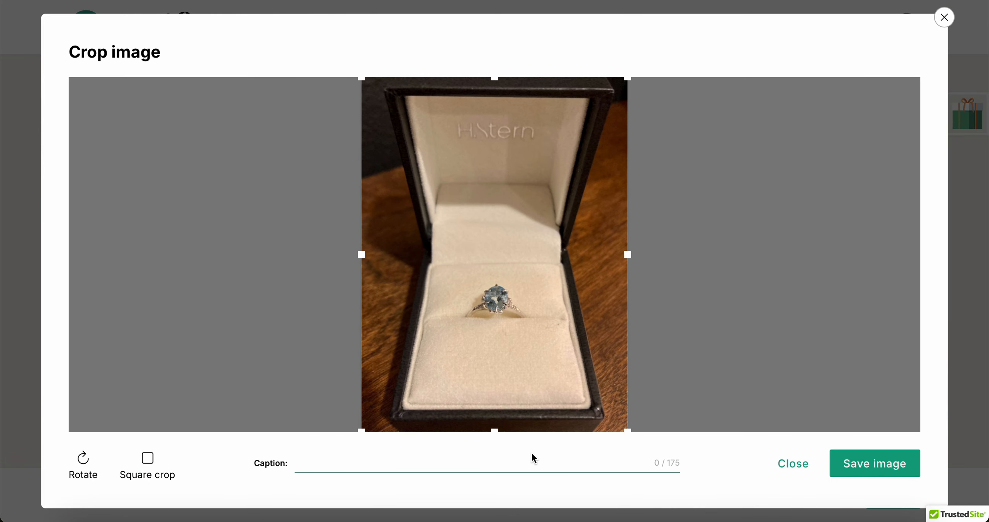
{"action": "left_click", "coordinate": [874, 463]}
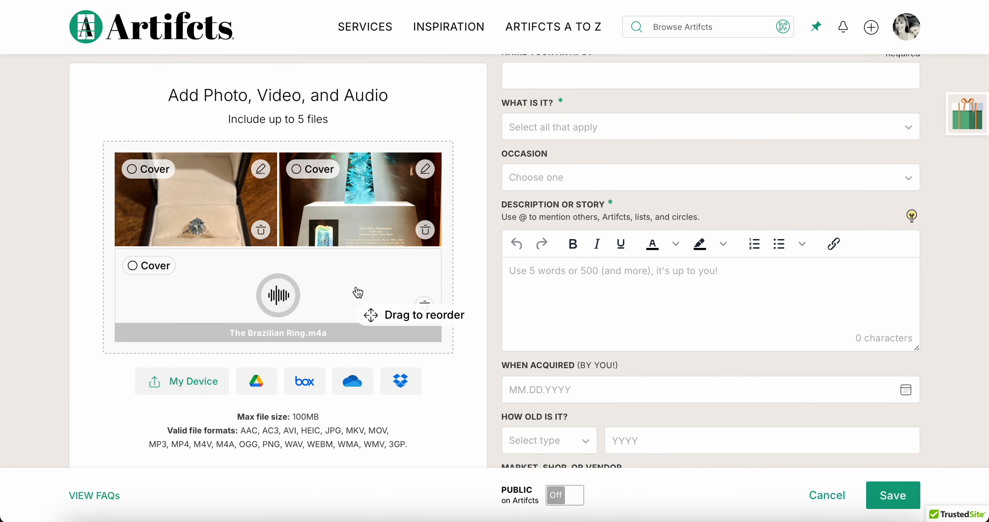
{"action": "mouse_move", "coordinate": [449, 222]}
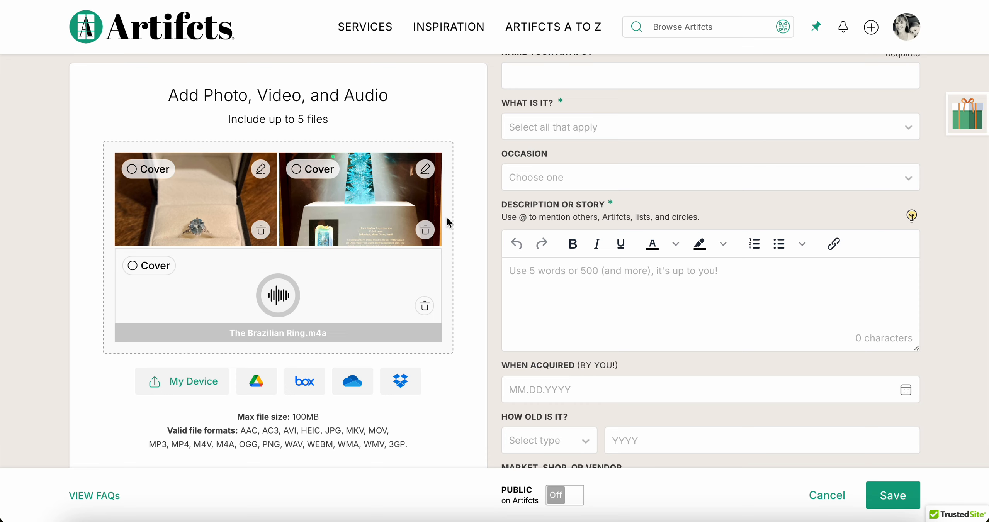
{"action": "mouse_move", "coordinate": [425, 231]}
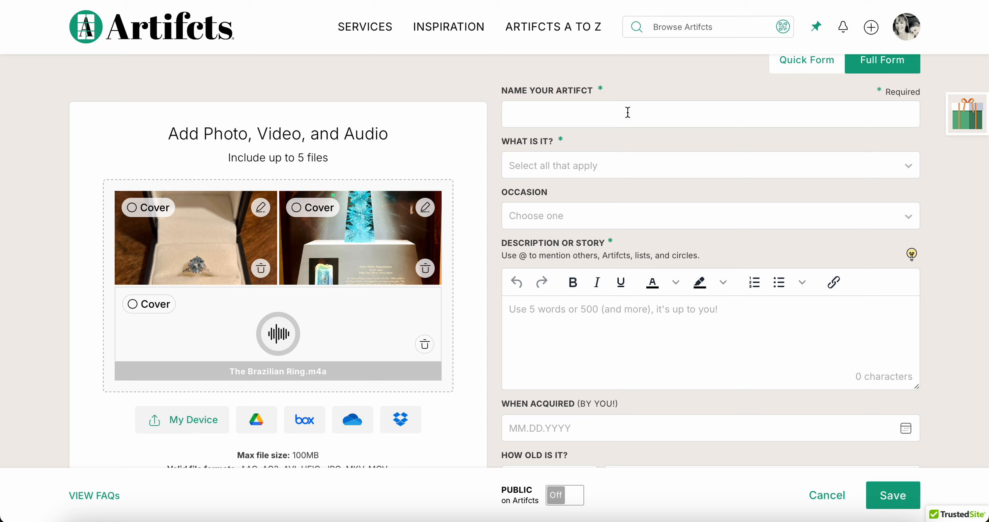
Name the Artifct 'THAT ring from Brazil'.
{"action": "type", "text": "T"}
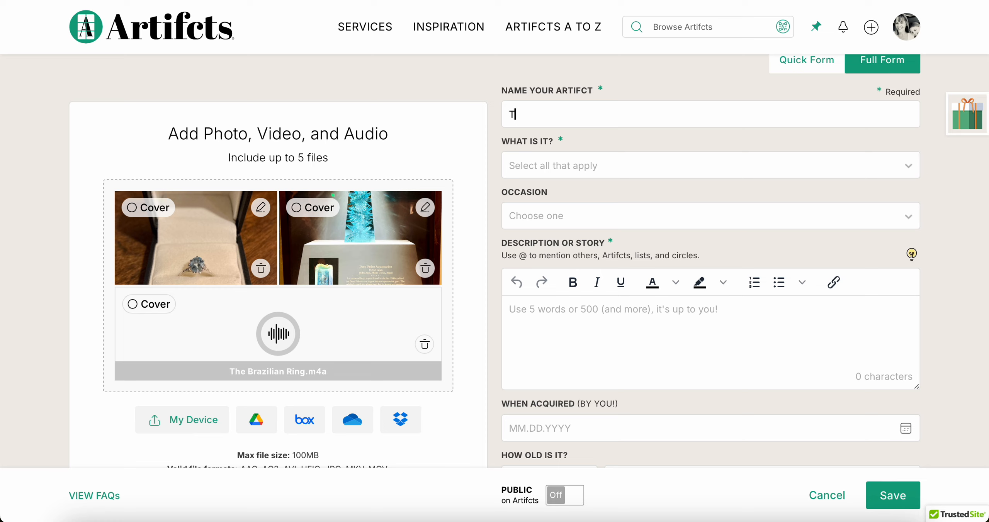
{"action": "type", "text": "HAT ring fr"}
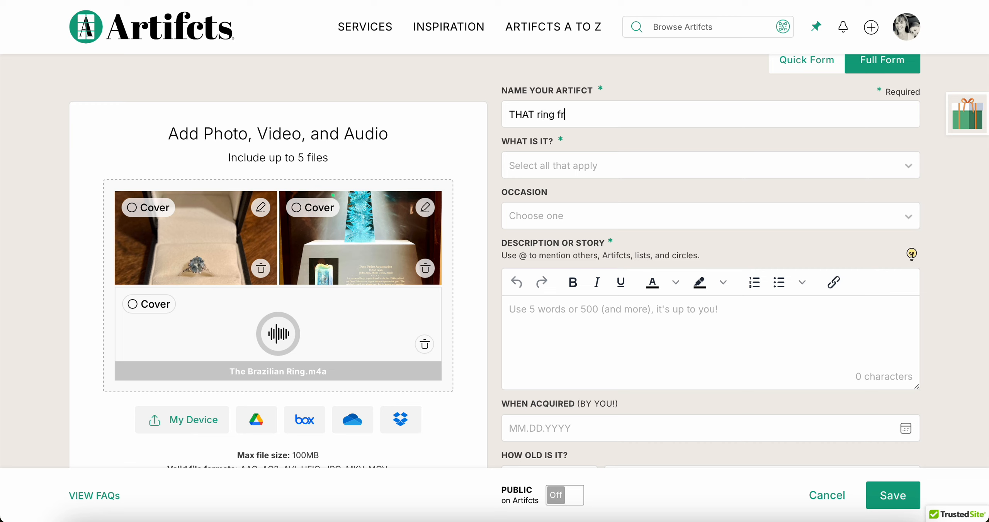
{"action": "type", "text": "om Brazil"}
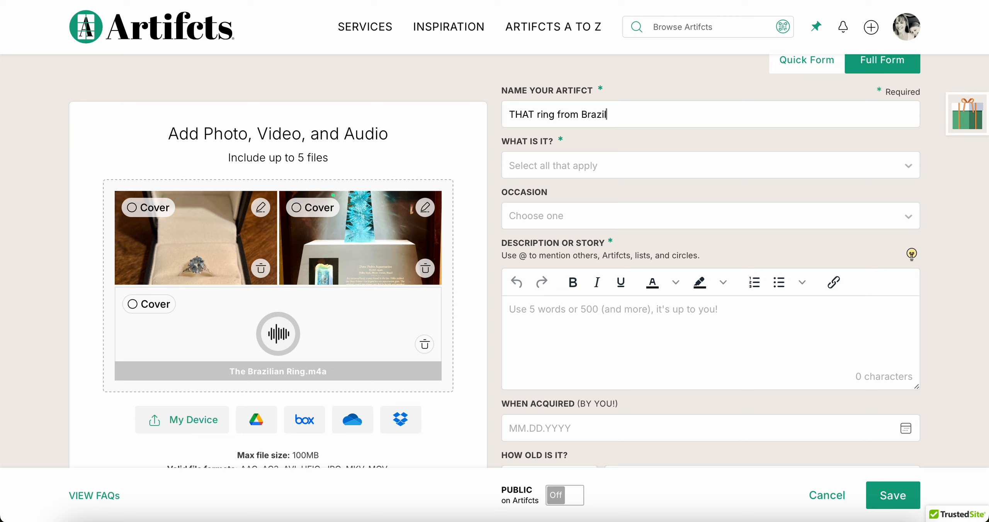
{"action": "left_click", "coordinate": [706, 165]}
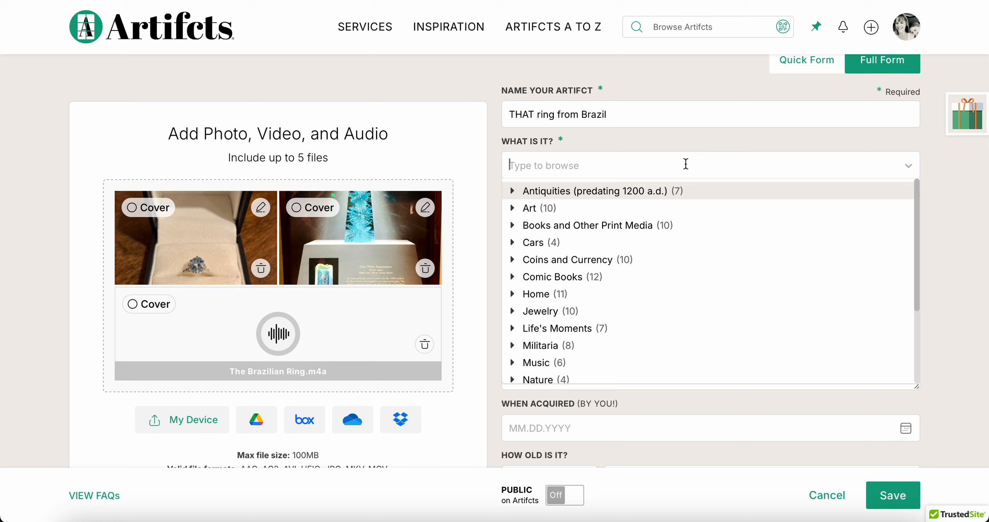
Search 'ring' under Home's Jewelry categories and tag the Artifct as Rings.
{"action": "scroll", "scroll_direction": "down", "scroll_amount": 3}
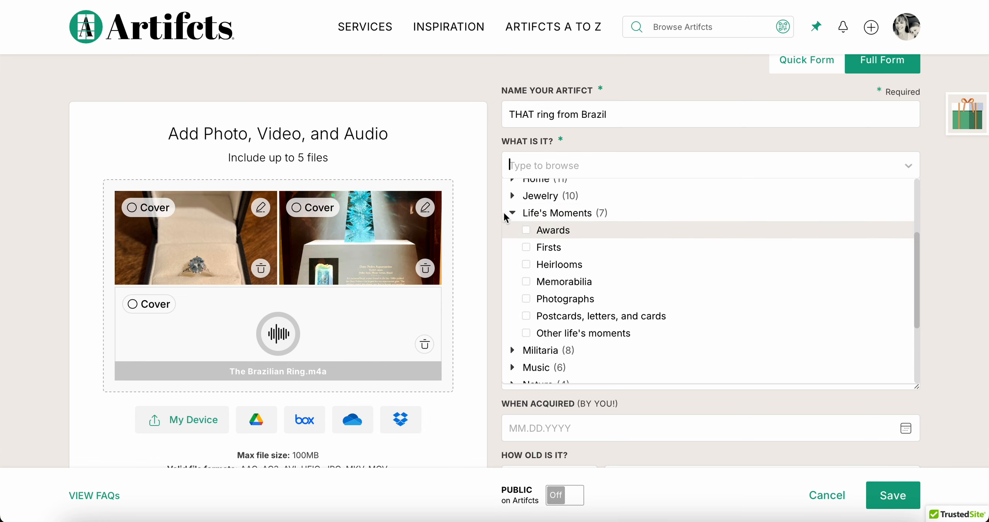
{"action": "left_click", "coordinate": [513, 213]}
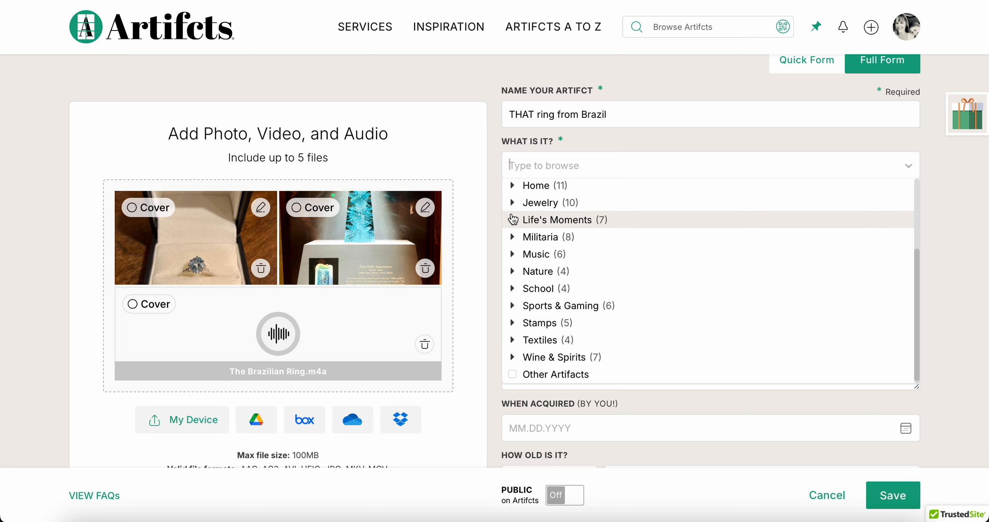
{"action": "left_click", "coordinate": [514, 200]}
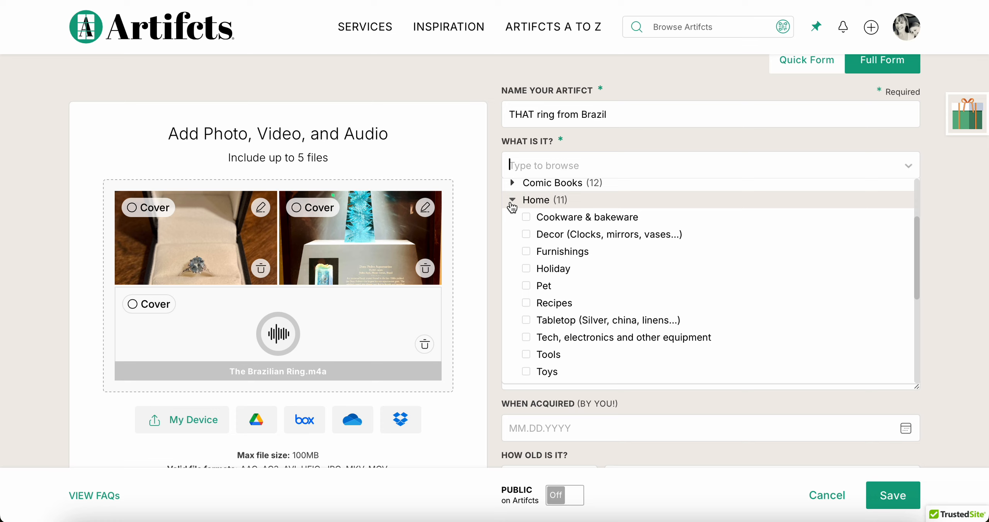
{"action": "left_click", "coordinate": [512, 200]}
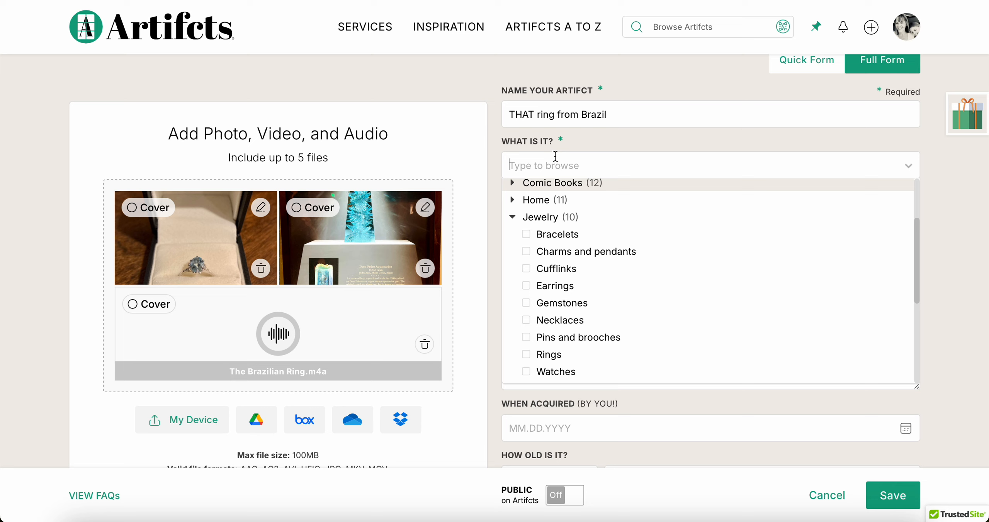
{"action": "type", "text": "ring"}
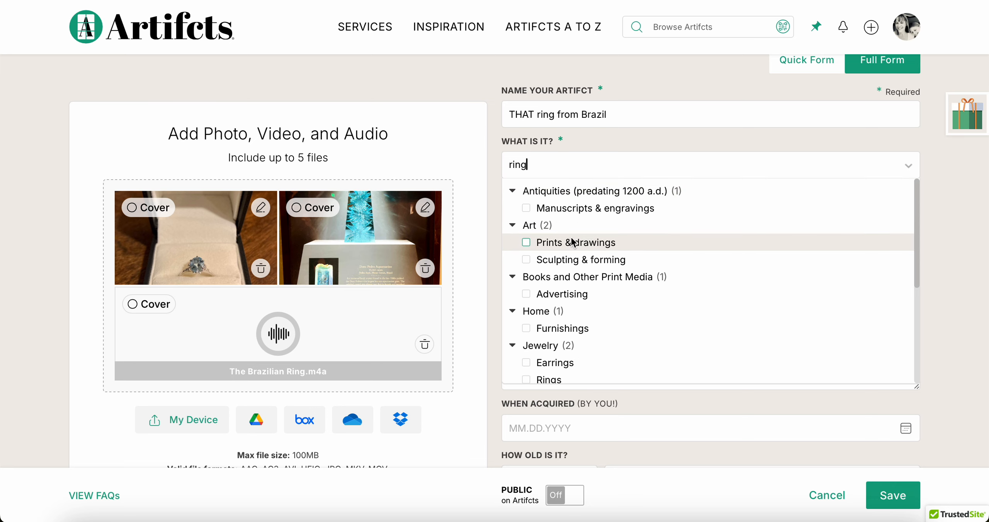
{"action": "left_click", "coordinate": [548, 379]}
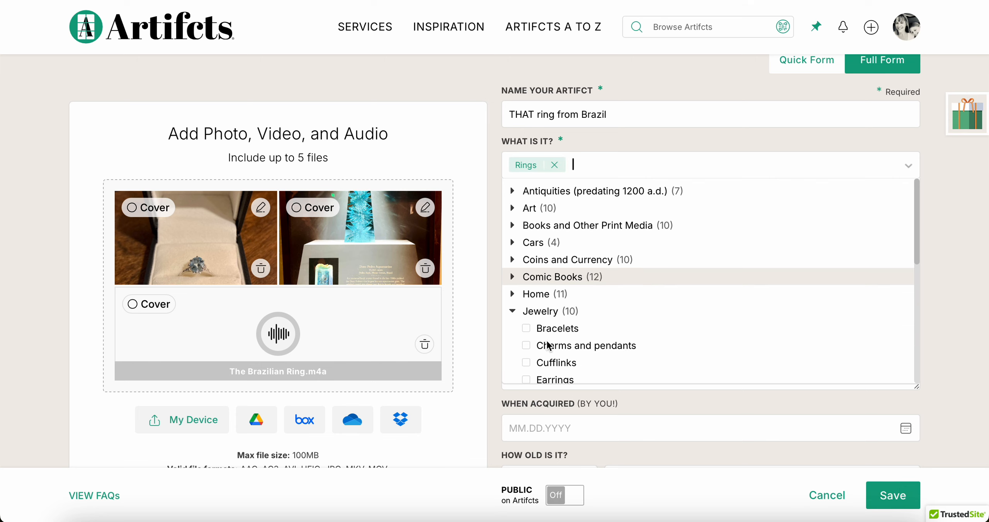
Under Life's Moments, also tag the Artifct as Firsts and Heirlooms.
{"action": "left_click", "coordinate": [513, 311]}
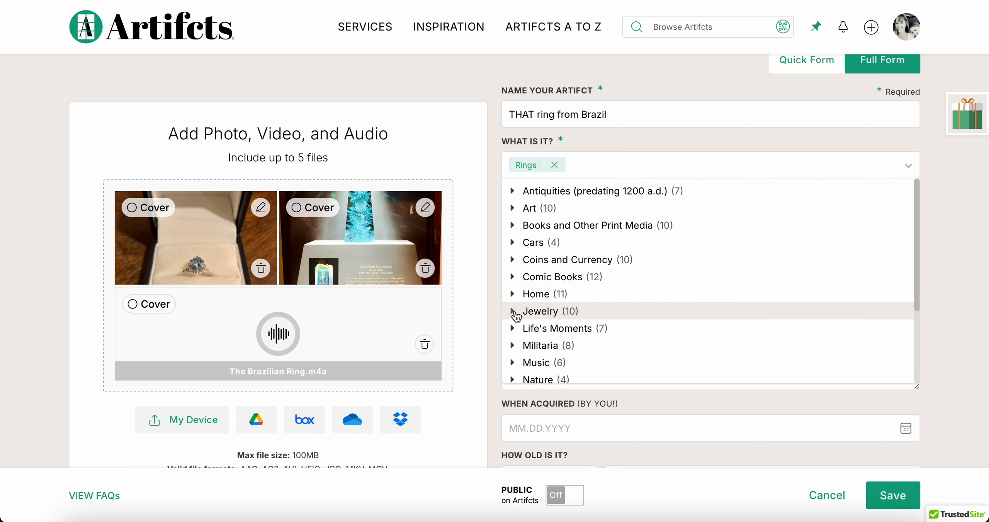
{"action": "left_click", "coordinate": [513, 328]}
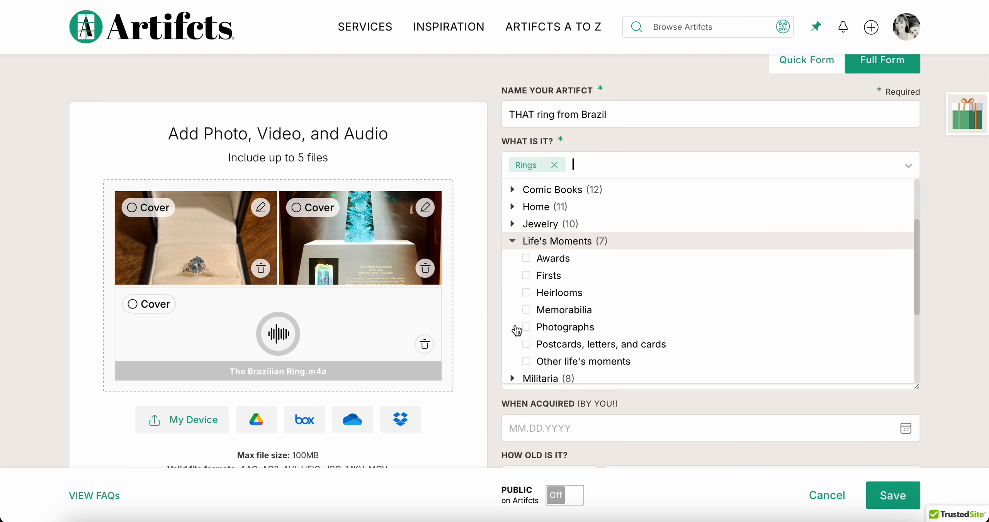
{"action": "left_click", "coordinate": [527, 275]}
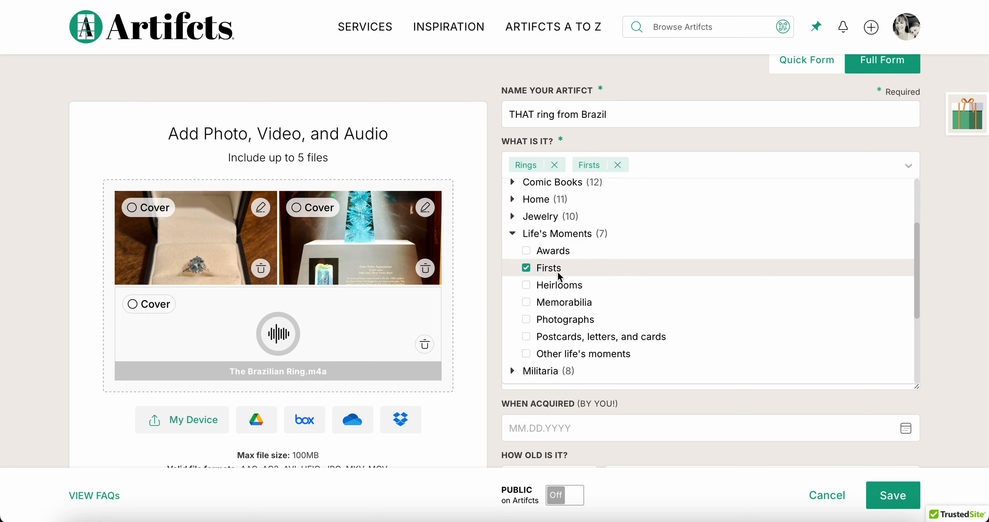
{"action": "left_click", "coordinate": [527, 284]}
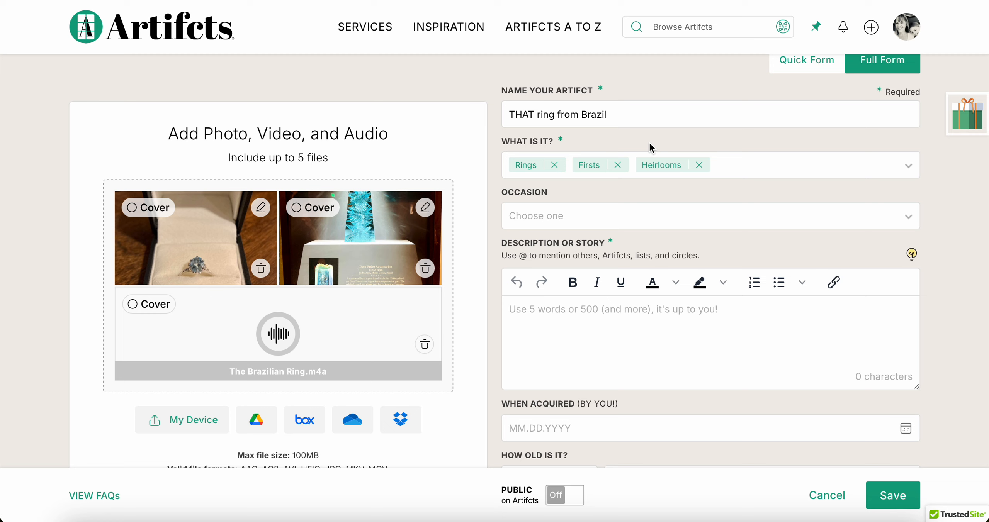
{"action": "mouse_move", "coordinate": [604, 226]}
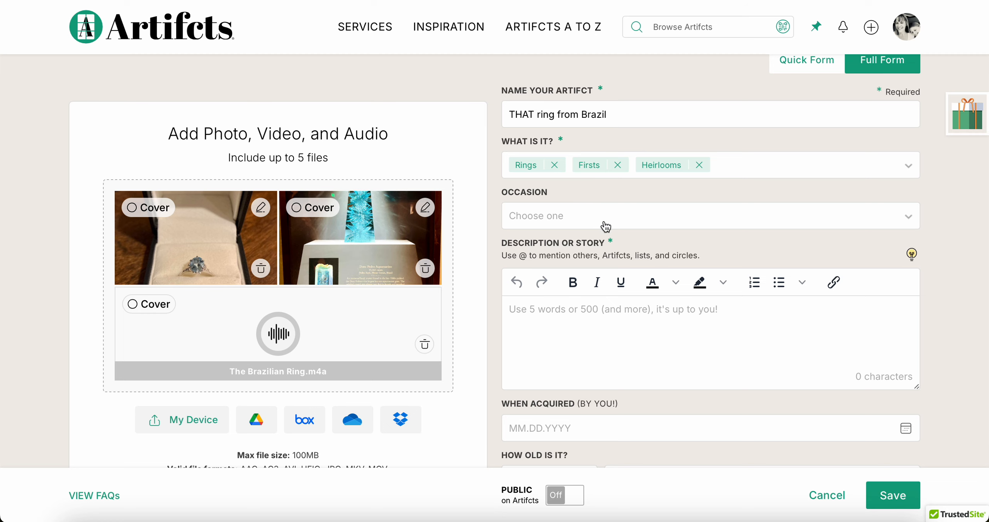
Review the occasion choices (Anniversary, Birthday, Travel, Wedding) without choosing one.
{"action": "left_click", "coordinate": [709, 215]}
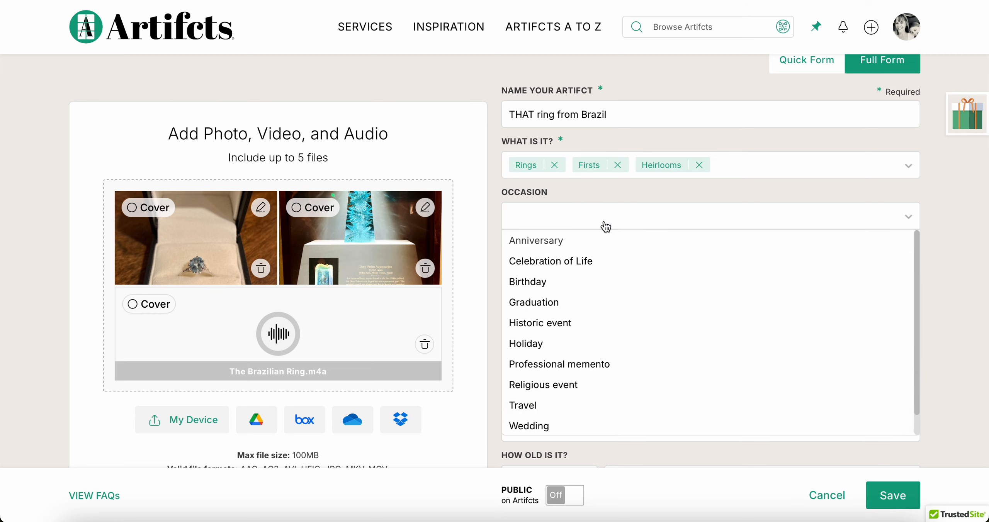
{"action": "mouse_move", "coordinate": [579, 365]}
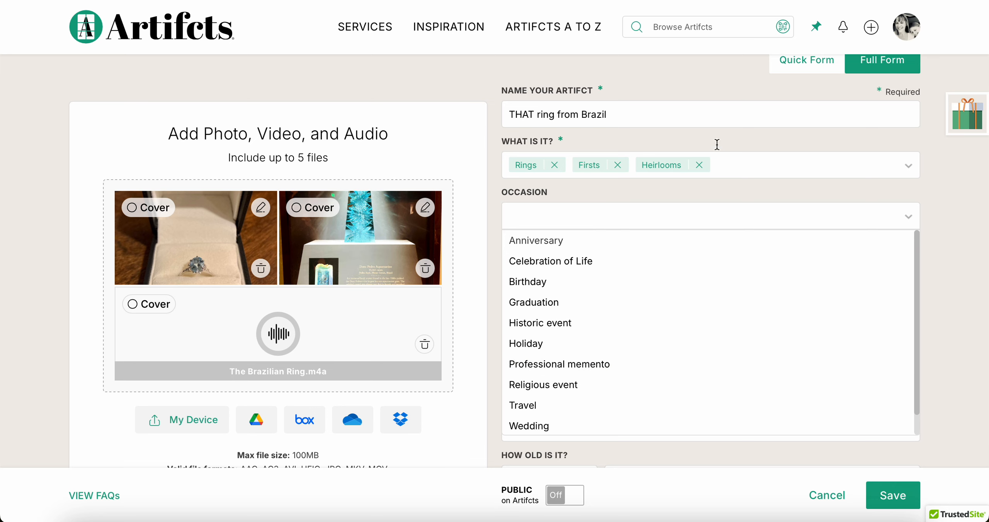
{"action": "left_click", "coordinate": [714, 144]}
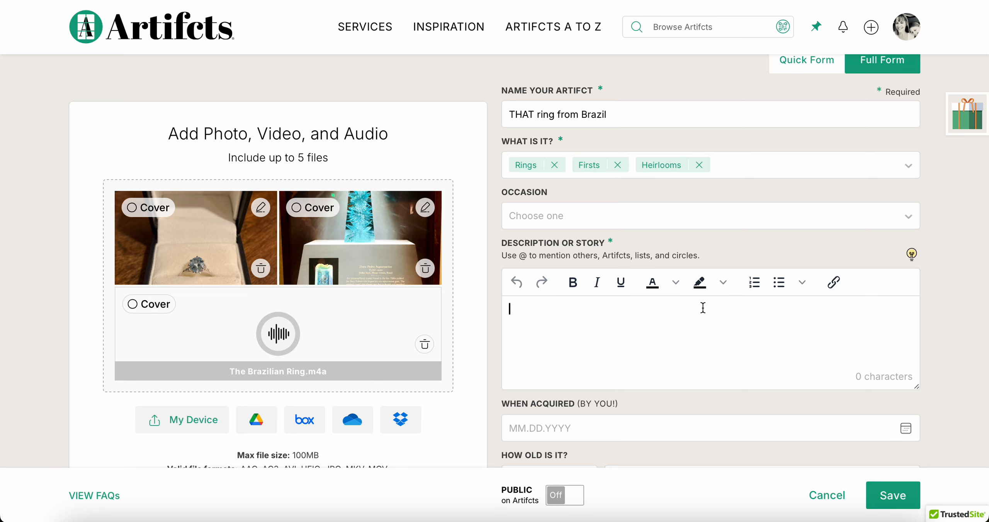
Write the story of the Rio work trip with colleague Mike and popping into H. Stern.
{"action": "type", "text": "I was in"}
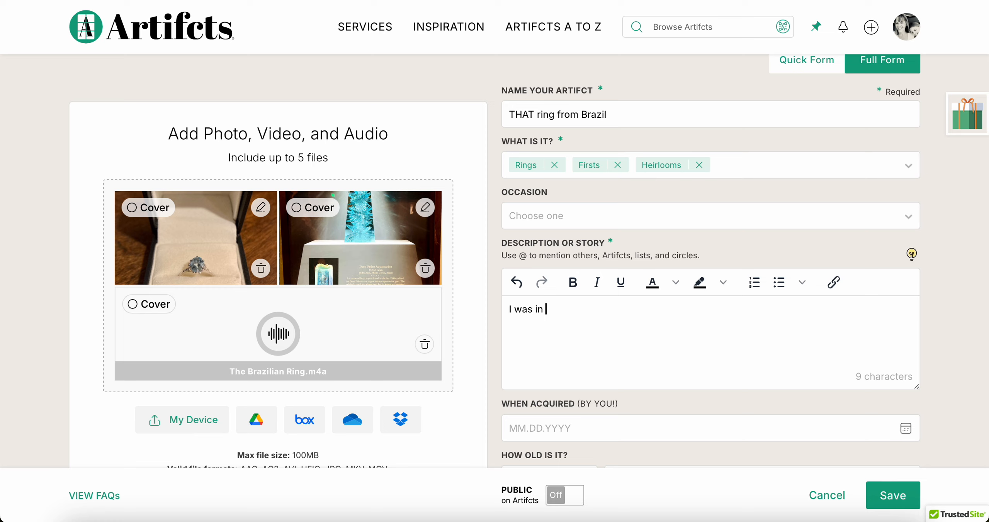
{"action": "type", "text": "Rio for work"}
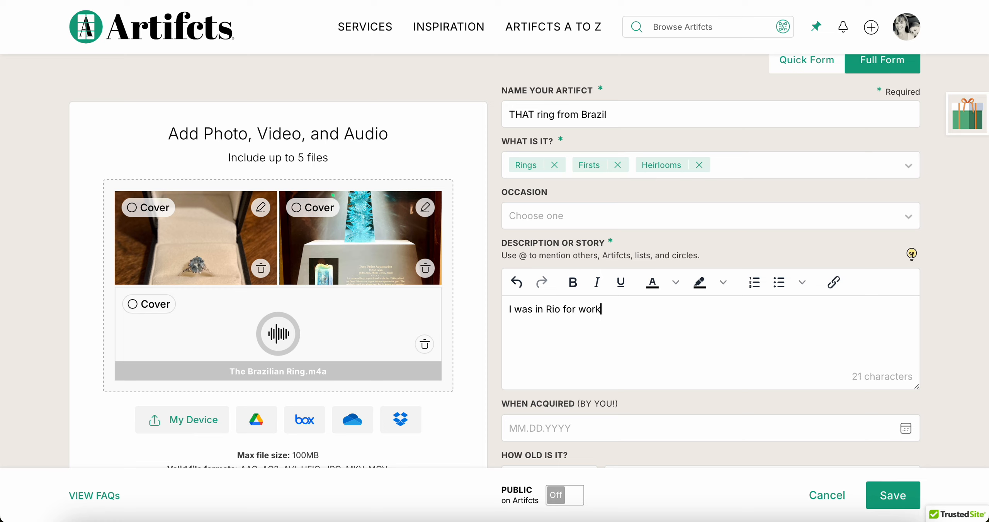
{"action": "type", "text": ", with. my collea"}
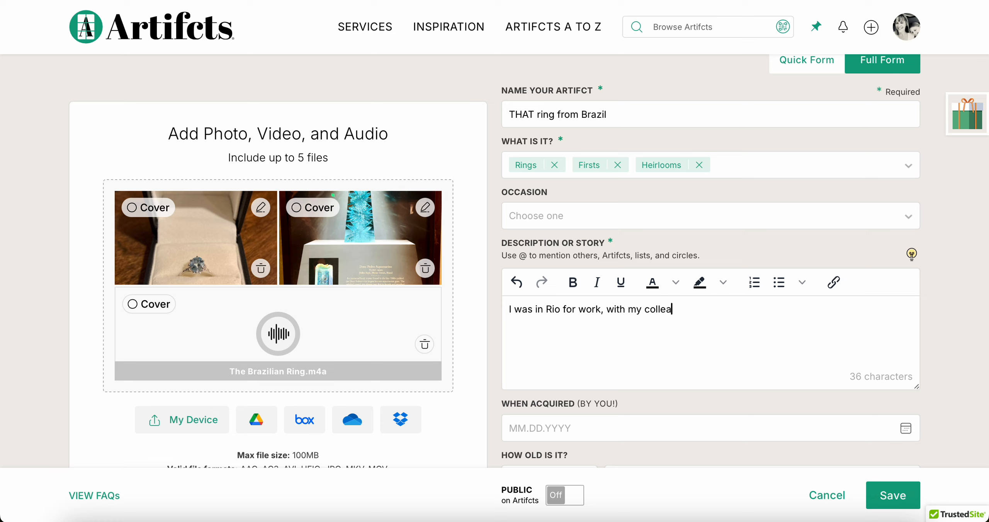
{"action": "type", "text": "gue Mike, and a"}
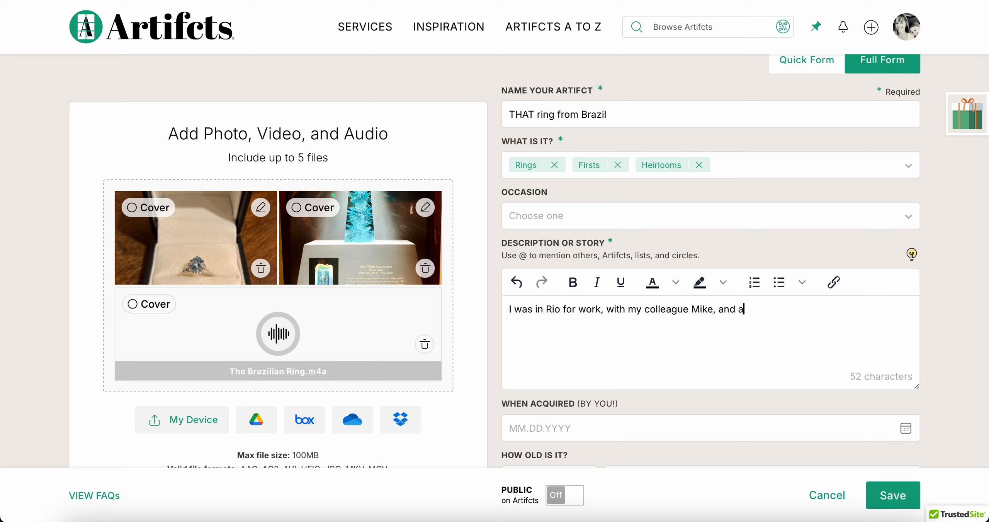
{"action": "type", "text": "we had a little"}
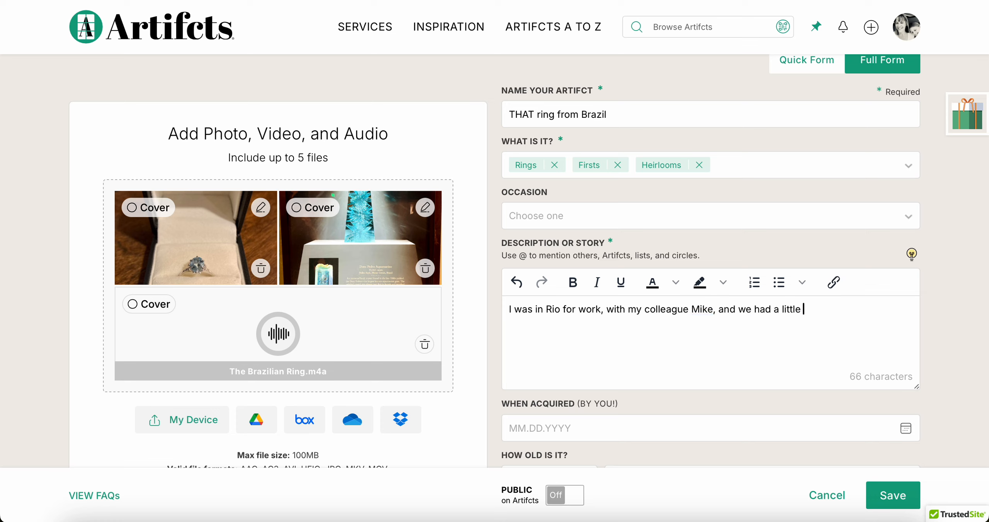
{"action": "type", "text": "downtime to explore. We p"}
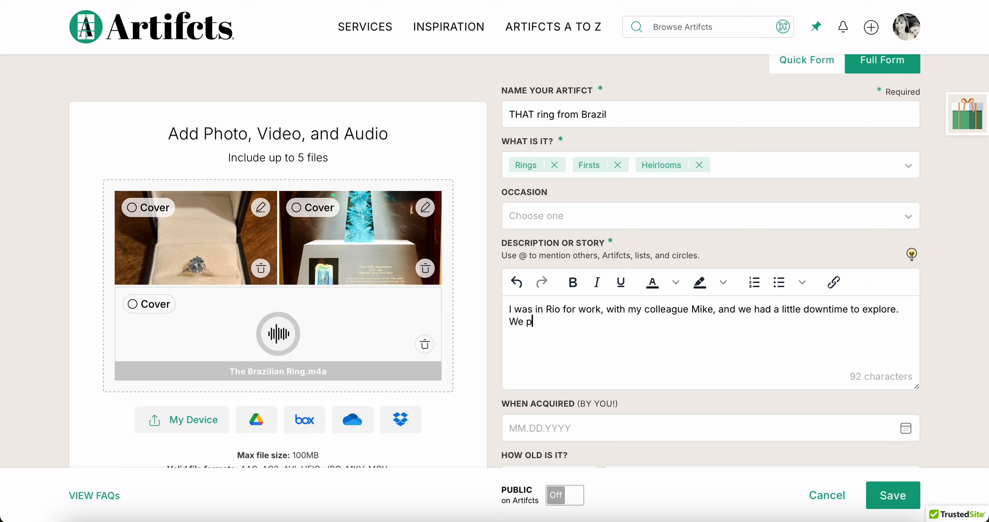
{"action": "type", "text": "opped into"}
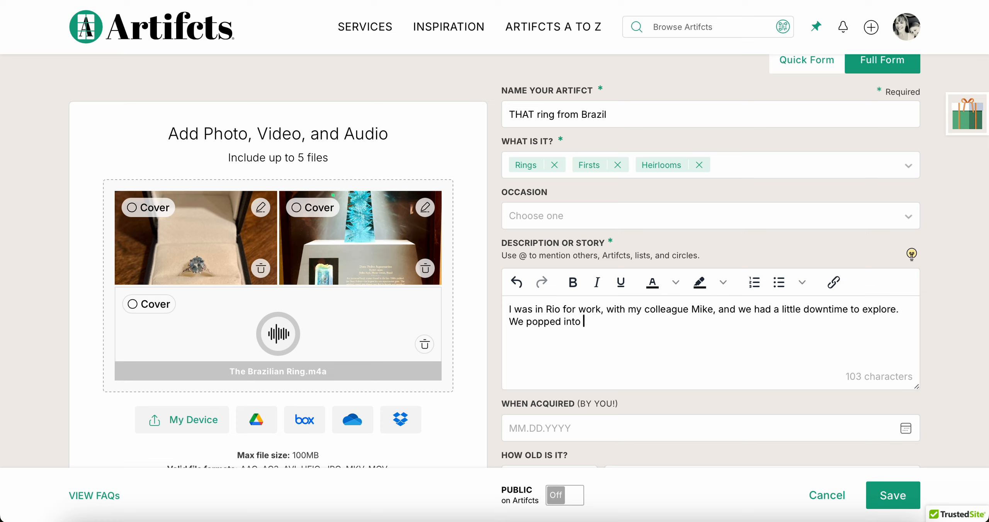
{"action": "type", "text": "H. Stern and LOOK what I"}
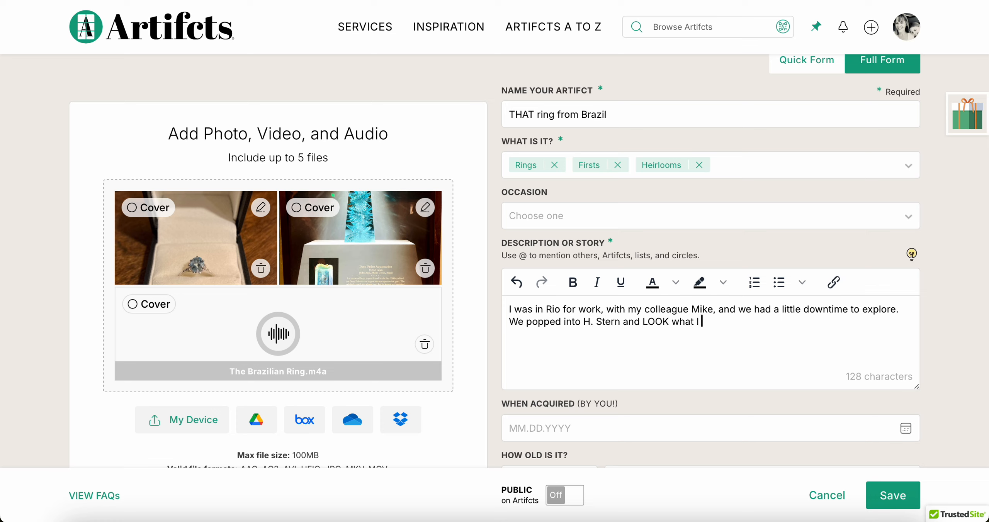
{"action": "type", "text": "brought home!"}
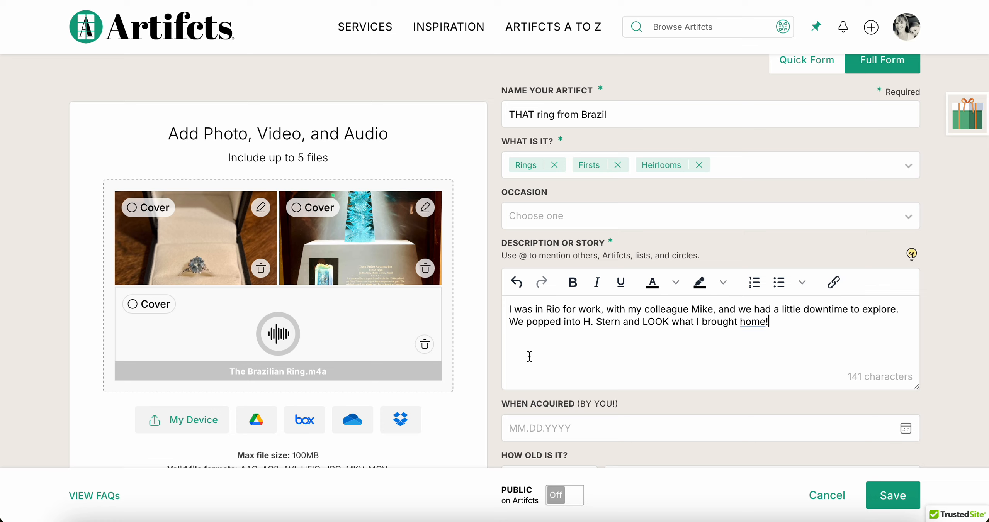
{"action": "scroll", "scroll_direction": "down", "scroll_amount": 3}
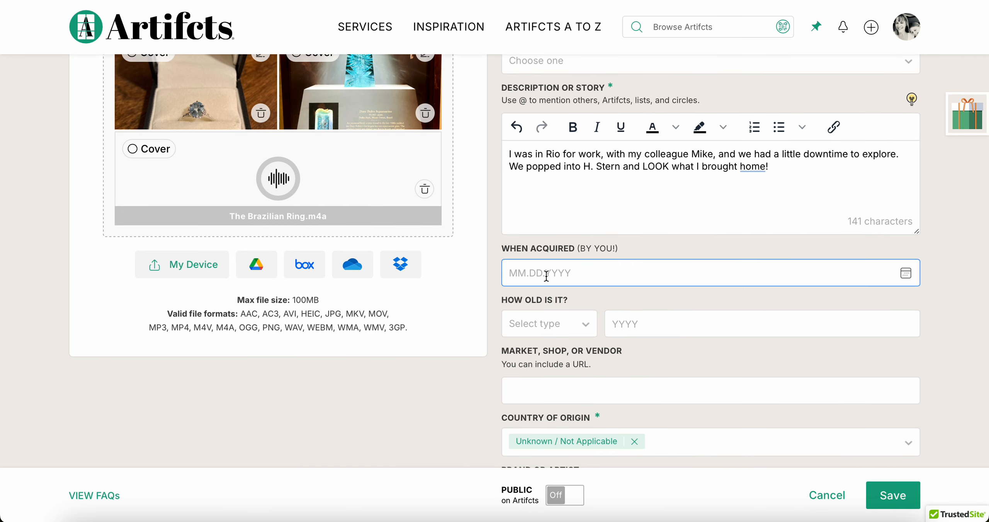
Record acquisition date 03.01.2013 and vendor H. Stern, clearing the Unknown country.
{"action": "left_click", "coordinate": [710, 273]}
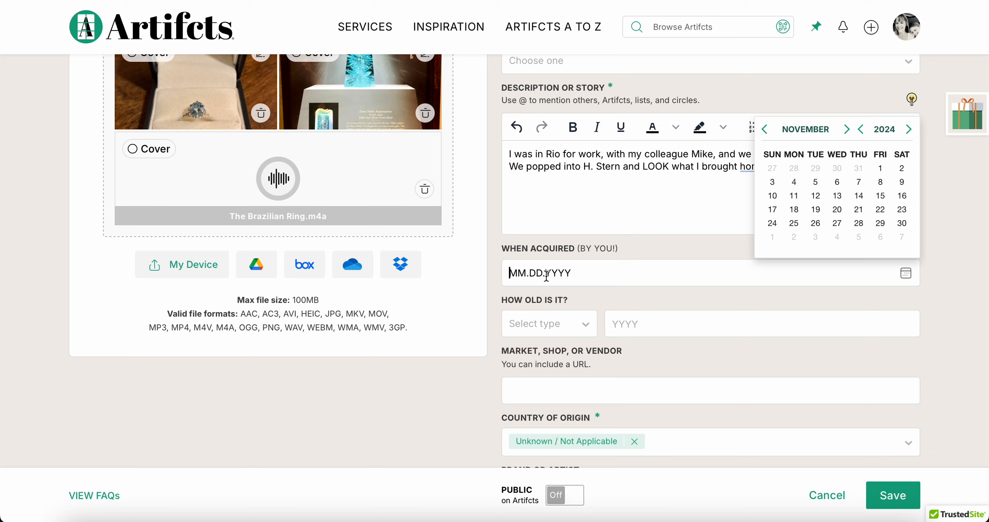
{"action": "type", "text": "03.01."}
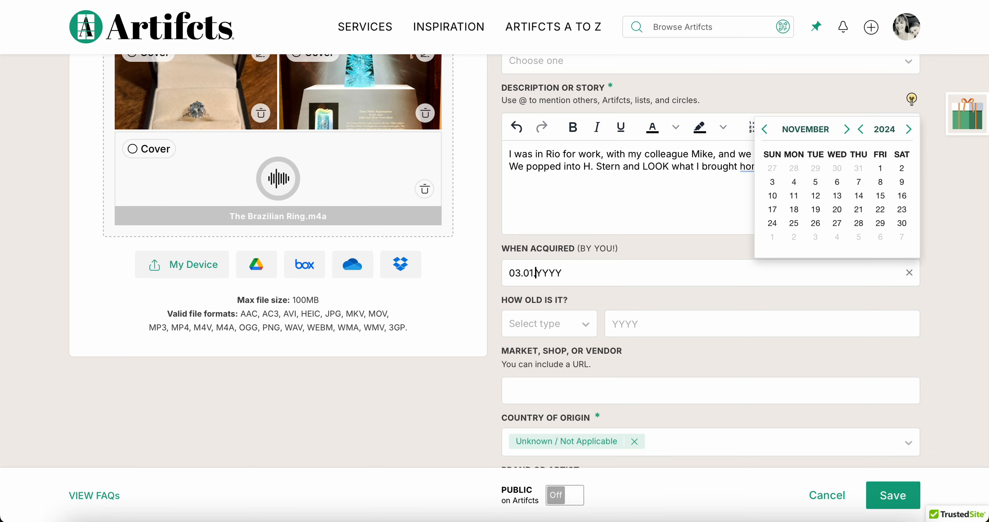
{"action": "type", "text": "2013"}
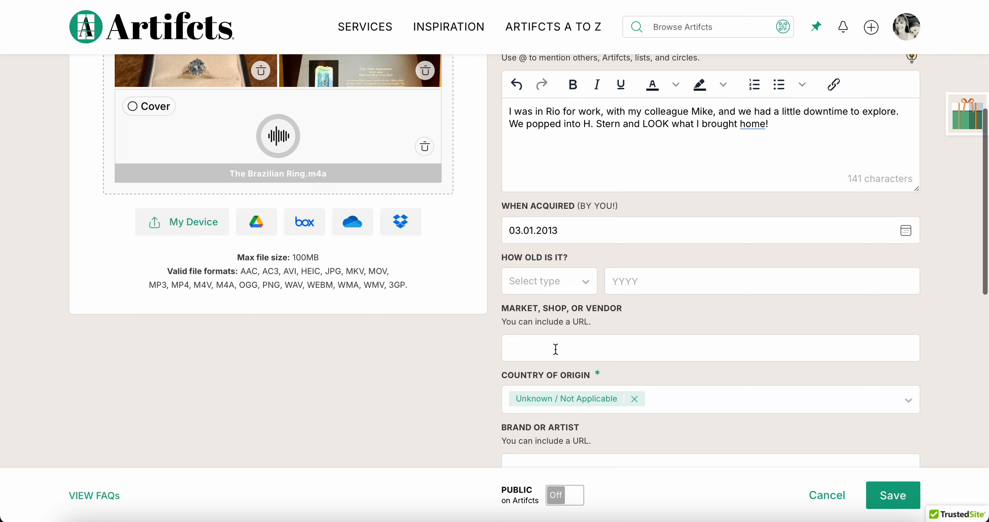
{"action": "type", "text": "H. STe"}
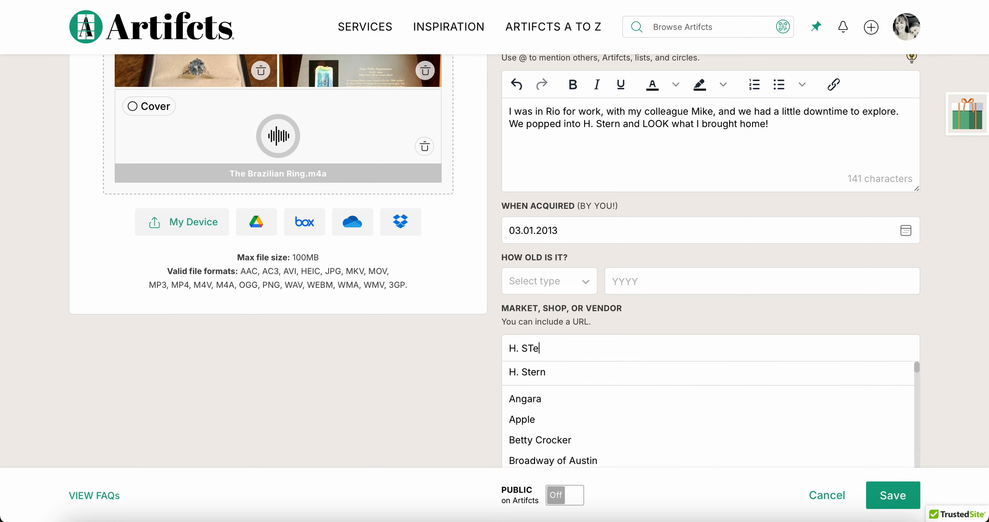
{"action": "left_click", "coordinate": [527, 373]}
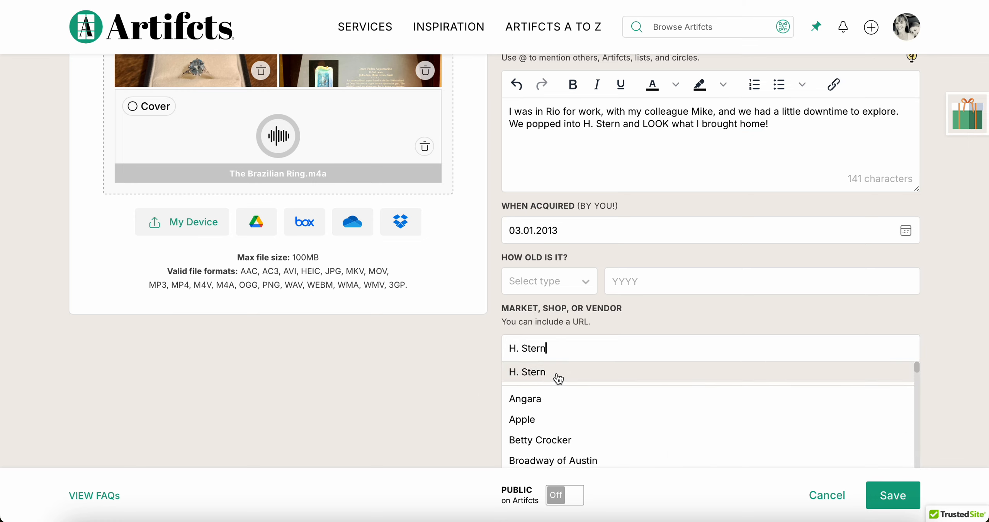
{"action": "left_click", "coordinate": [527, 372]}
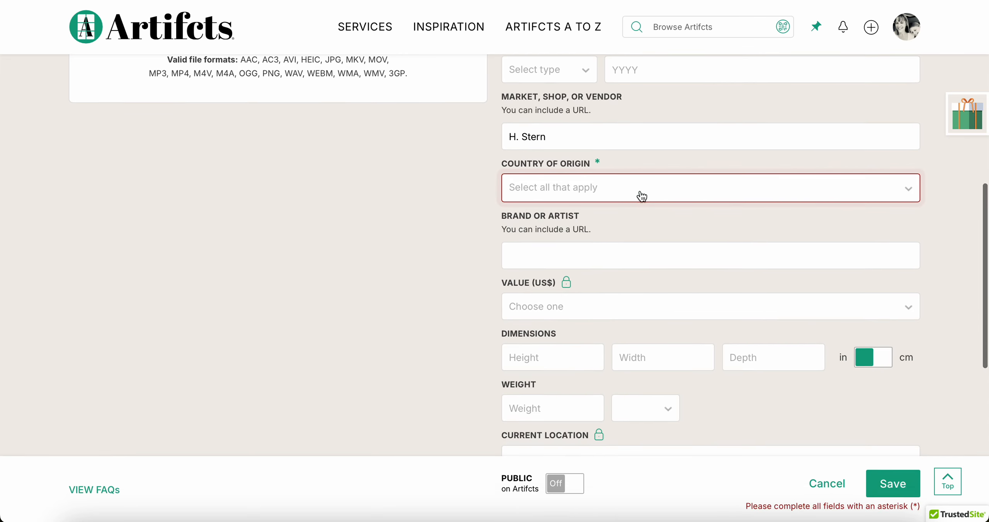
Set Brazil as the ring's country of origin.
{"action": "type", "text": "brazi"}
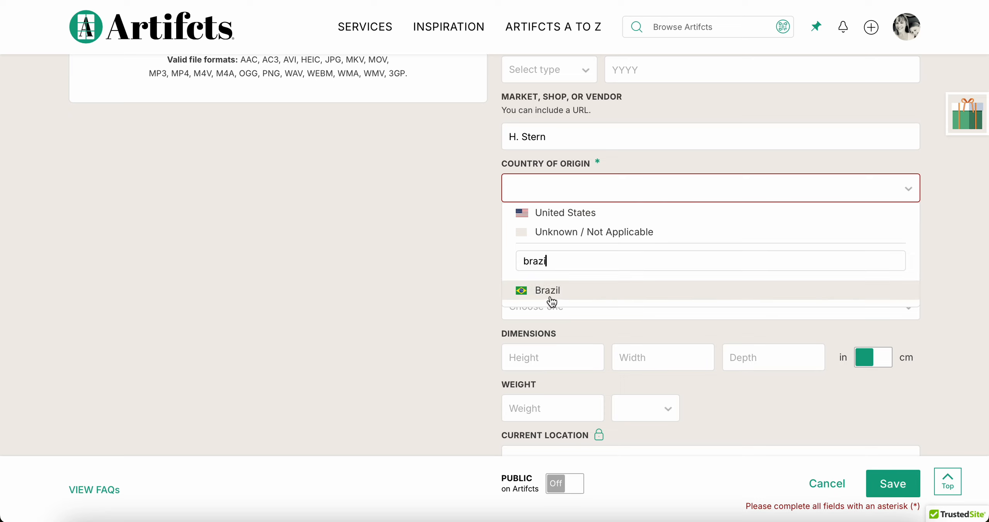
{"action": "left_click", "coordinate": [547, 290]}
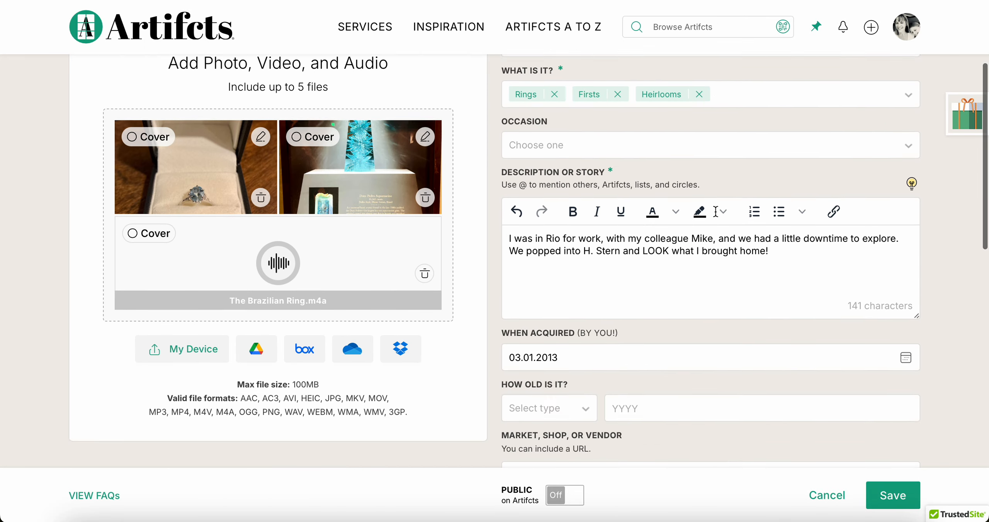
{"action": "scroll", "scroll_direction": "down", "scroll_amount": 3}
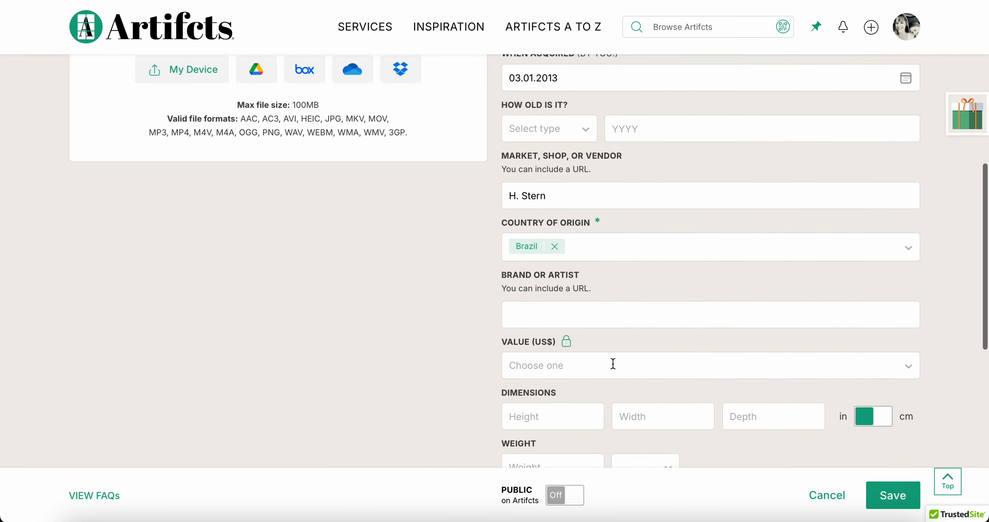
{"action": "scroll", "scroll_direction": "down", "scroll_amount": 3}
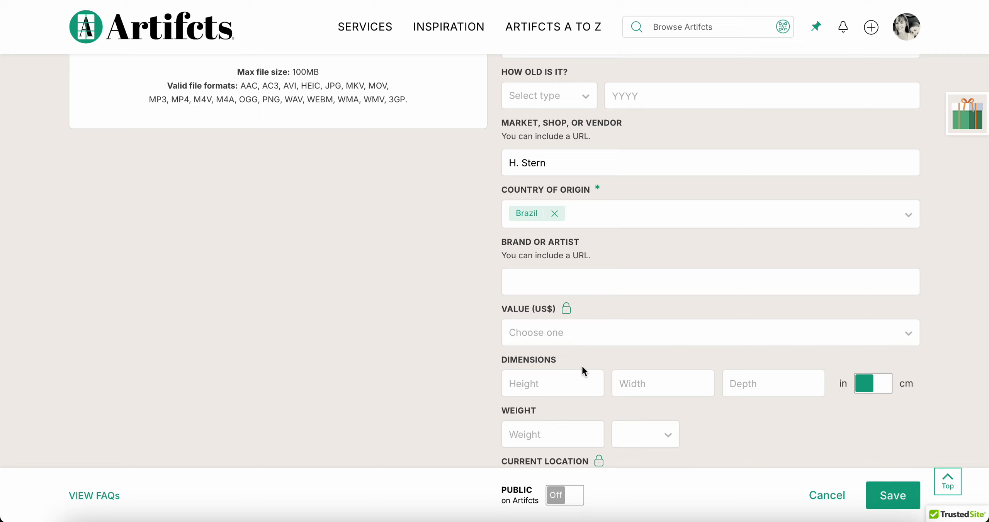
{"action": "left_click", "coordinate": [709, 333]}
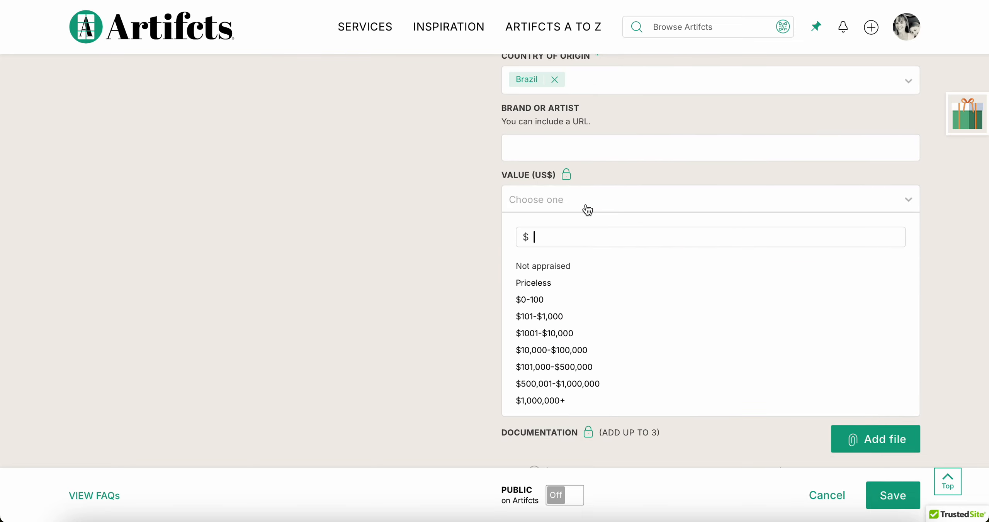
{"action": "mouse_move", "coordinate": [567, 214]}
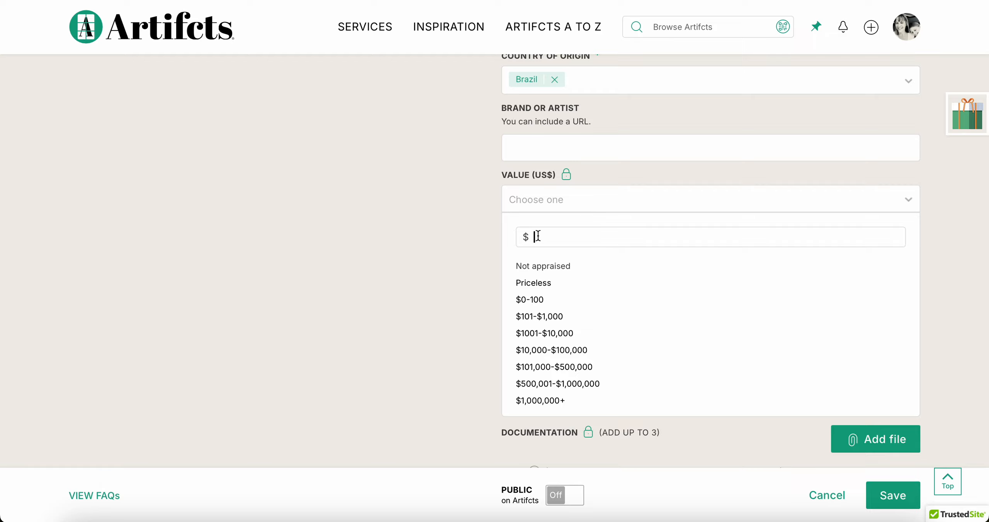
Record the ring's value as $1500.
{"action": "type", "text": "1500"}
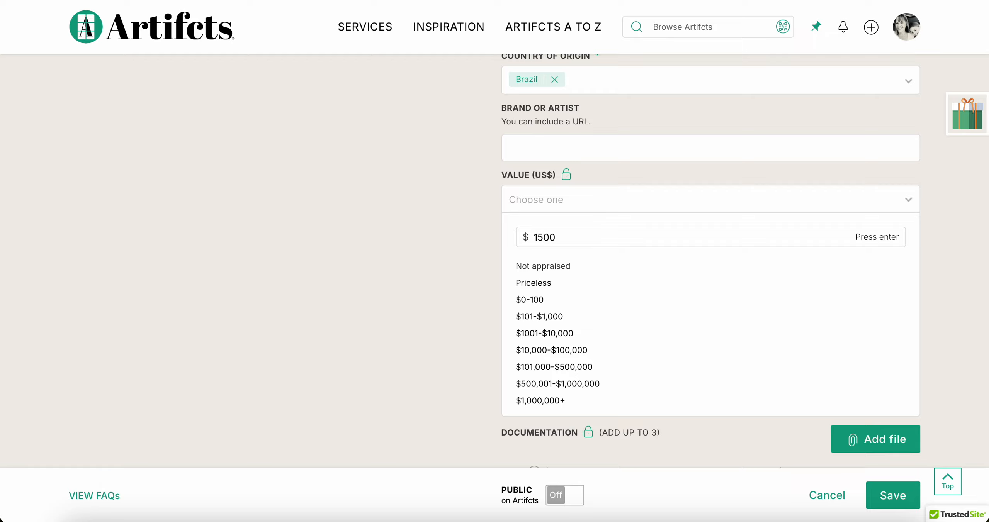
{"action": "key", "text": "enter"}
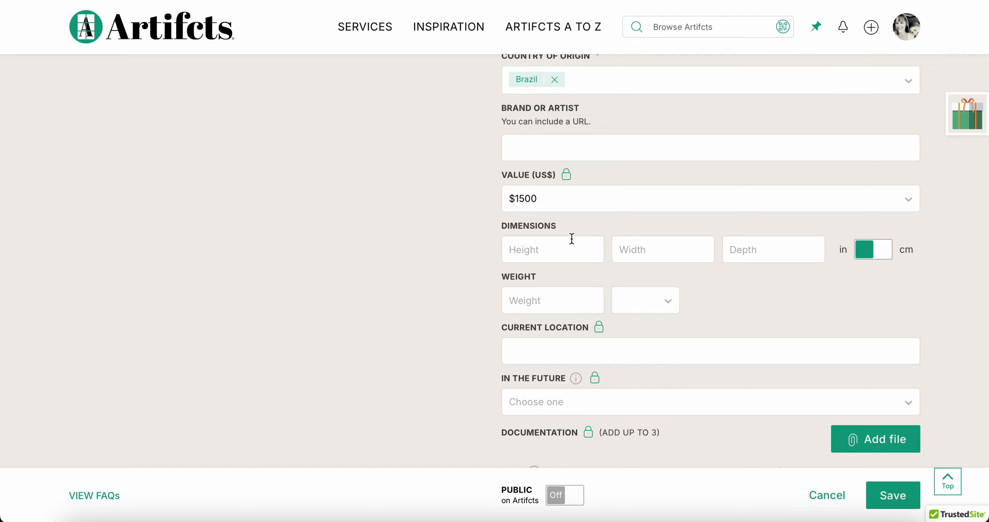
{"action": "scroll", "scroll_direction": "down", "scroll_amount": 3}
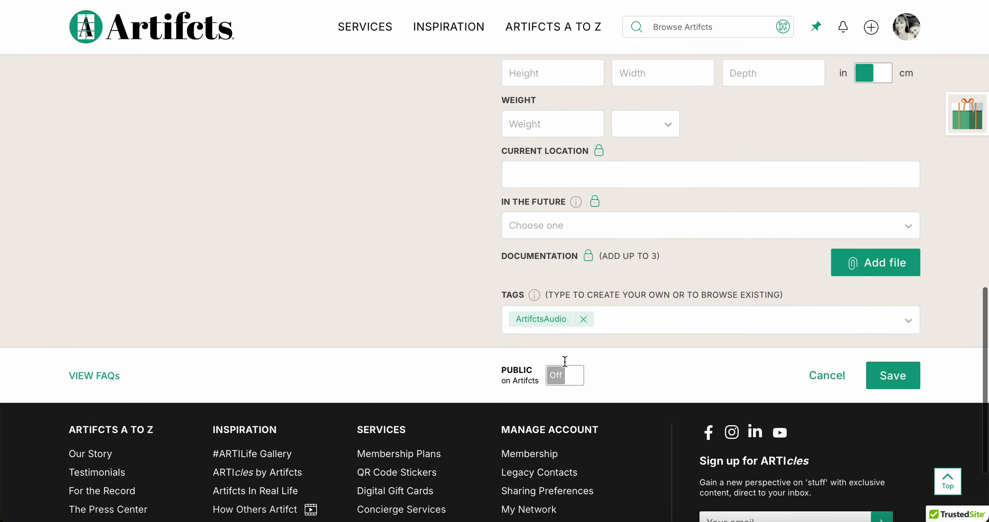
{"action": "mouse_move", "coordinate": [633, 207]}
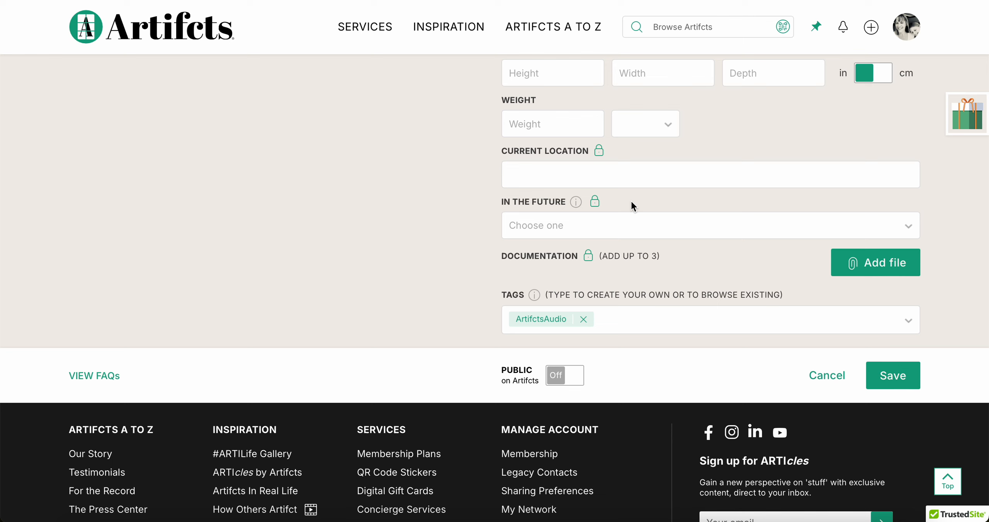
{"action": "left_click", "coordinate": [709, 225]}
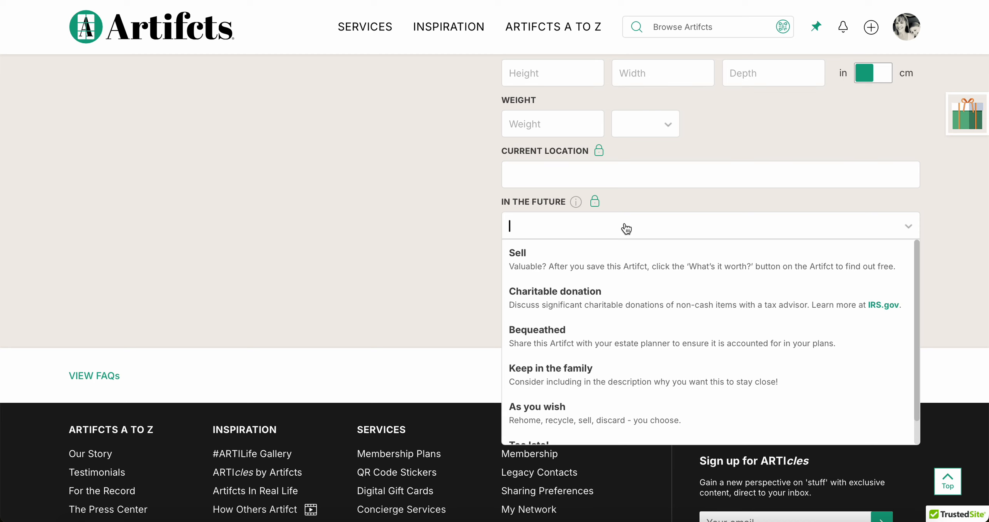
{"action": "left_click", "coordinate": [537, 329]}
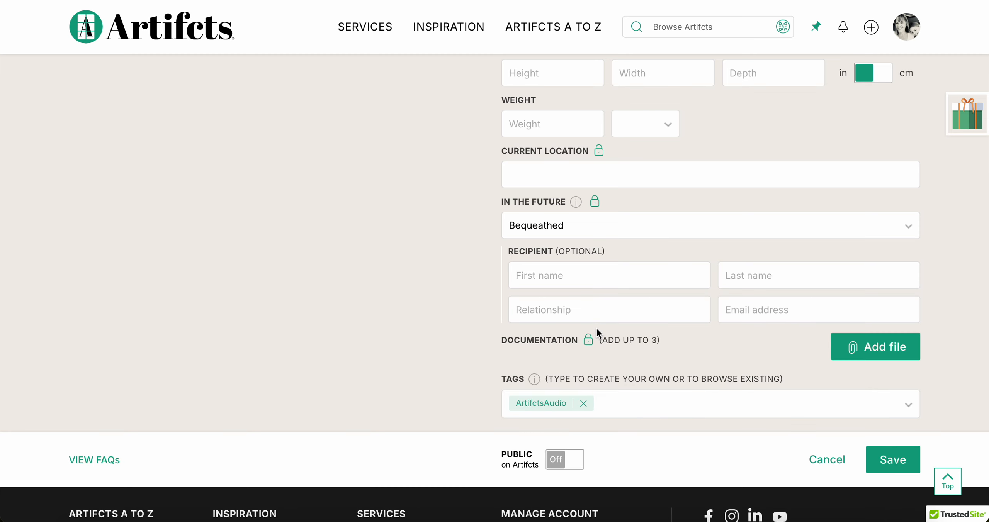
{"action": "type", "text": "Violet"}
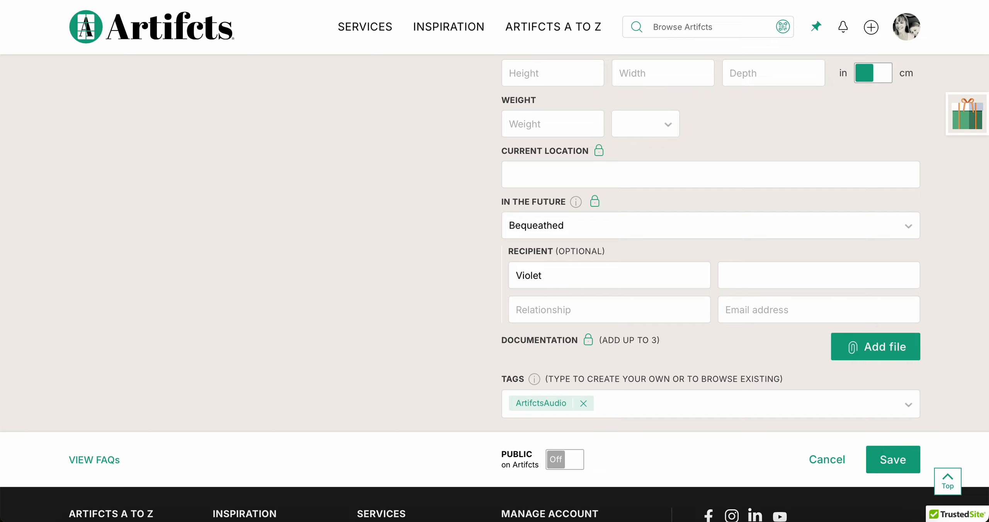
{"action": "type", "text": "Goodwin"}
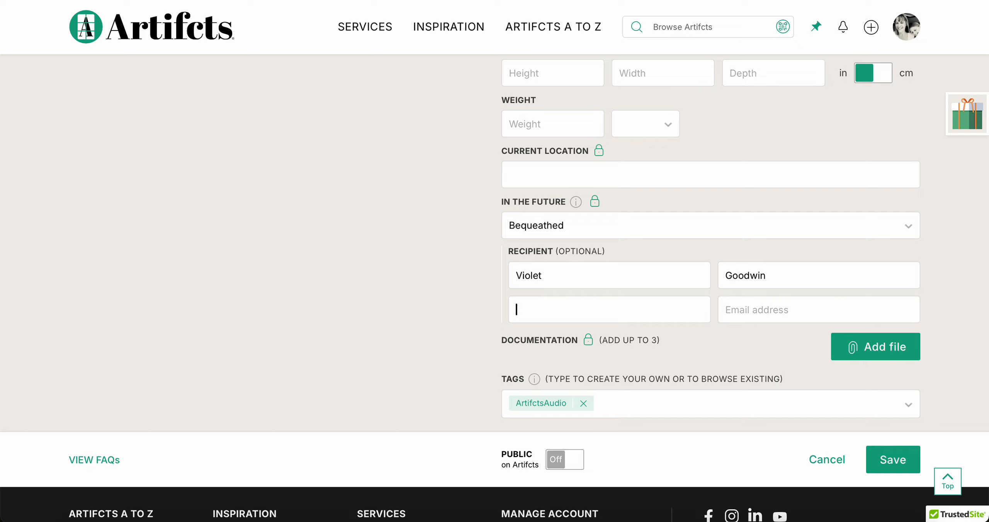
{"action": "type", "text": "Daught"}
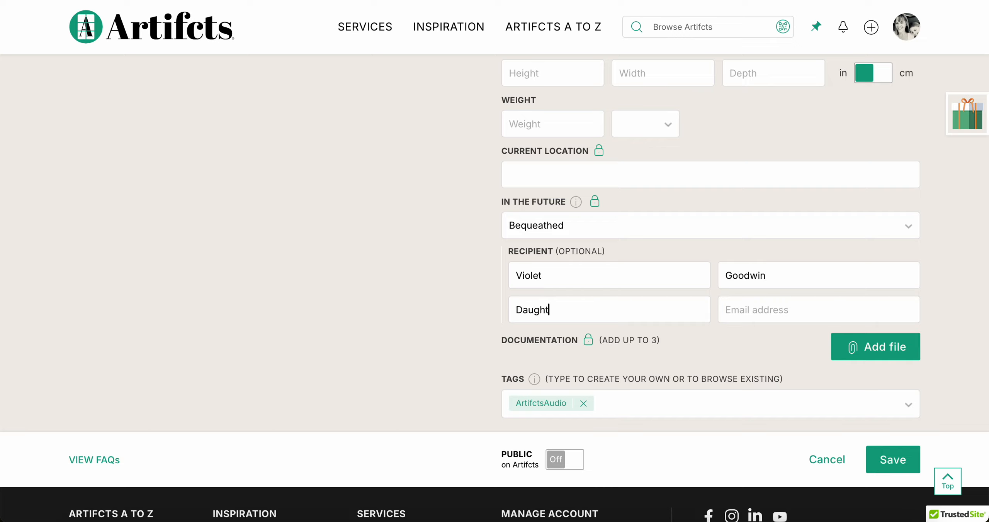
{"action": "type", "text": "er"}
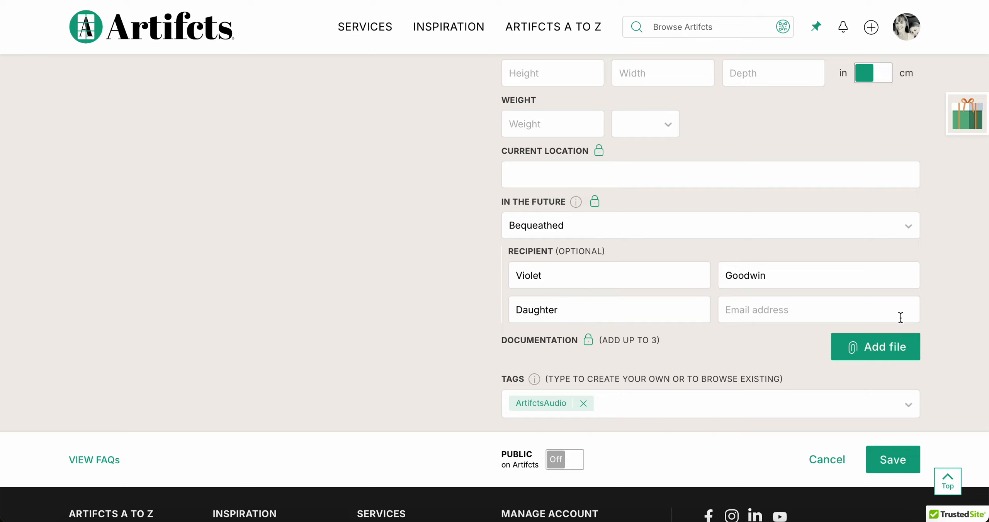
{"action": "mouse_move", "coordinate": [623, 246]}
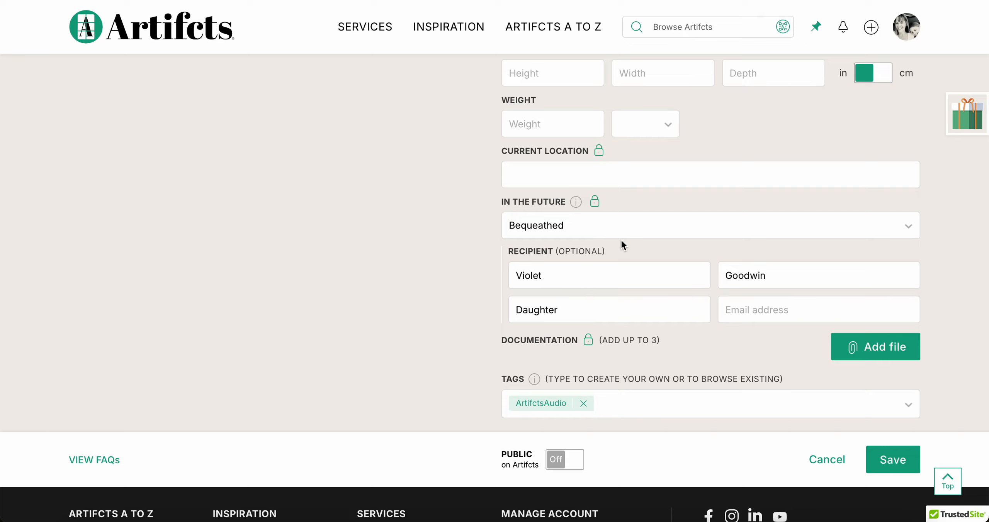
{"action": "left_click", "coordinate": [709, 225]}
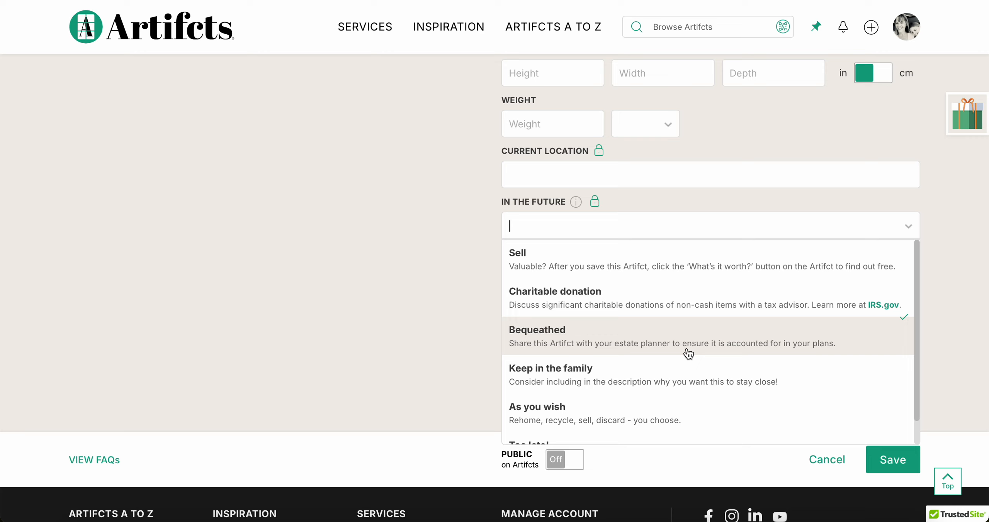
{"action": "mouse_move", "coordinate": [675, 354]}
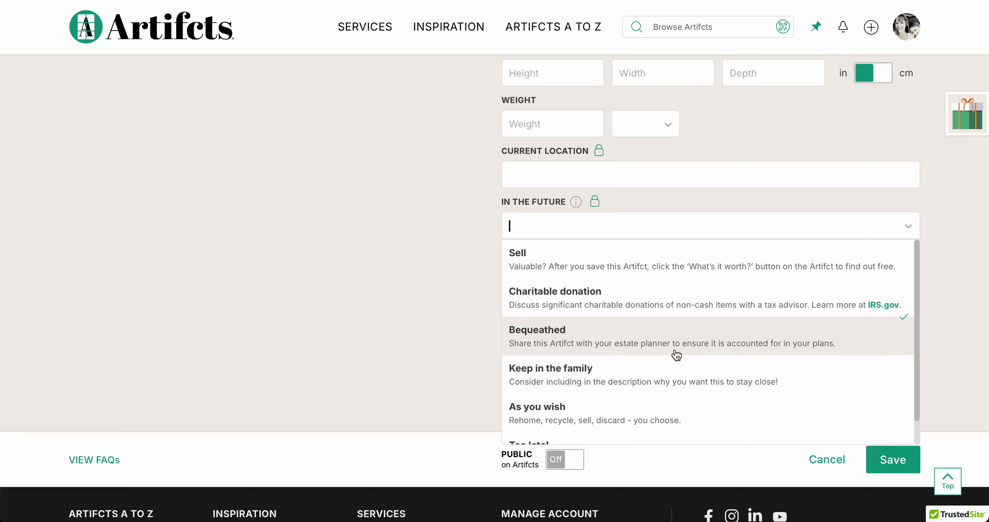
{"action": "left_click", "coordinate": [537, 329]}
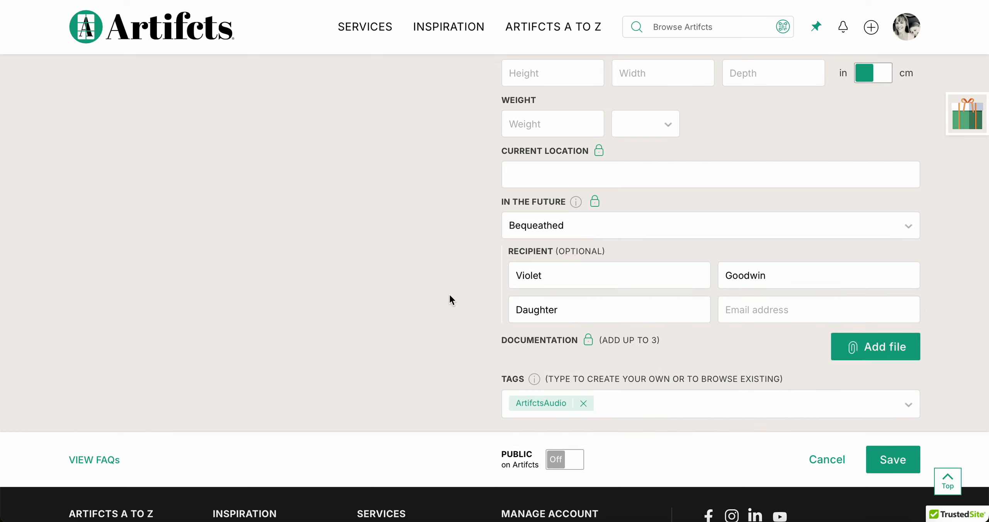
{"action": "mouse_move", "coordinate": [587, 218]}
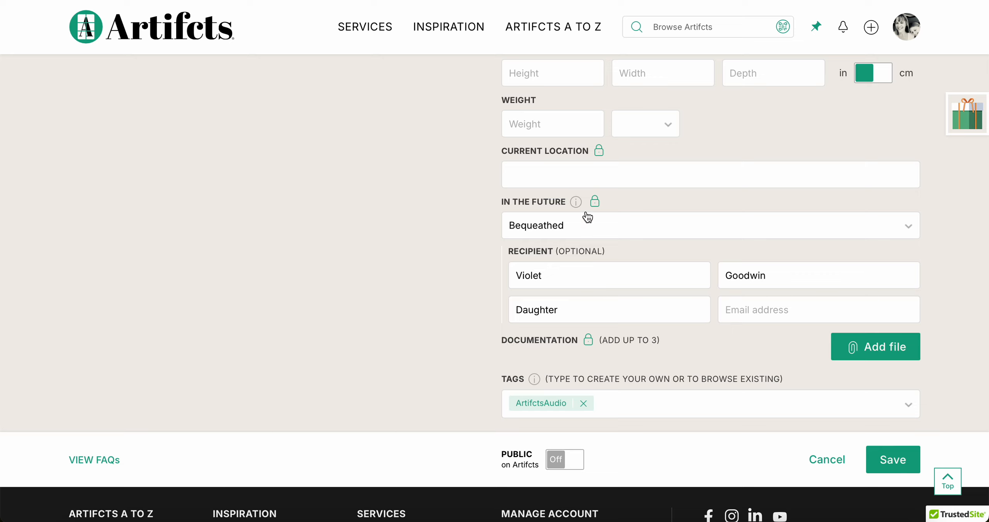
{"action": "mouse_move", "coordinate": [593, 201]}
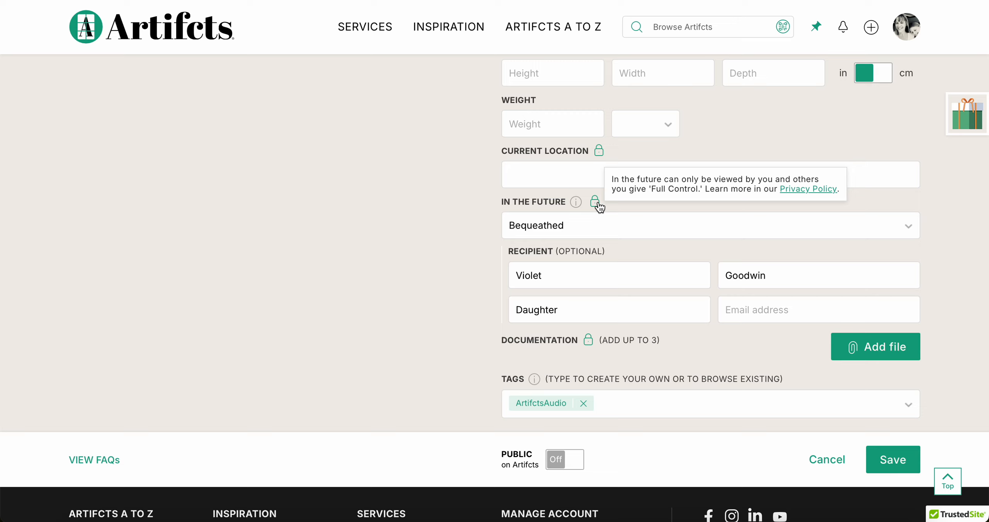
{"action": "mouse_move", "coordinate": [687, 181]}
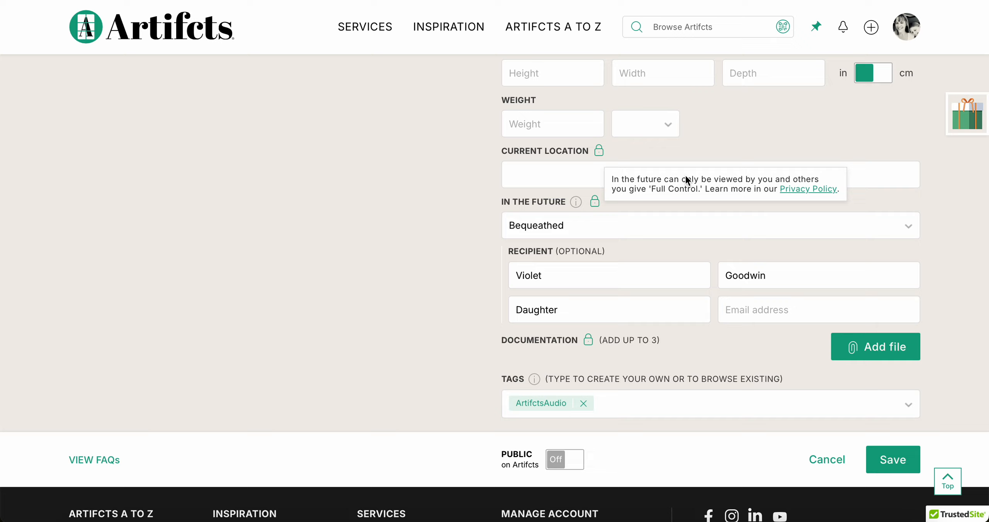
{"action": "mouse_move", "coordinate": [685, 194]}
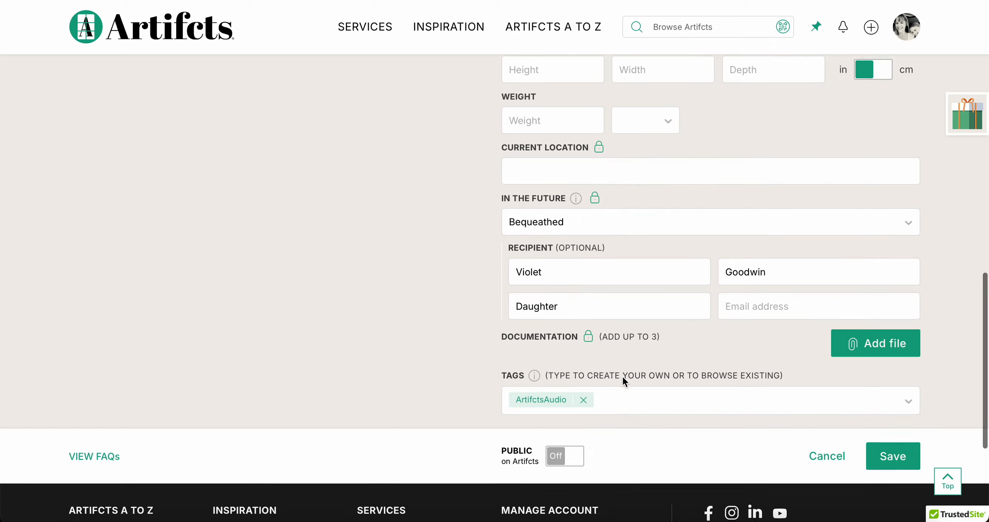
Add the tags Brazil and Violet to the Artifct.
{"action": "left_click", "coordinate": [693, 401]}
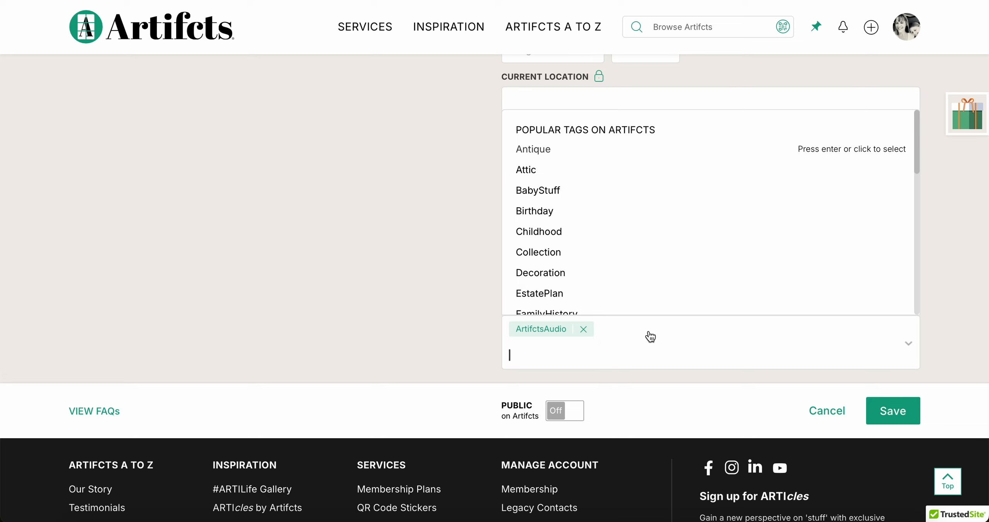
{"action": "type", "text": "Braz"}
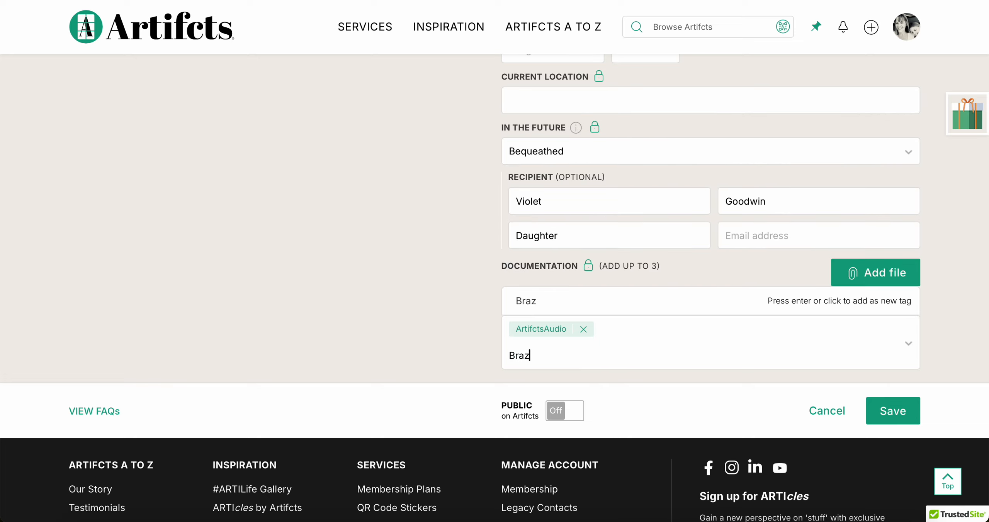
{"action": "type", "text": "Vio"}
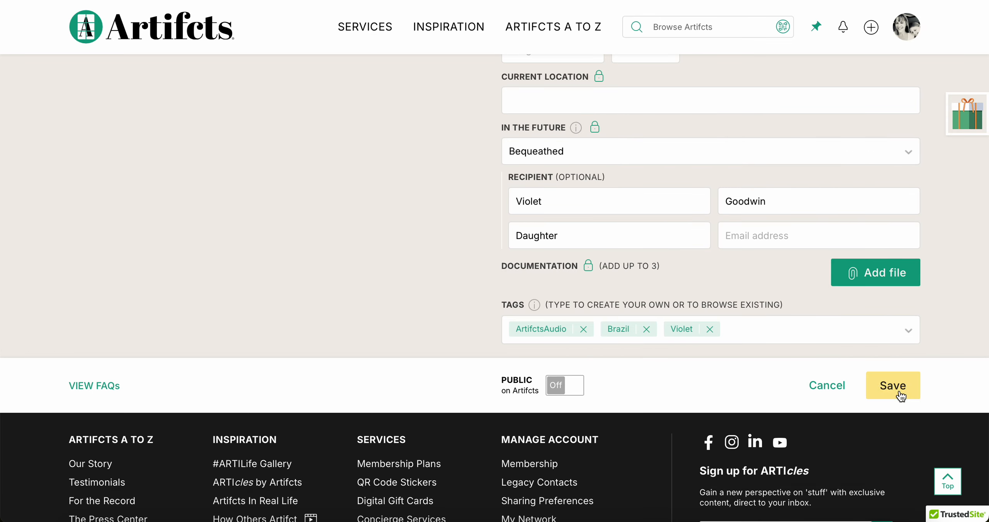
Attach the H. Stern Certificate of Appraisal and International Warranty jpg files and upload them.
{"action": "left_click", "coordinate": [875, 273]}
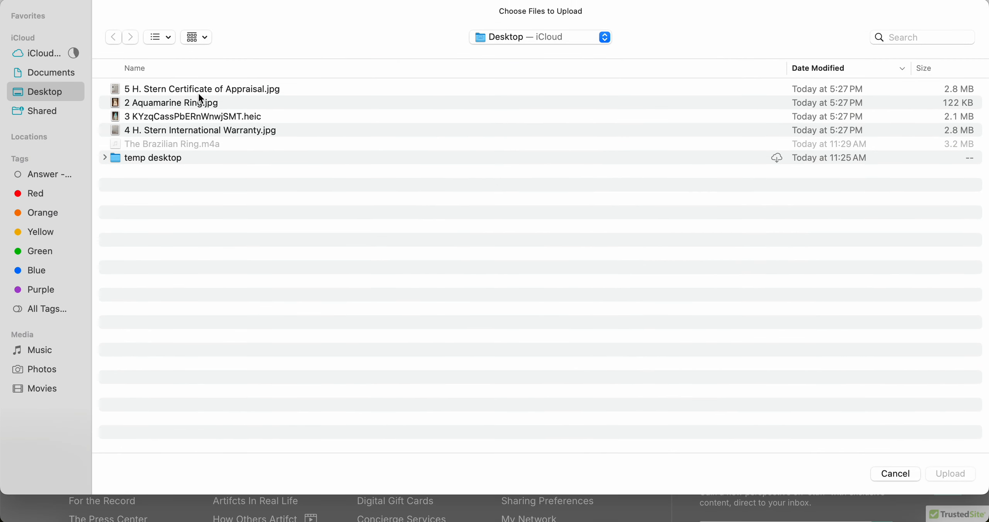
{"action": "left_click", "coordinate": [202, 89]}
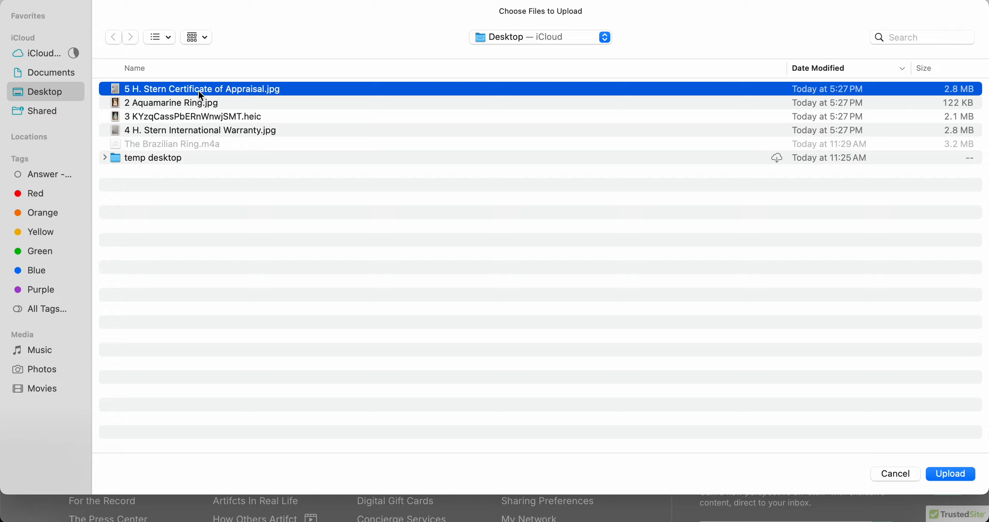
{"action": "mouse_move", "coordinate": [218, 137]}
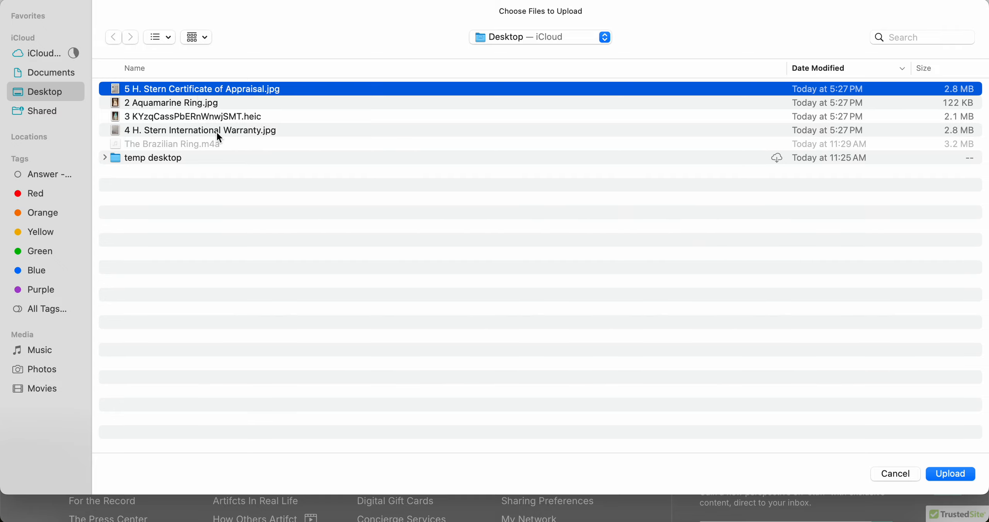
{"action": "left_click", "coordinate": [199, 130]}
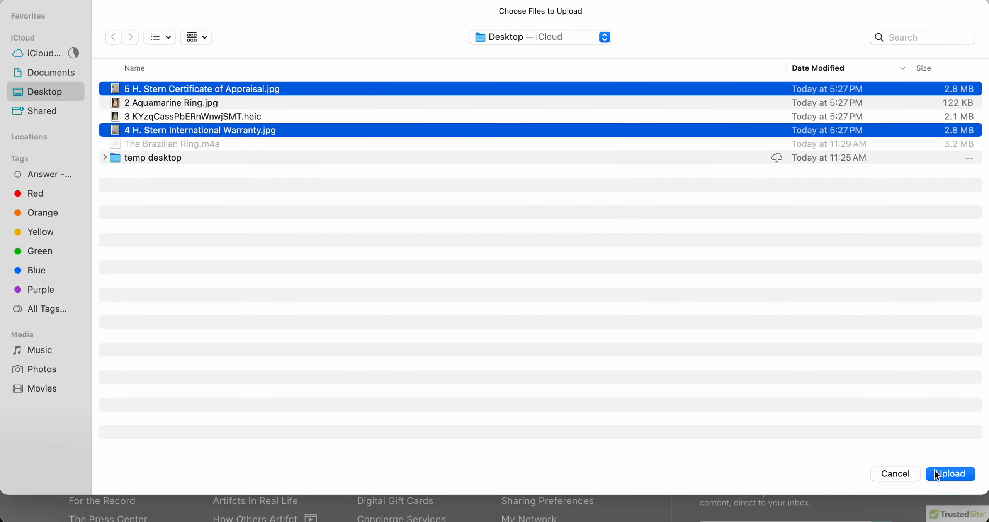
{"action": "left_click", "coordinate": [950, 473]}
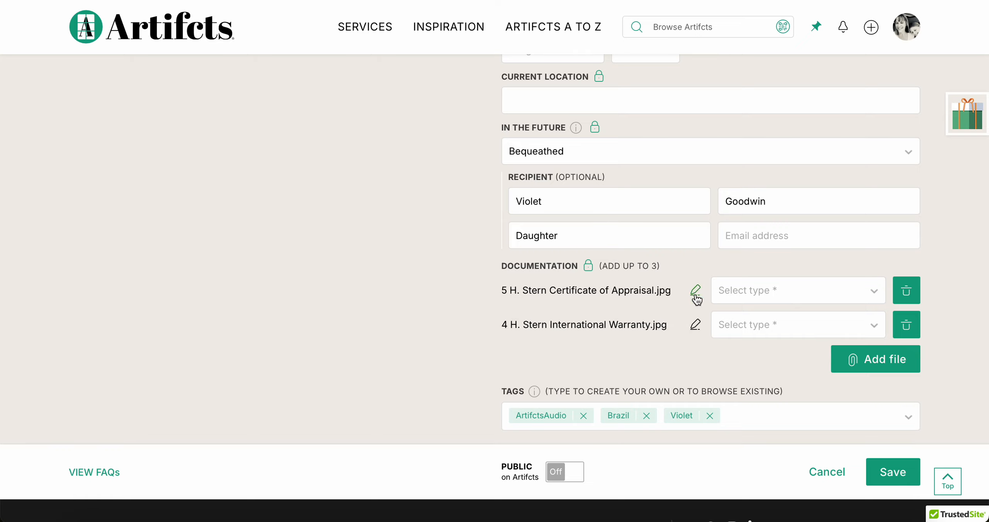
Type the documents as Appraisal Report and Warranty, then save the new Artifct.
{"action": "left_click", "coordinate": [797, 291]}
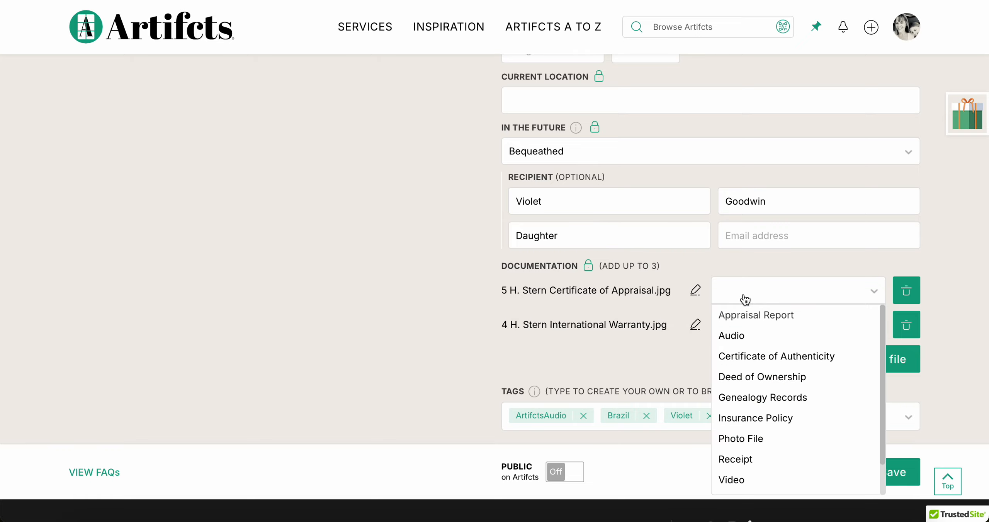
{"action": "mouse_move", "coordinate": [760, 367]}
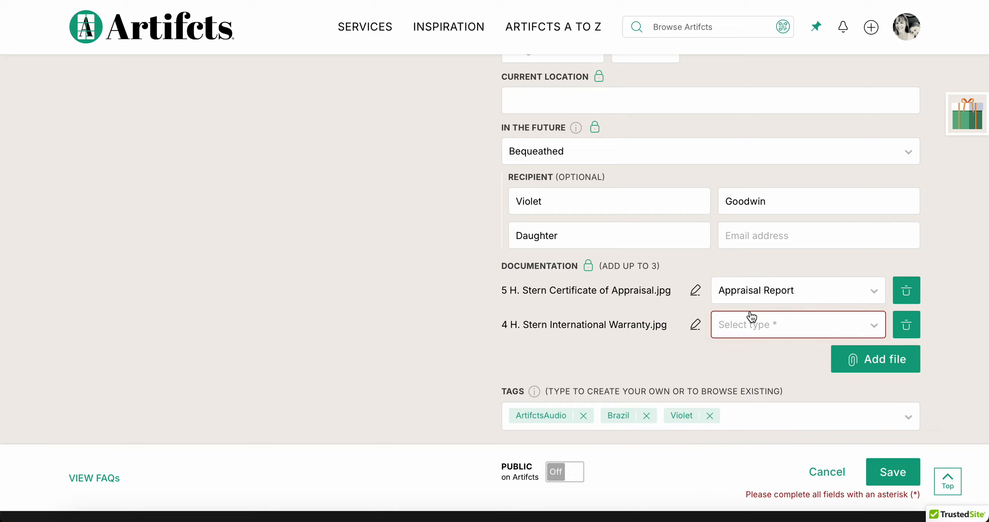
{"action": "left_click", "coordinate": [797, 325]}
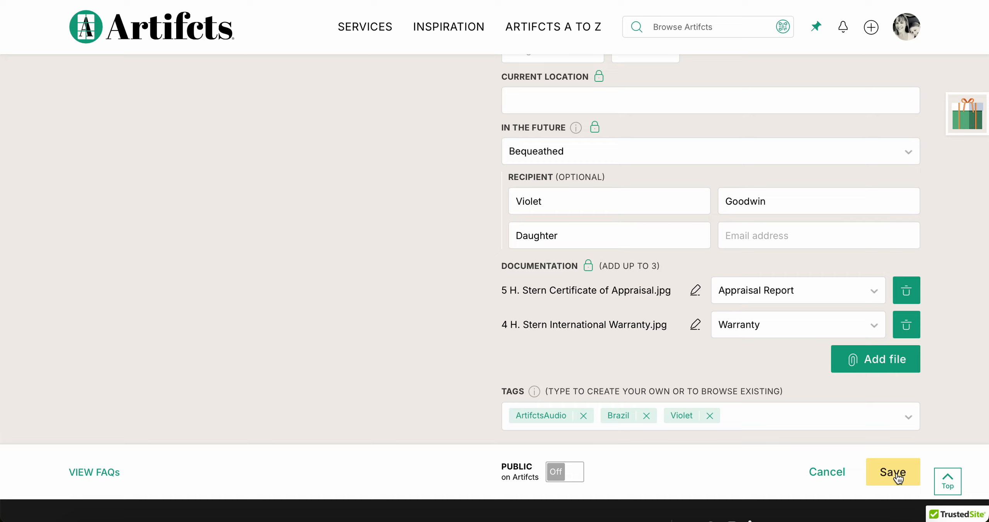
{"action": "left_click", "coordinate": [892, 473]}
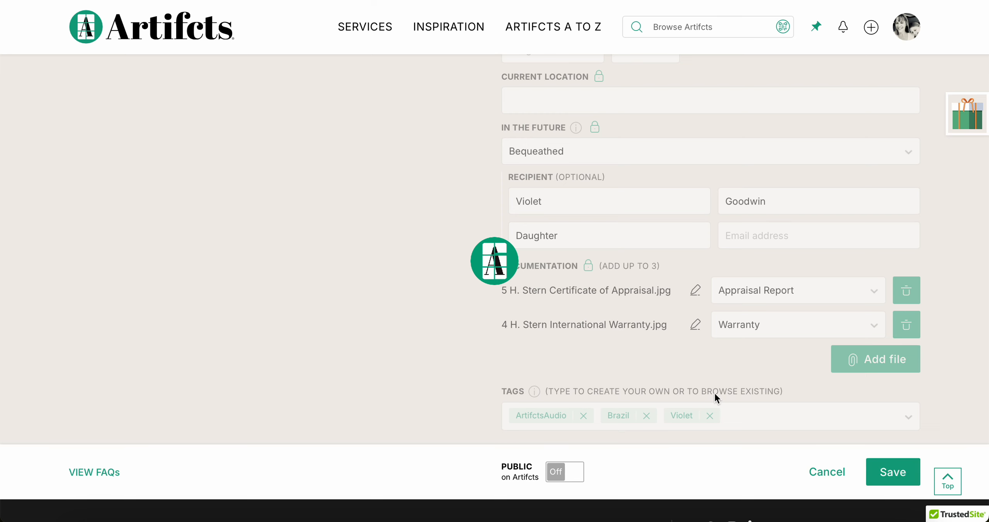
Confirm the save and let the Share your Artifct dialog appear.
{"action": "left_click", "coordinate": [892, 472]}
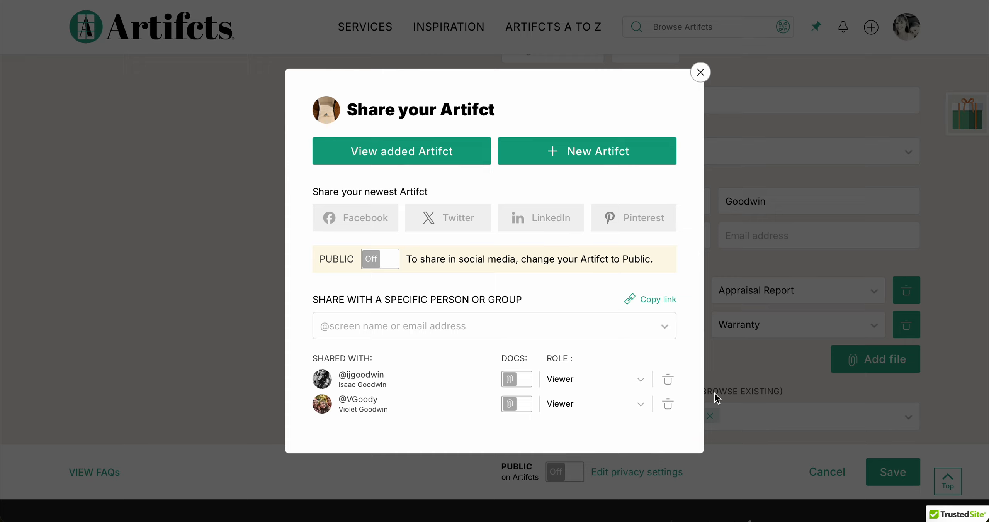
{"action": "mouse_move", "coordinate": [359, 224]}
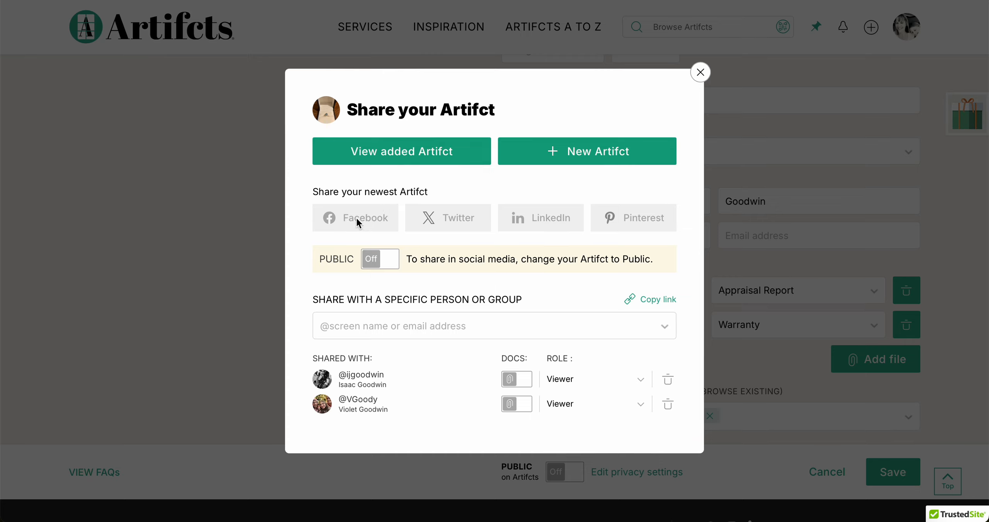
{"action": "mouse_move", "coordinate": [662, 215]}
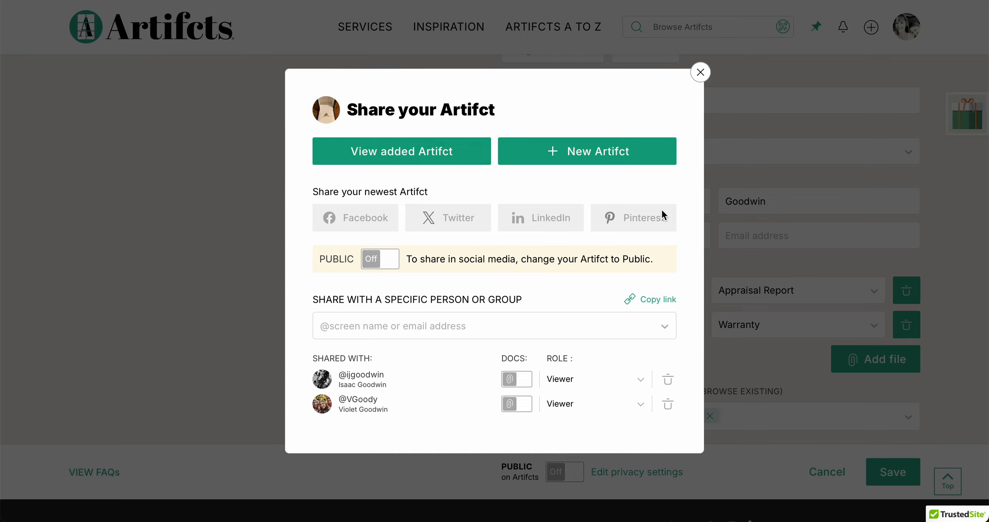
{"action": "mouse_move", "coordinate": [317, 270]}
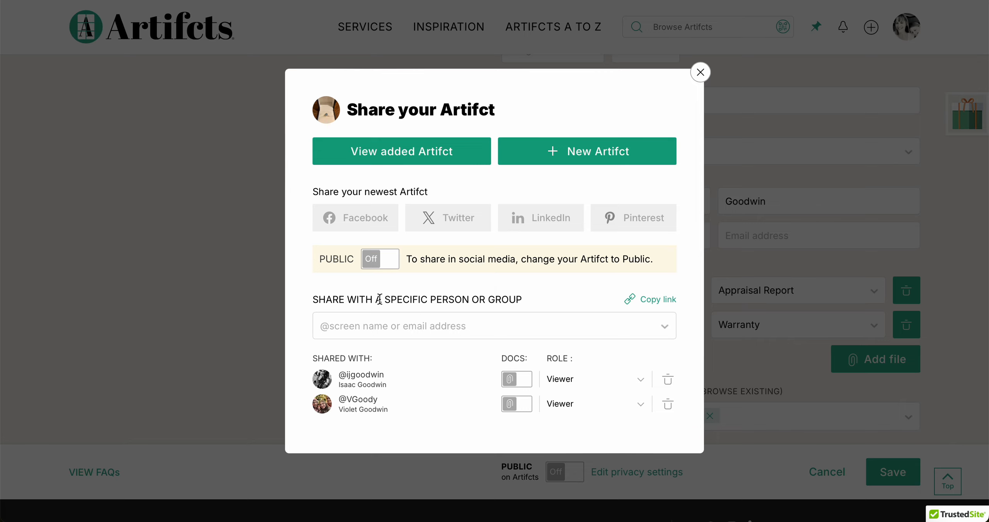
{"action": "mouse_move", "coordinate": [499, 315]}
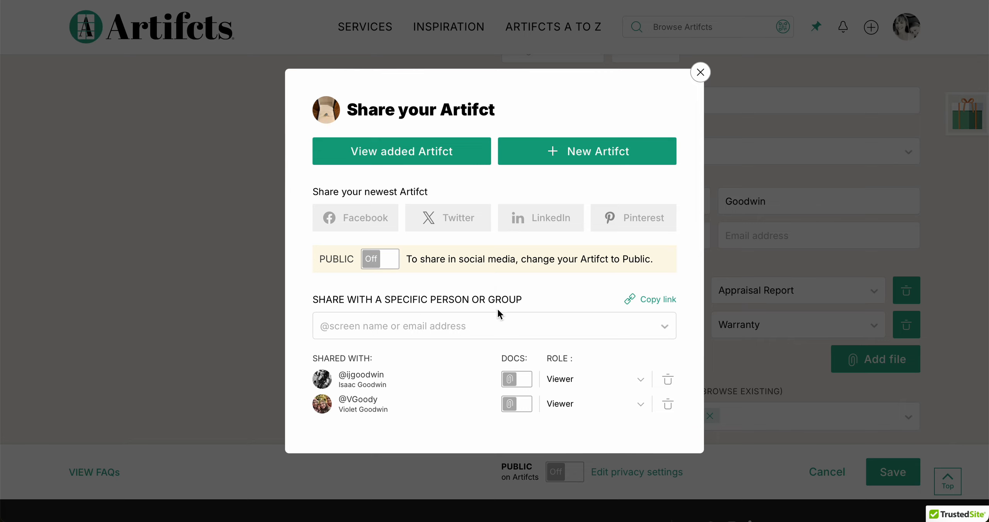
Choose Heather from recent contacts to share with, keeping the Viewer role.
{"action": "left_click", "coordinate": [492, 326]}
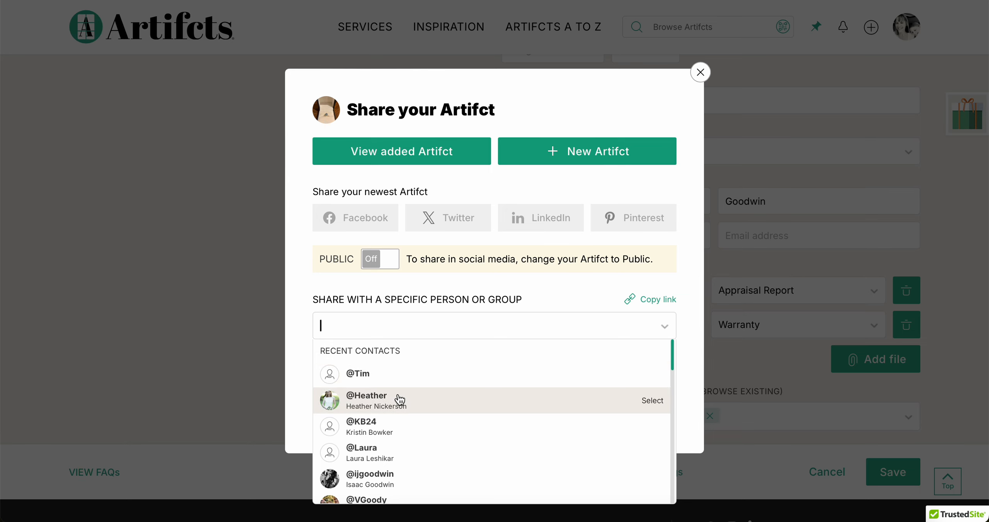
{"action": "left_click", "coordinate": [366, 401]}
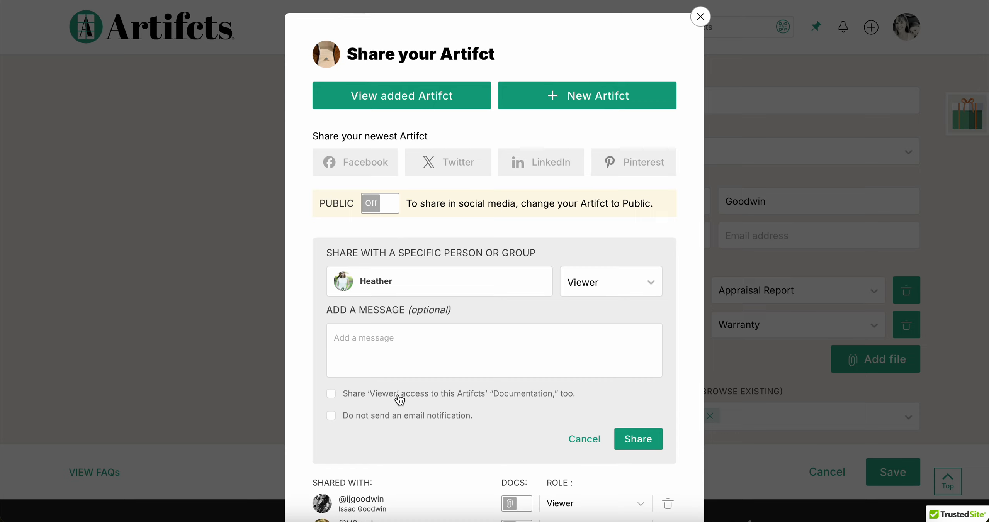
{"action": "mouse_move", "coordinate": [551, 315]}
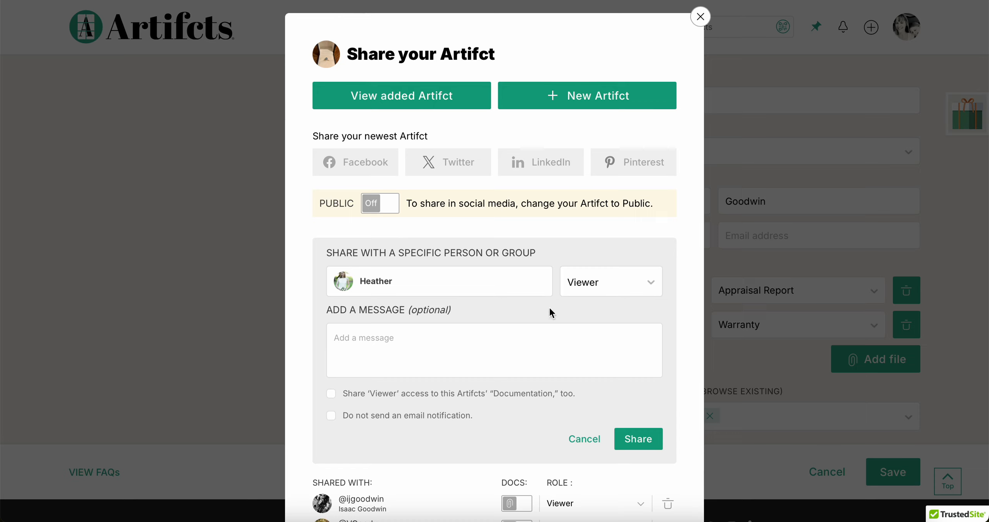
{"action": "mouse_move", "coordinate": [585, 297]}
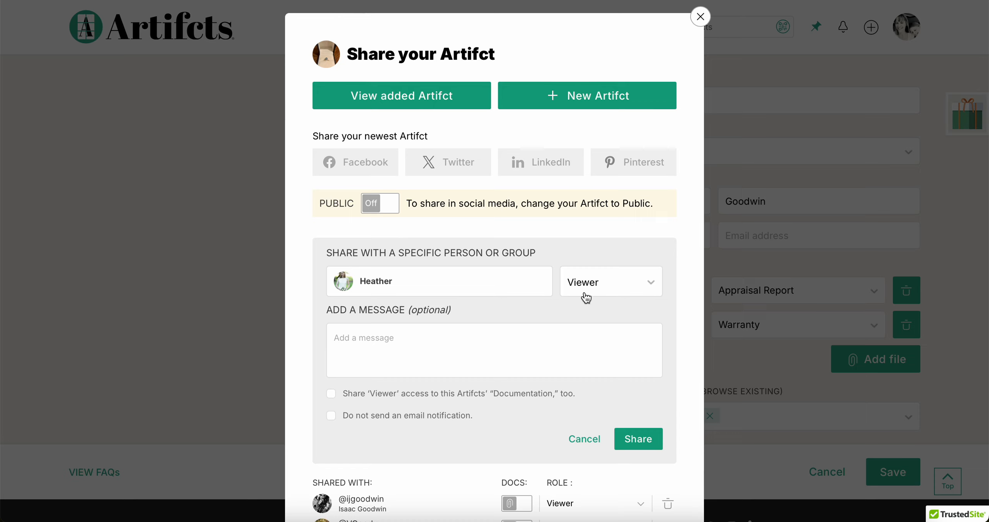
{"action": "left_click", "coordinate": [609, 282]}
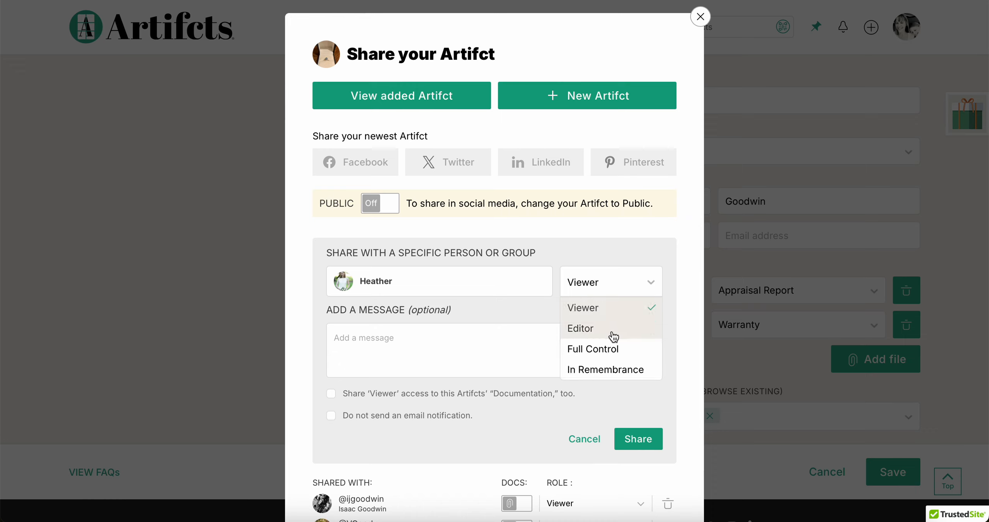
{"action": "left_click", "coordinate": [498, 449]}
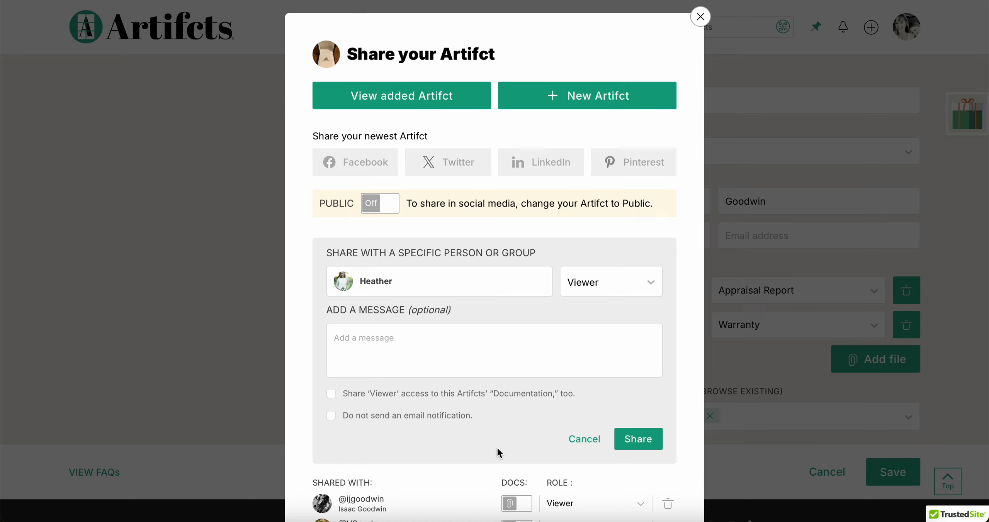
{"action": "mouse_move", "coordinate": [510, 403]}
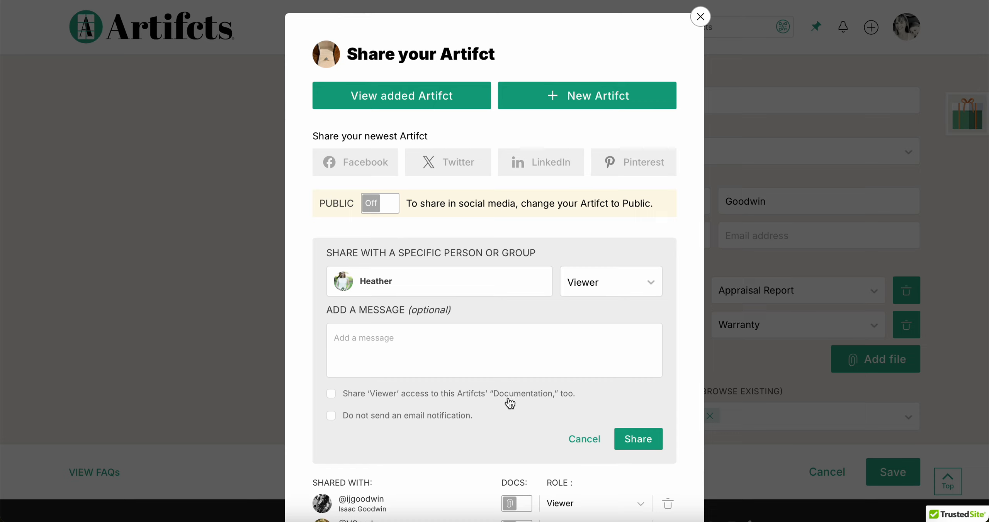
Toggle documentation access for Heather, then cancel sharing with her.
{"action": "left_click", "coordinate": [332, 393]}
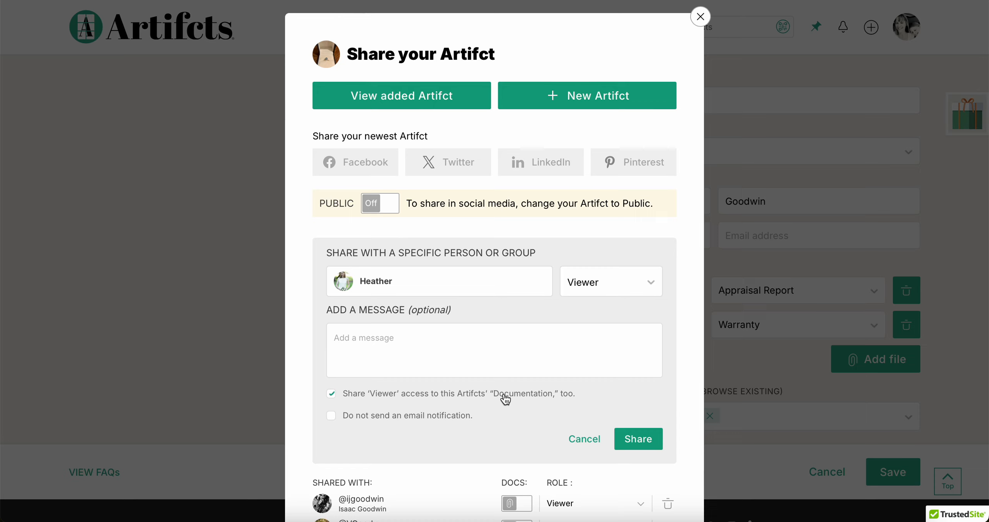
{"action": "left_click", "coordinate": [332, 394]}
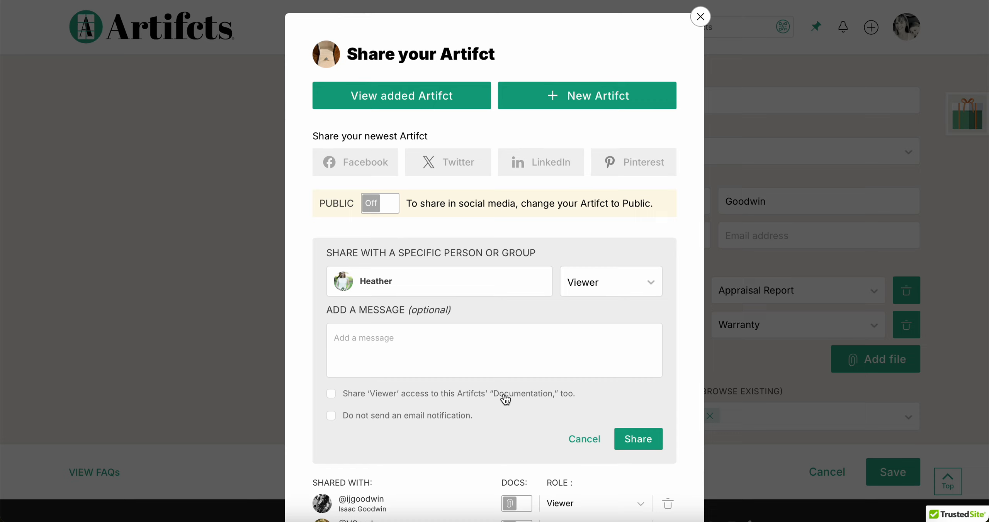
{"action": "left_click", "coordinate": [332, 393]}
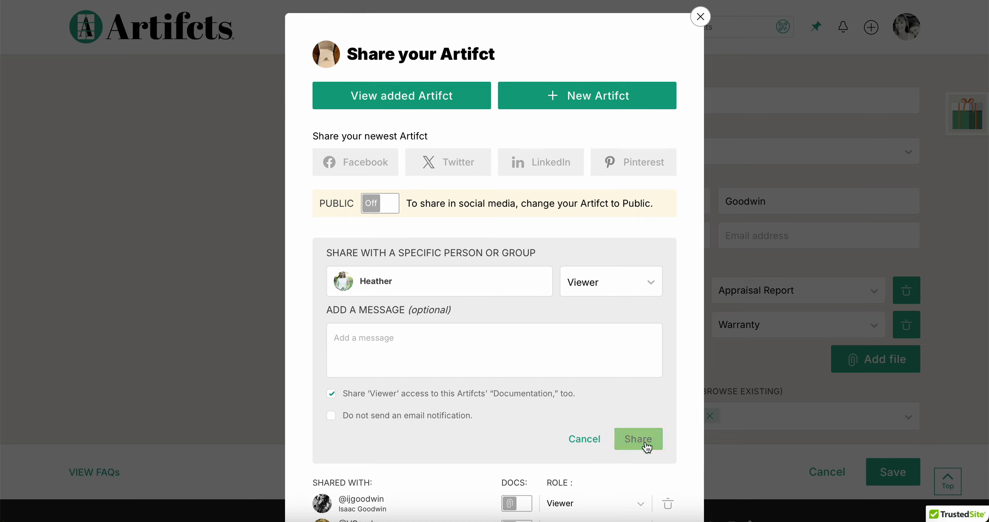
{"action": "mouse_move", "coordinate": [583, 447]}
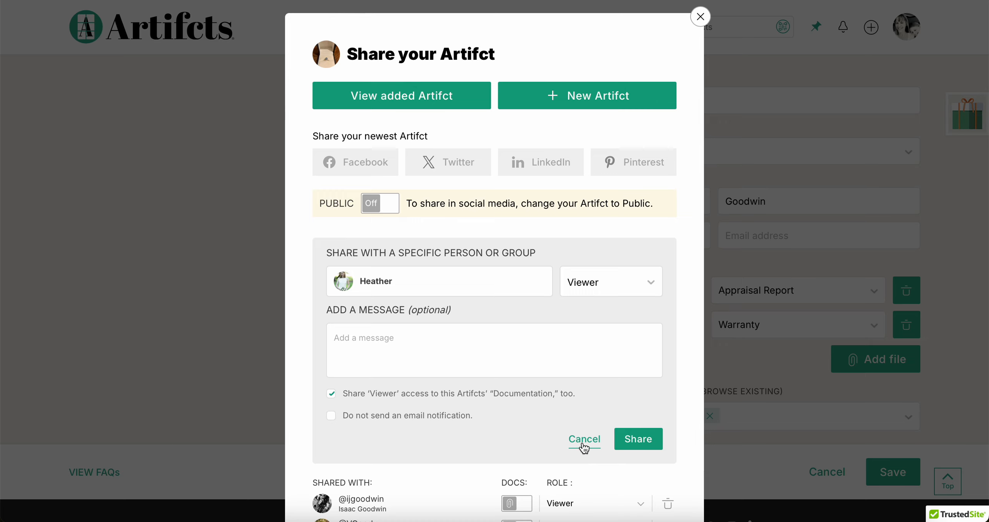
{"action": "left_click", "coordinate": [637, 439]}
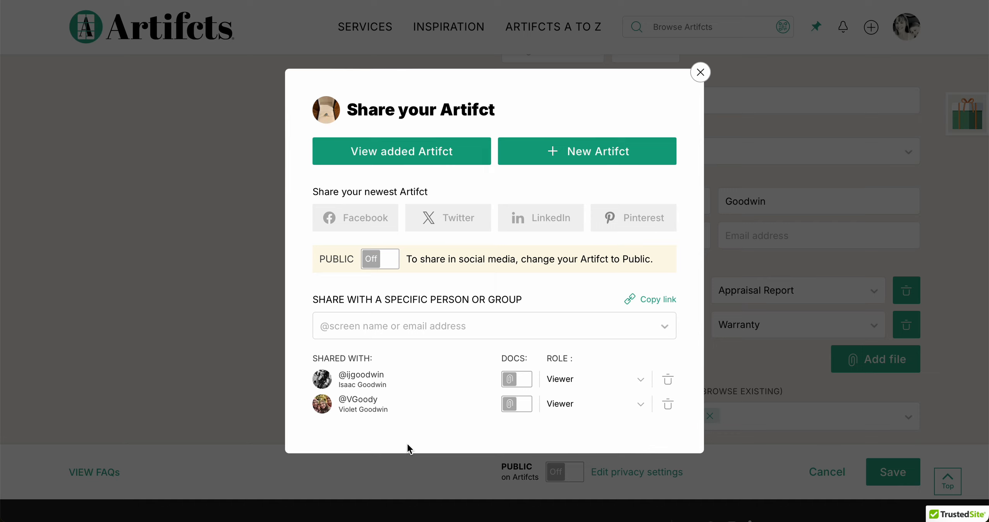
{"action": "mouse_move", "coordinate": [570, 421]}
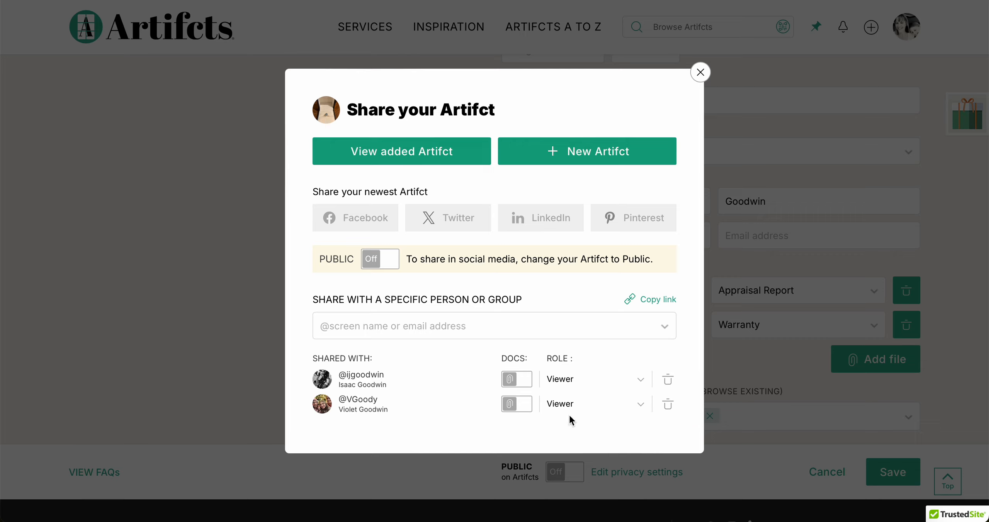
{"action": "mouse_move", "coordinate": [565, 412]}
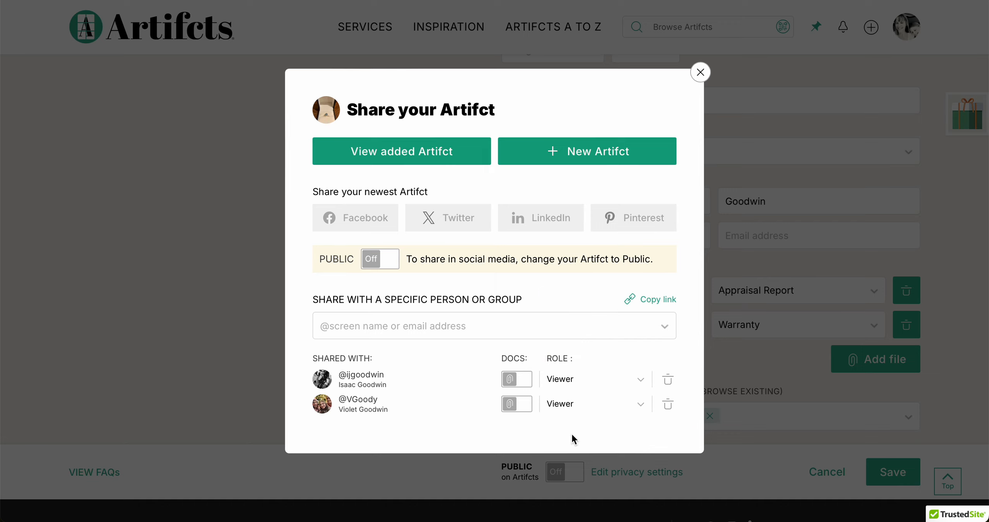
{"action": "mouse_move", "coordinate": [444, 169]}
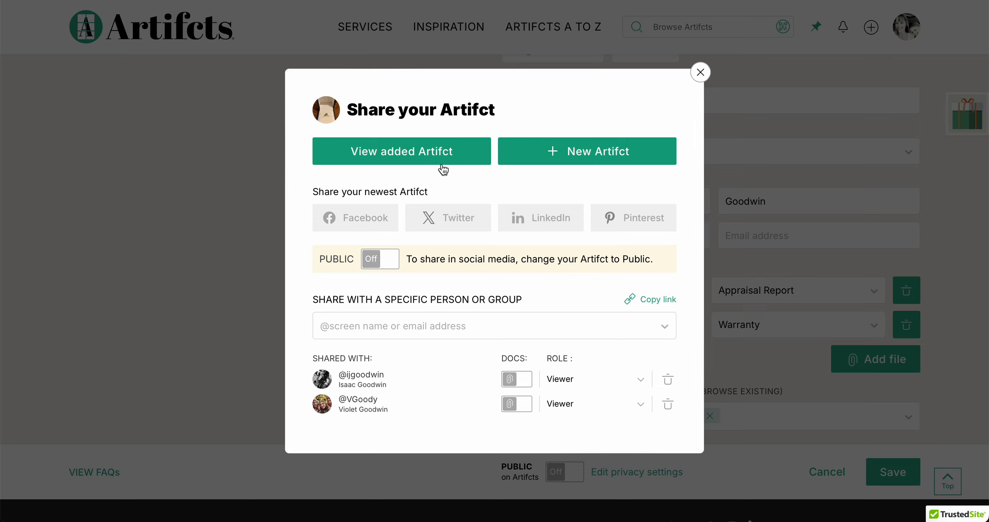
{"action": "mouse_move", "coordinate": [558, 174]}
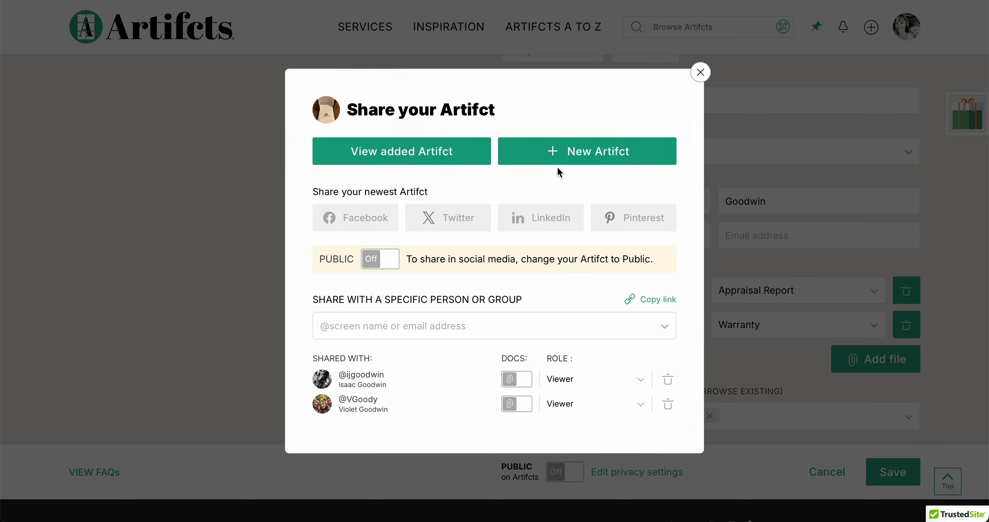
View the saved 'THAT ring from Brazil' Artifct page.
{"action": "left_click", "coordinate": [699, 72]}
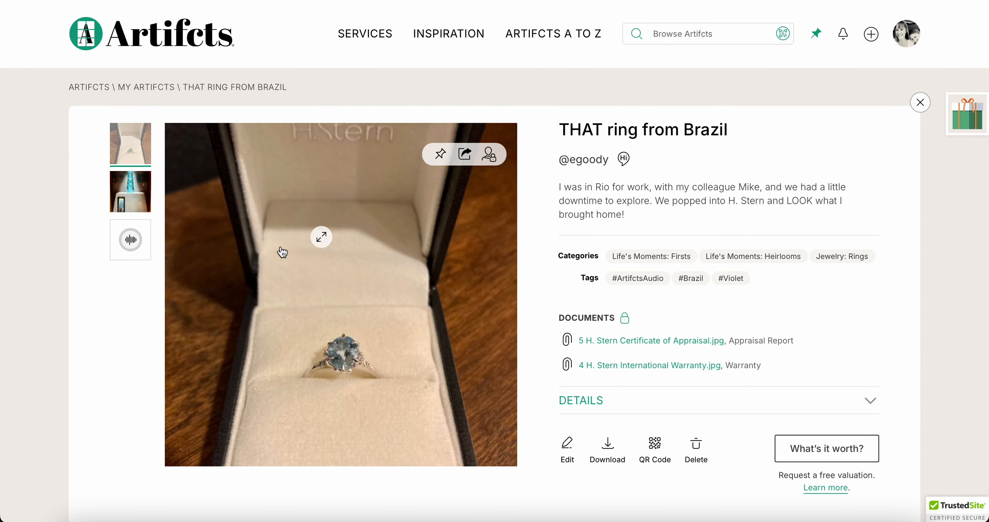
Preview the second photo and audio clip, pause it, and expand the Artifct's Details.
{"action": "left_click", "coordinate": [130, 192]}
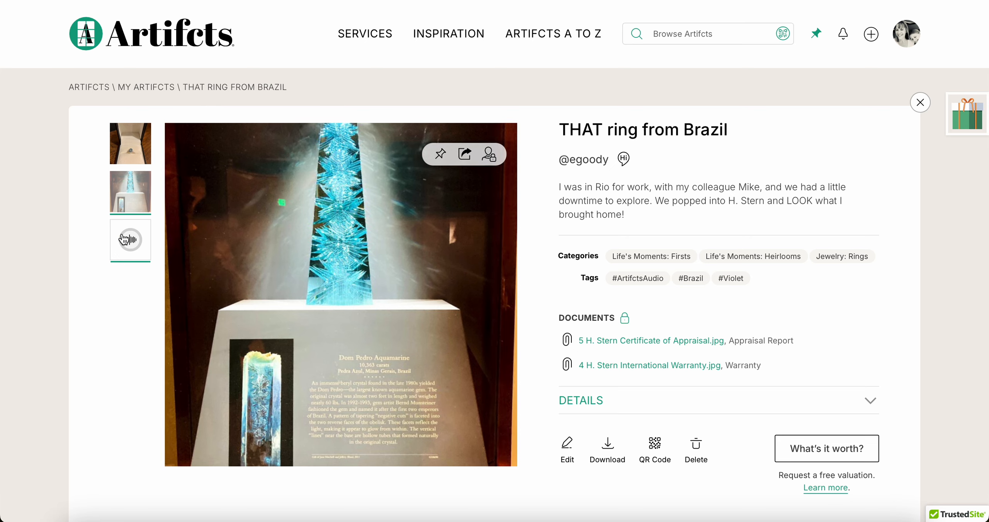
{"action": "left_click", "coordinate": [130, 240]}
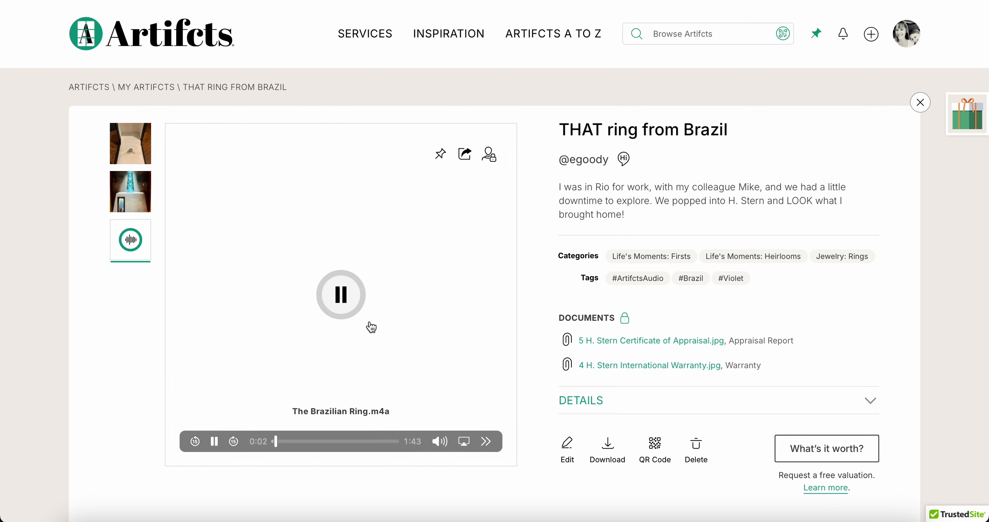
{"action": "left_click", "coordinate": [130, 144]}
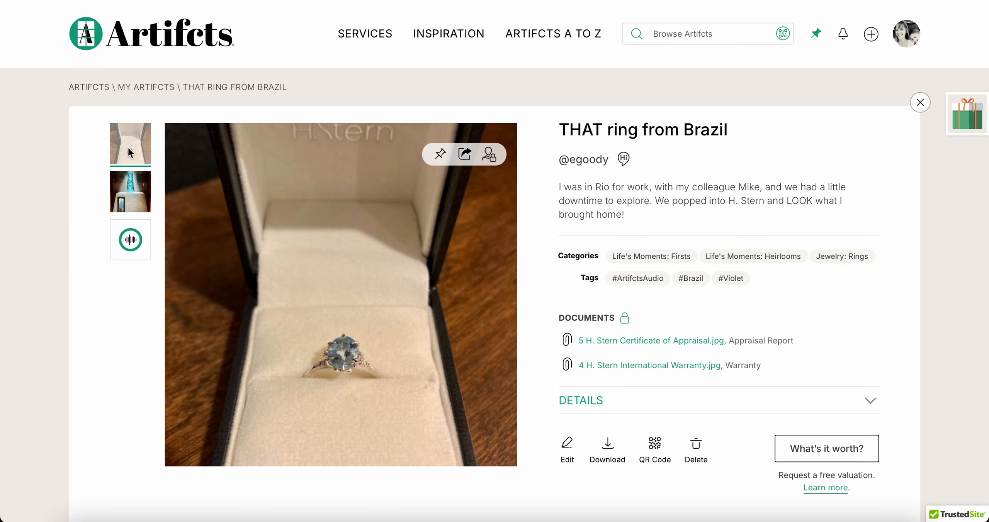
{"action": "left_click", "coordinate": [130, 240]}
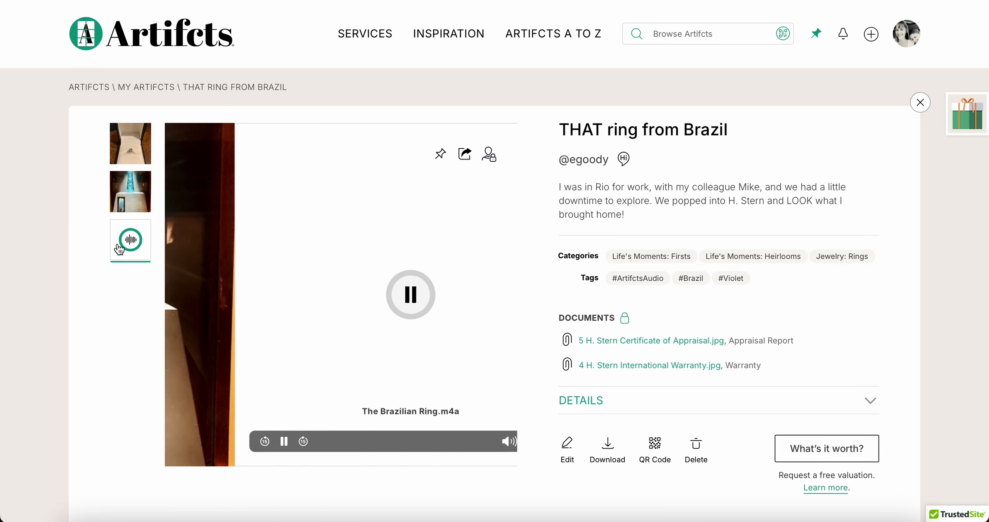
{"action": "left_click", "coordinate": [410, 294]}
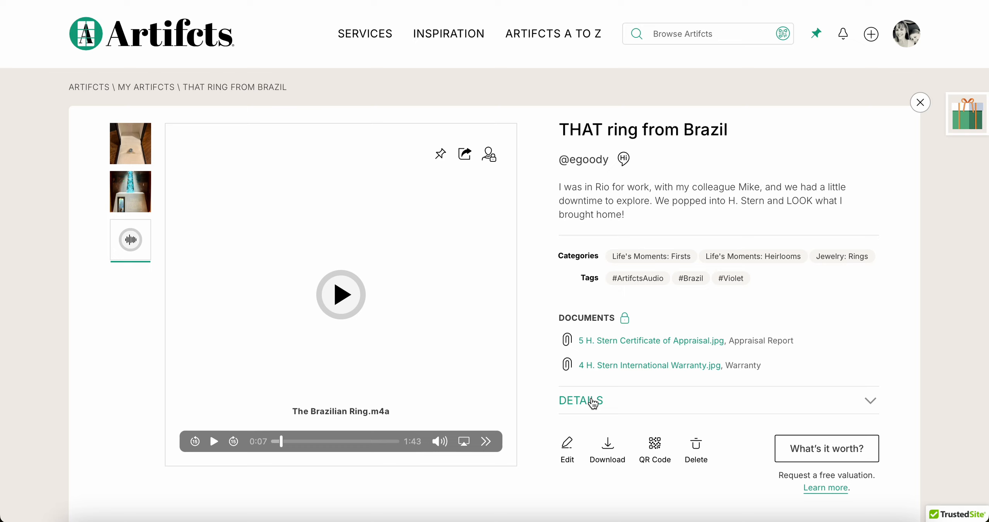
{"action": "left_click", "coordinate": [580, 400]}
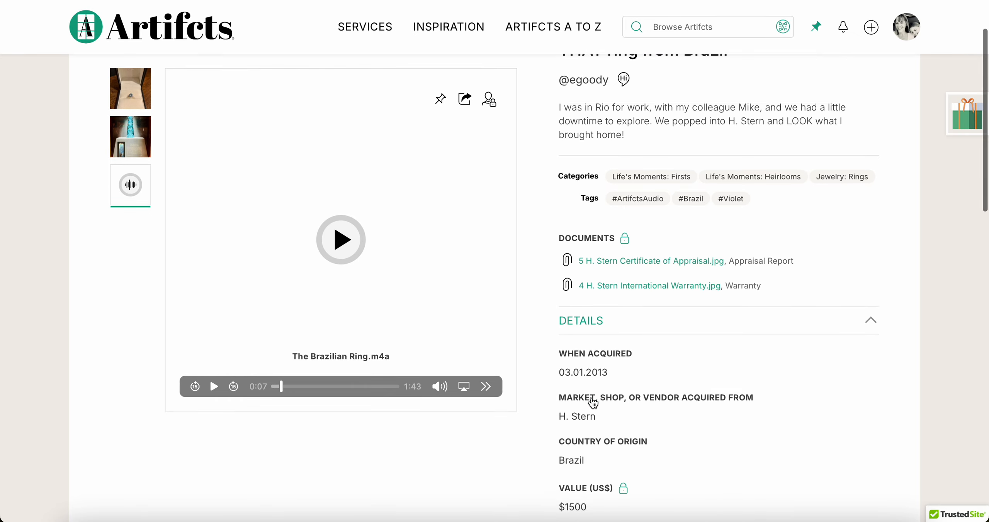
{"action": "scroll", "scroll_direction": "down", "scroll_amount": 3}
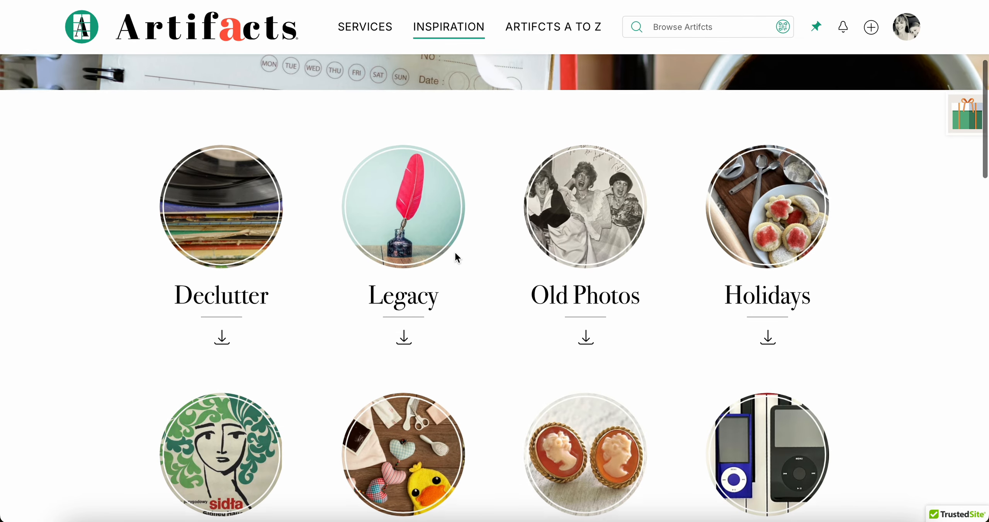
Scroll down the Artifct That! inspiration PDF to its checklist of first-Artifct ideas.
{"action": "scroll", "scroll_direction": "down", "scroll_amount": 3}
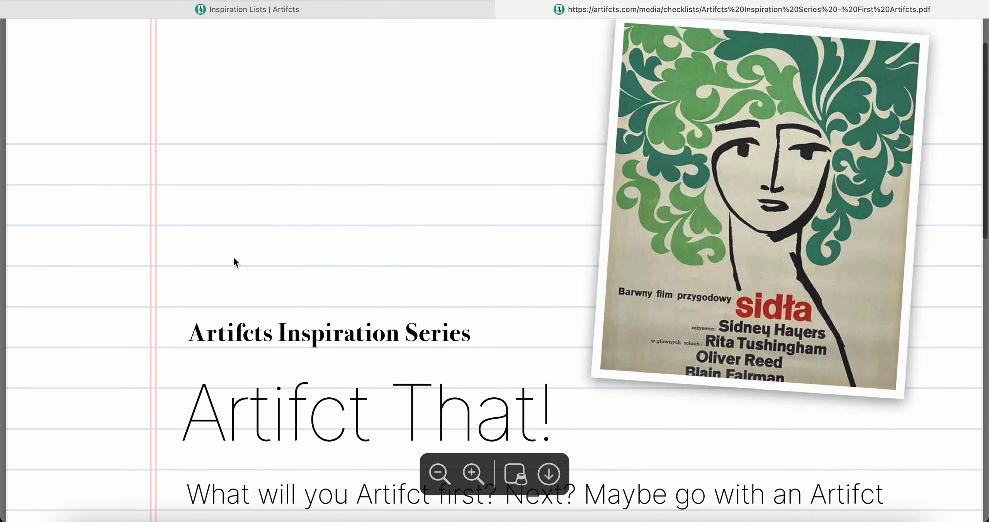
{"action": "scroll", "scroll_direction": "down", "scroll_amount": 3}
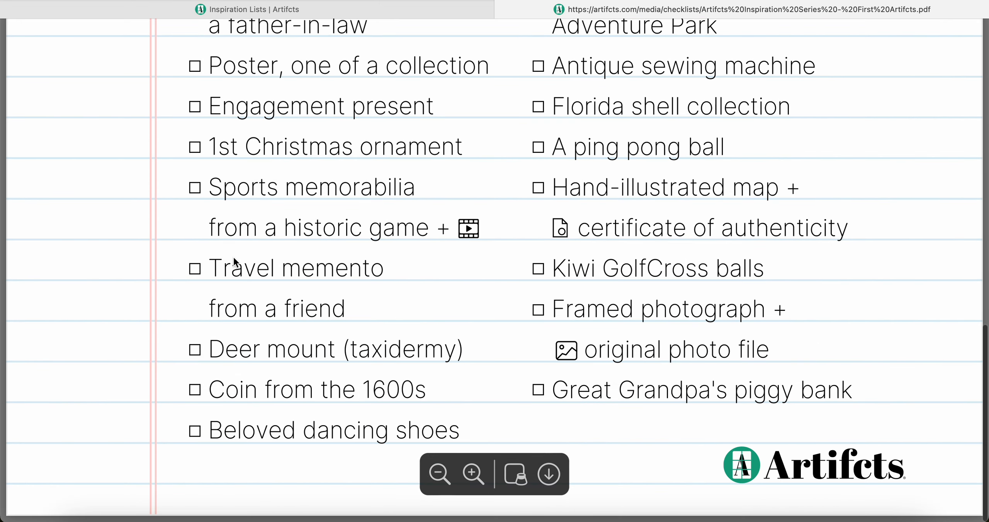